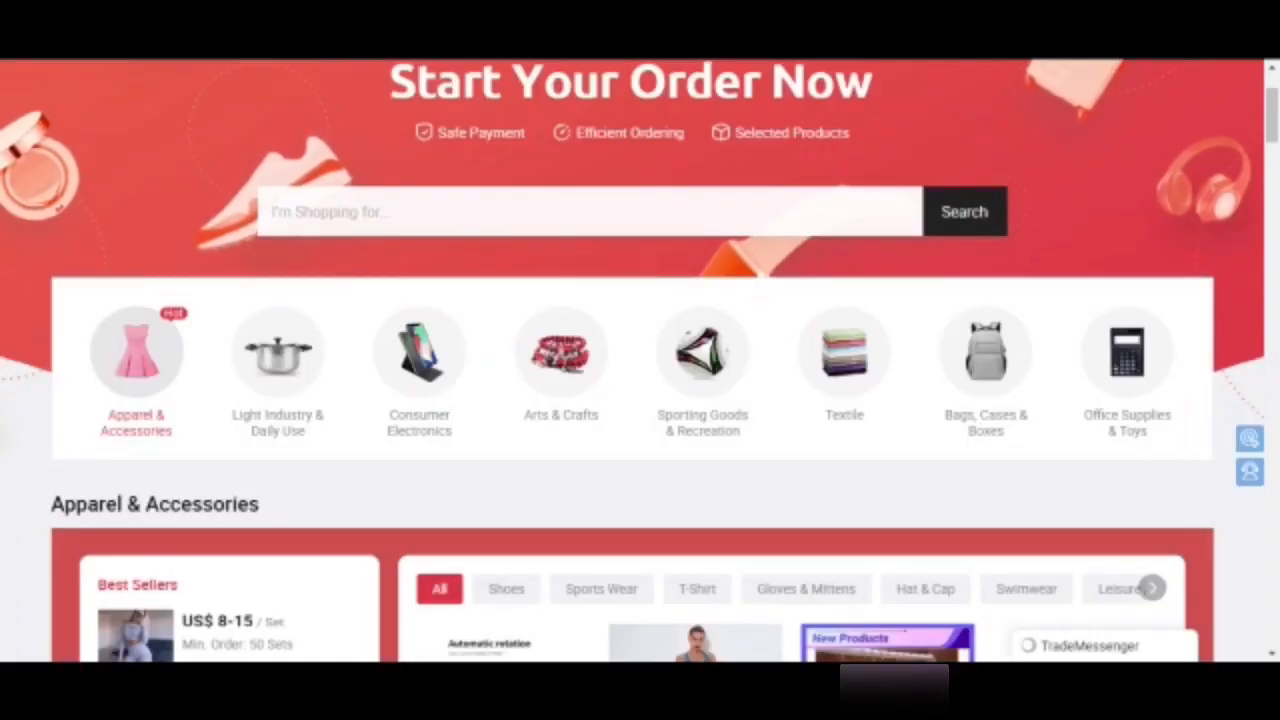
mouse_move(944, 456)
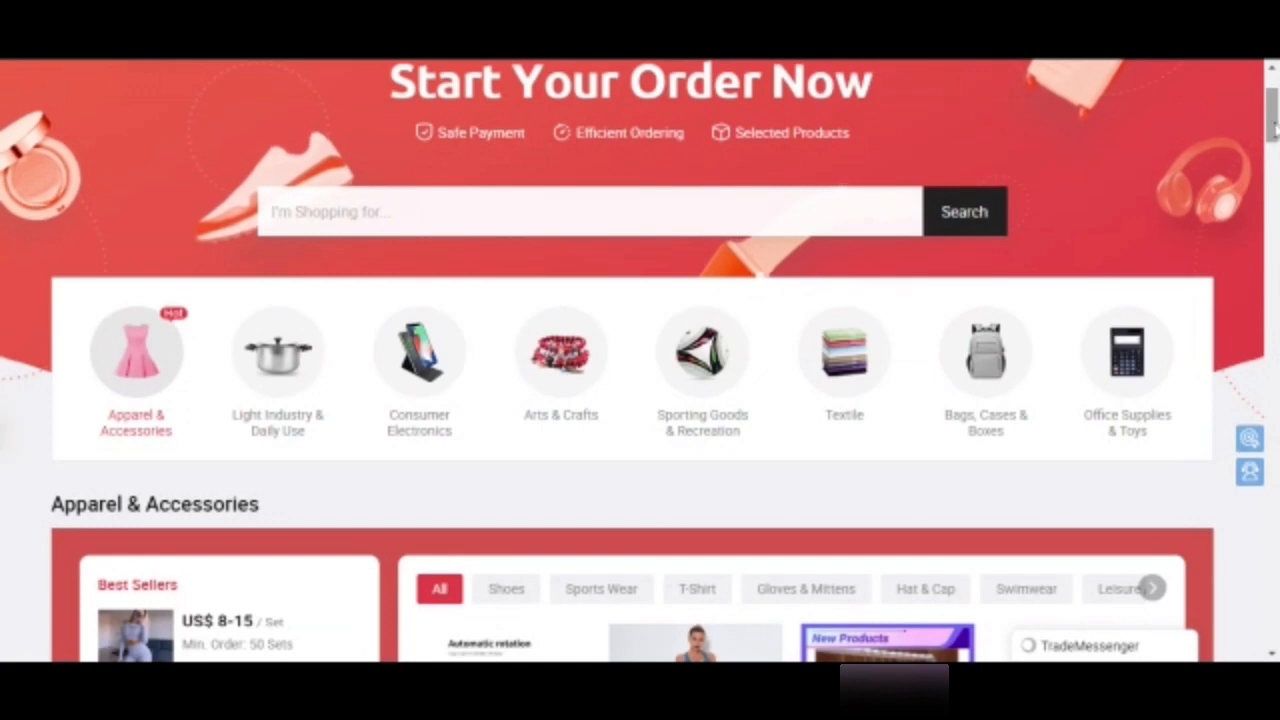
Step: Browse down through the Made-in-China.com page of product listings
scroll(down, 3)
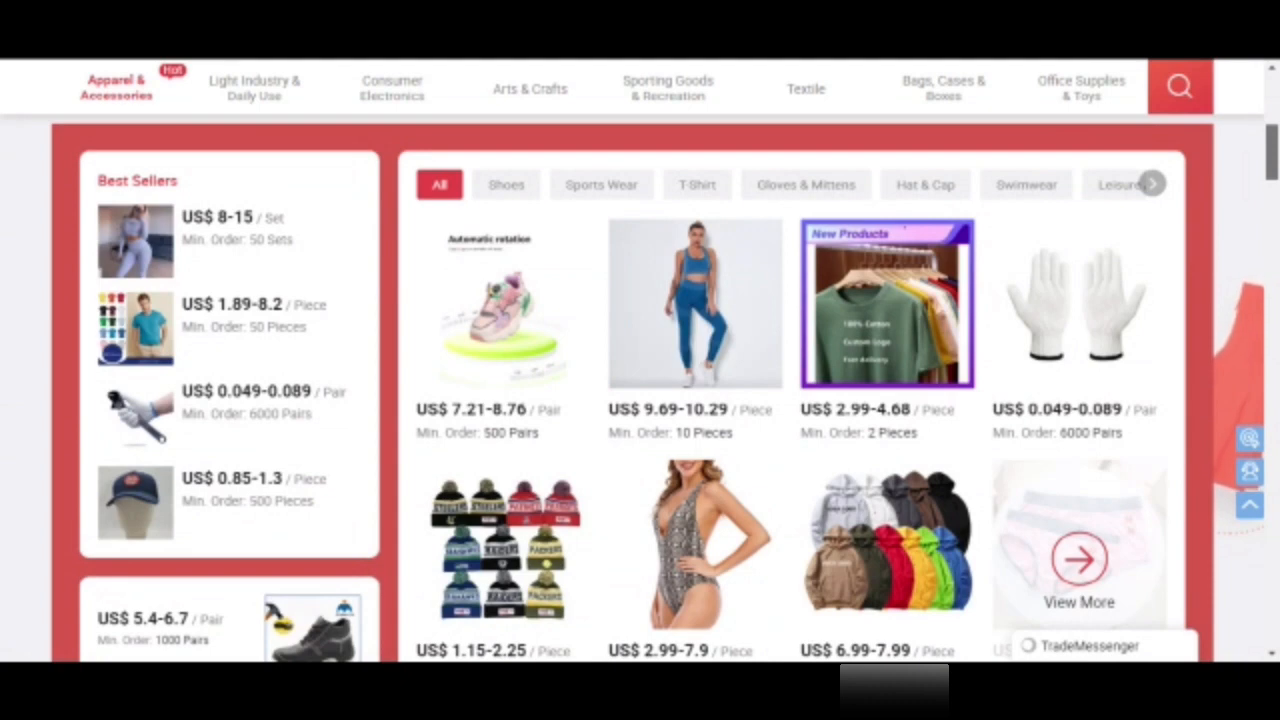
scroll(down, 3)
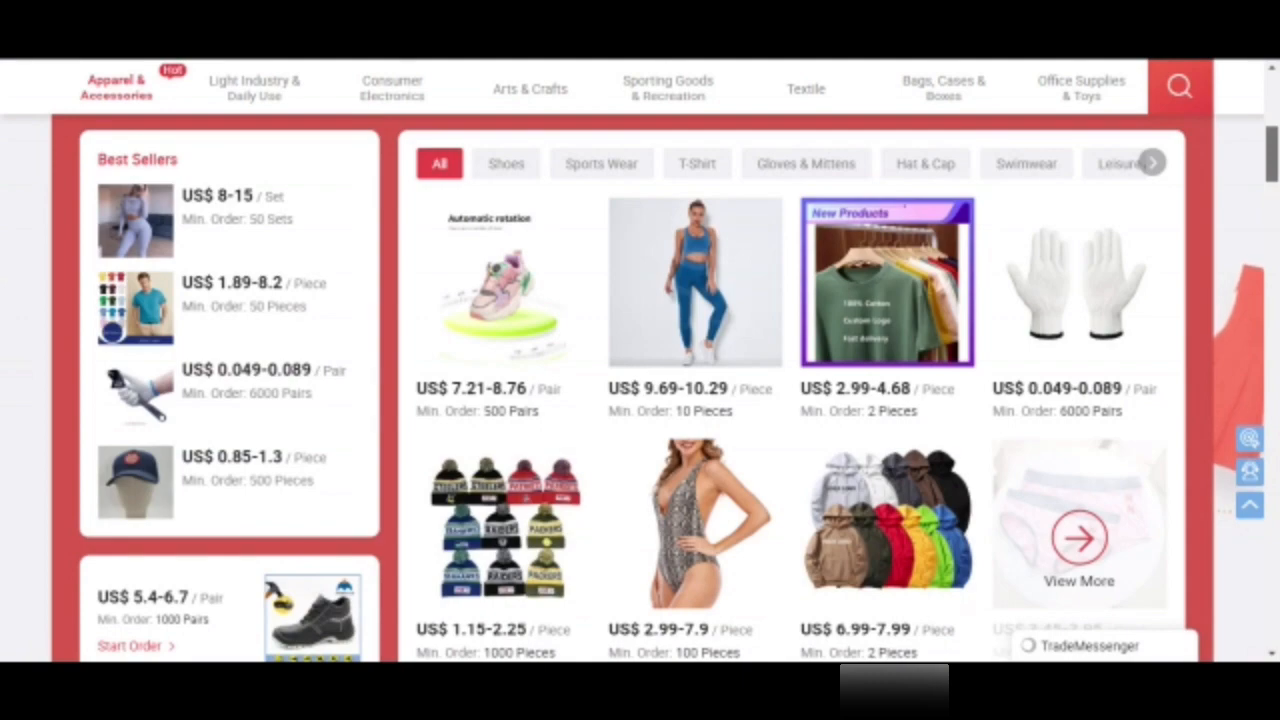
scroll(down, 3)
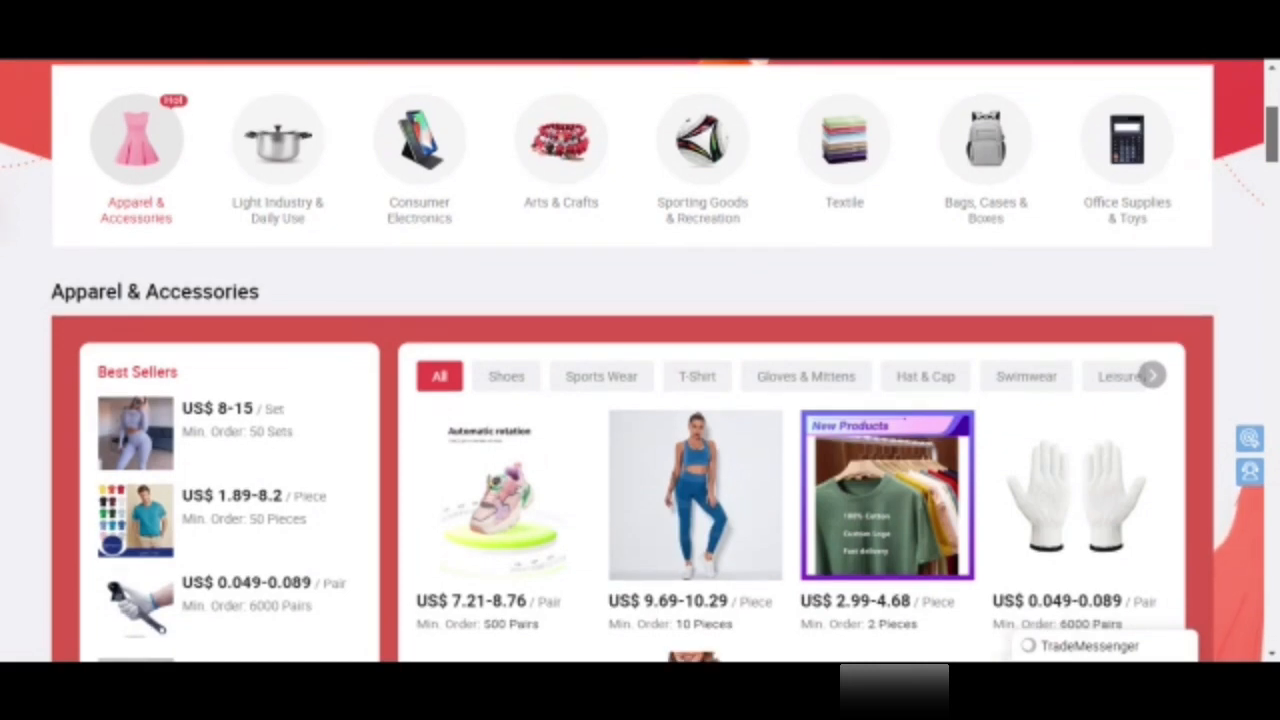
scroll(up, 3)
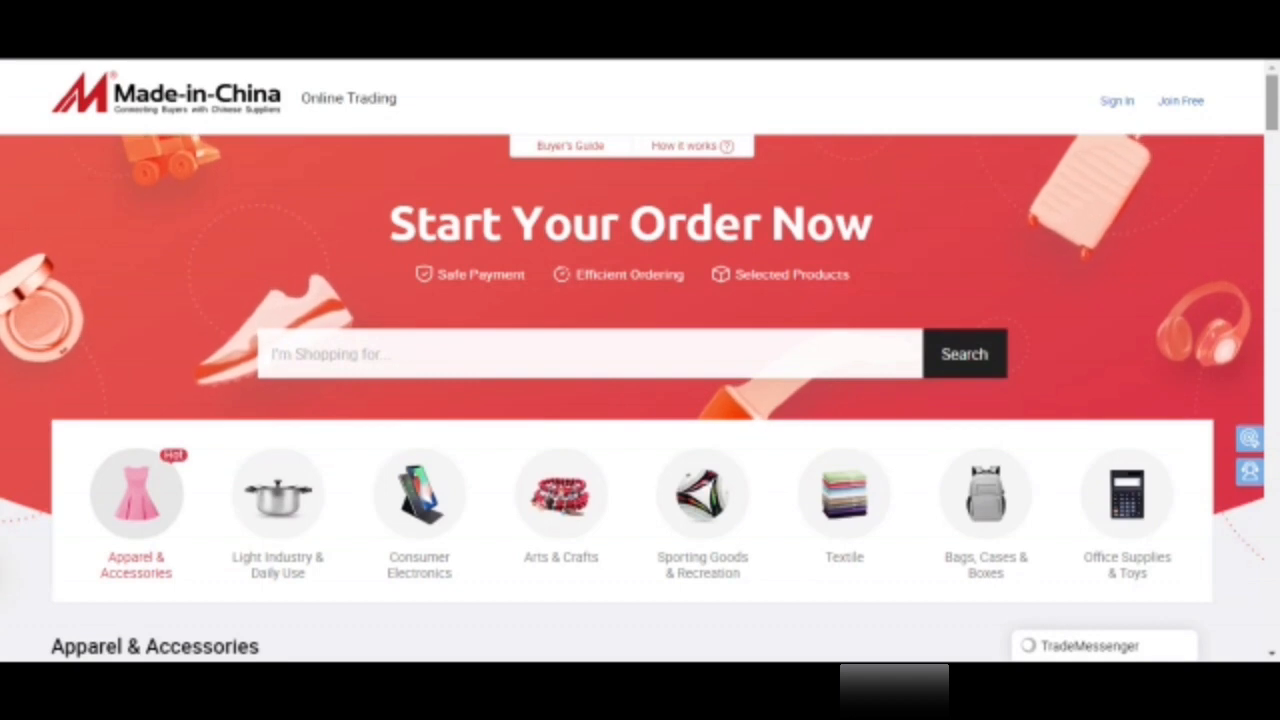
scroll(down, 3)
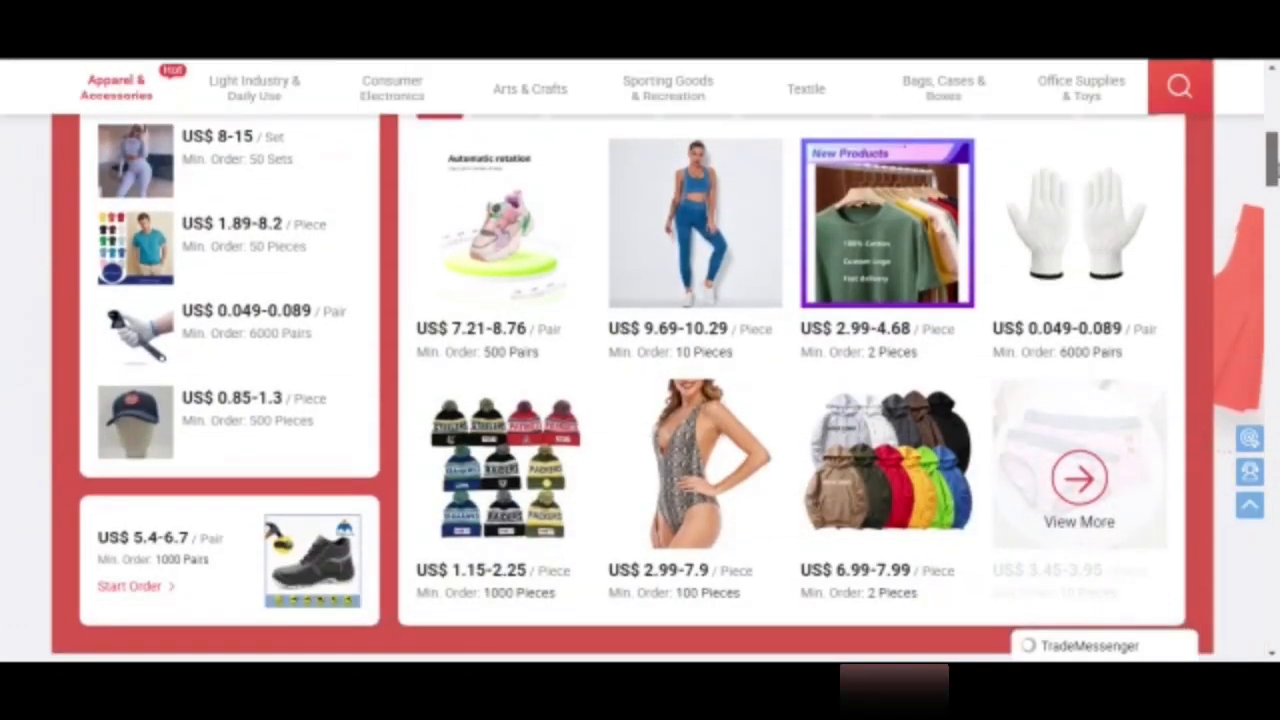
scroll(down, 3)
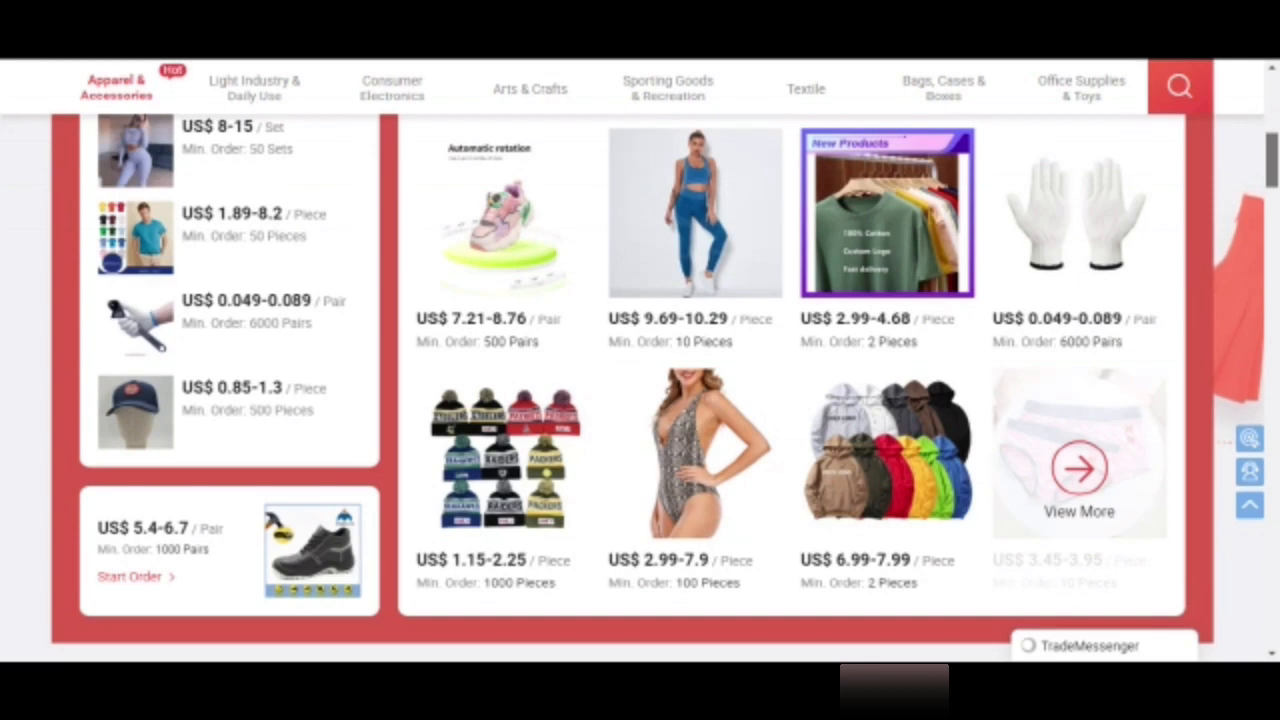
scroll(down, 3)
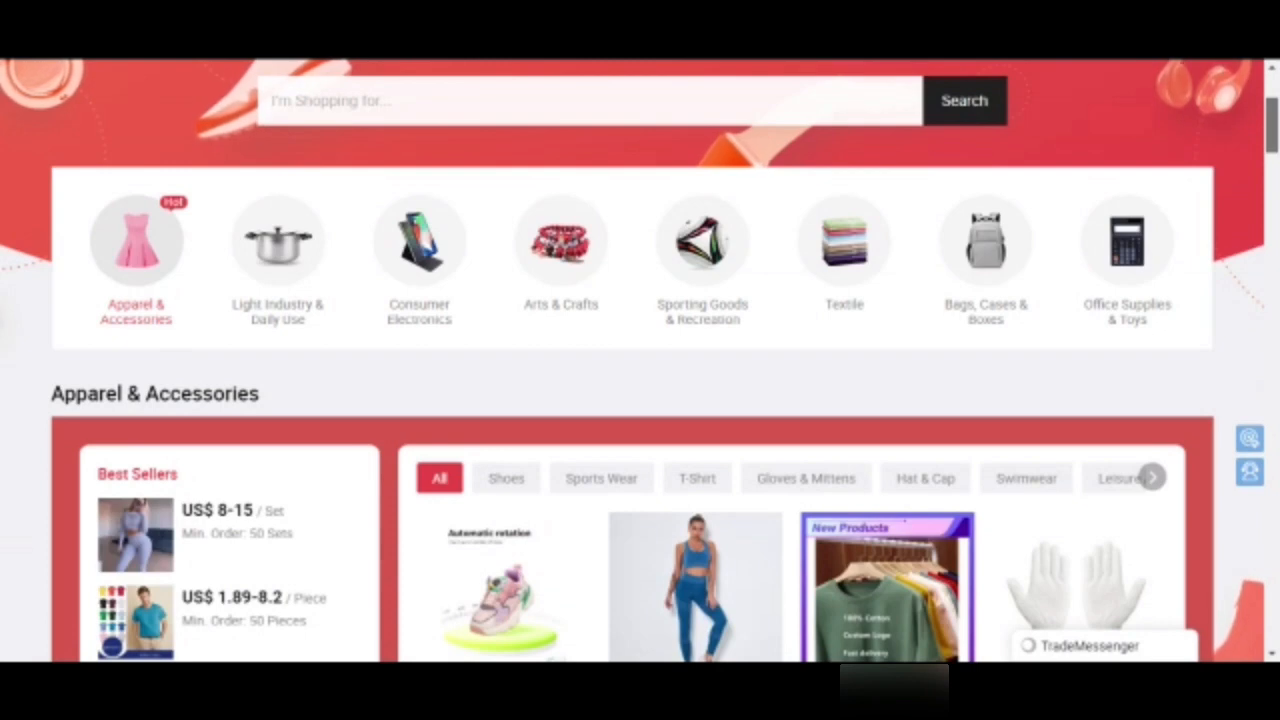
mouse_move(536, 148)
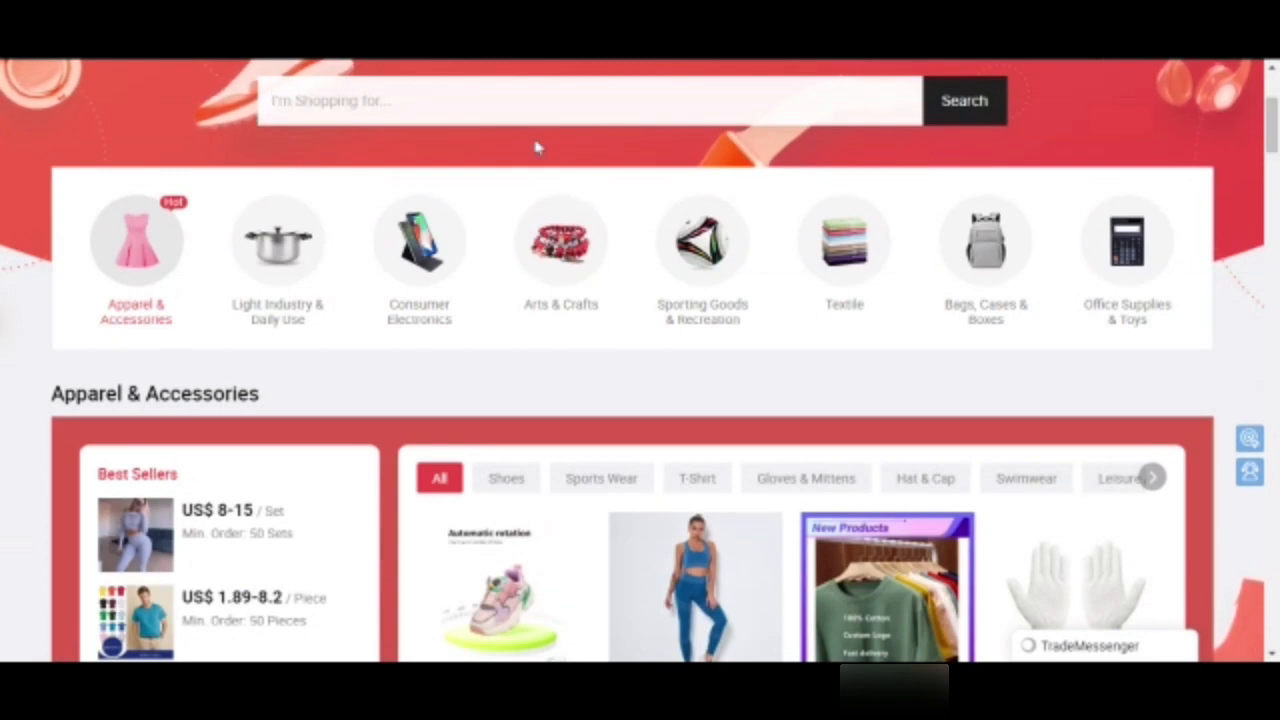
Step: Search the recent keyword 'mobile phone' and open the 2022 Original Unlocked M11 Ultra listing
click(588, 100)
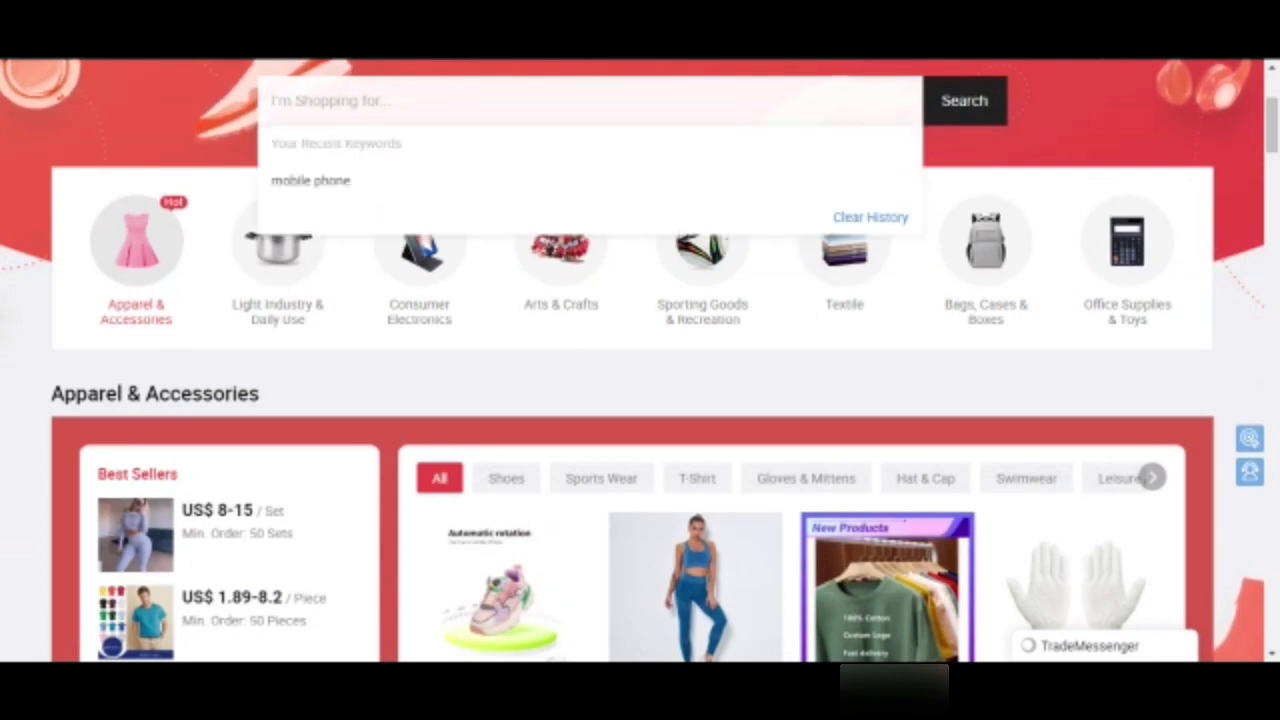
click(310, 180)
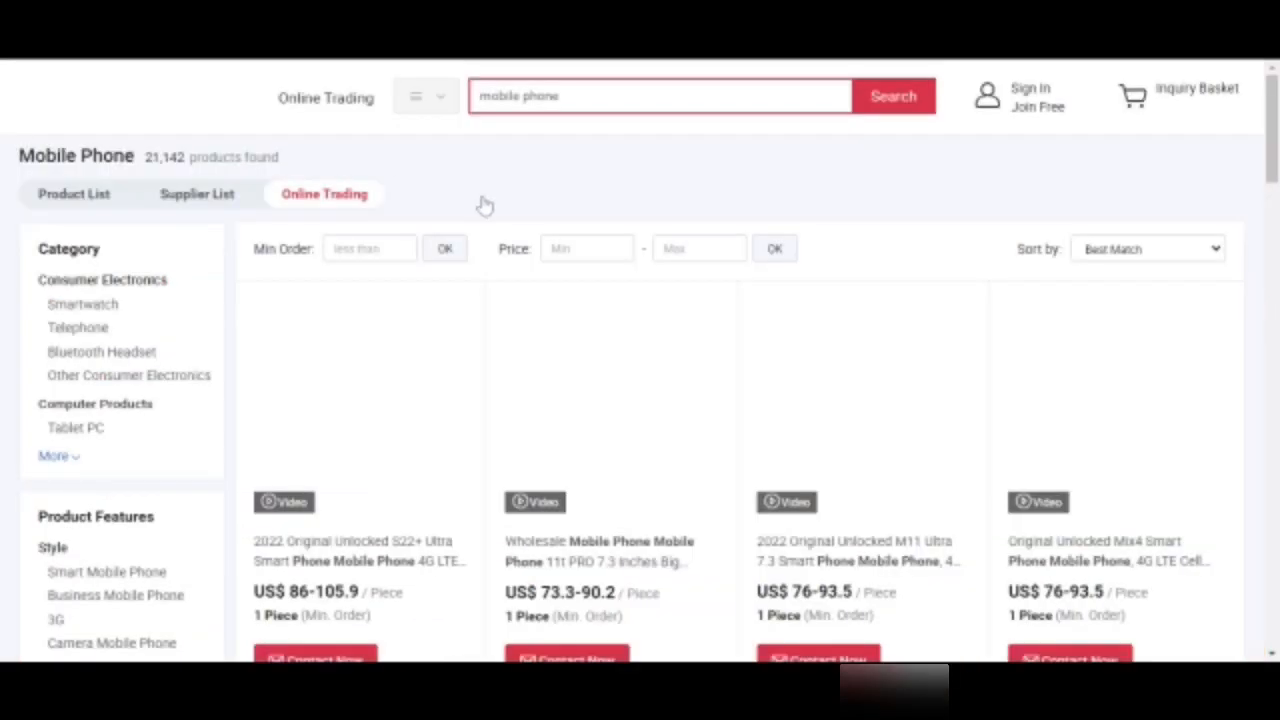
scroll(down, 3)
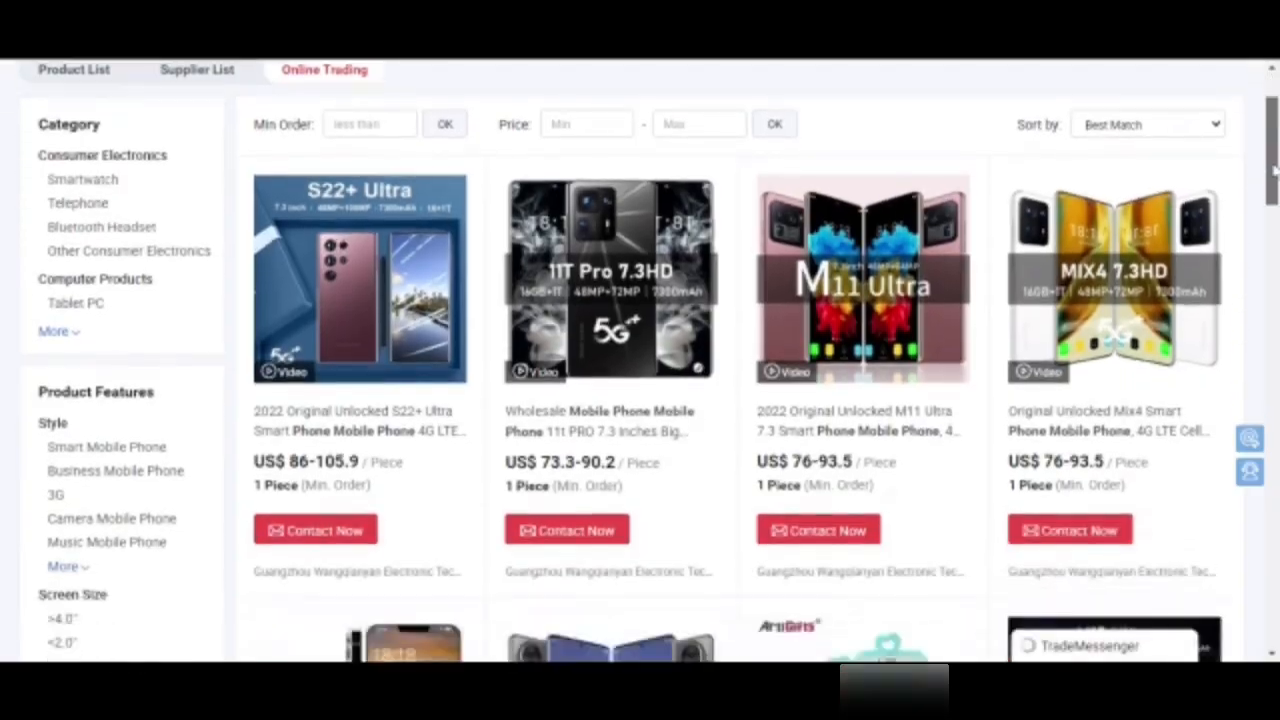
click(862, 278)
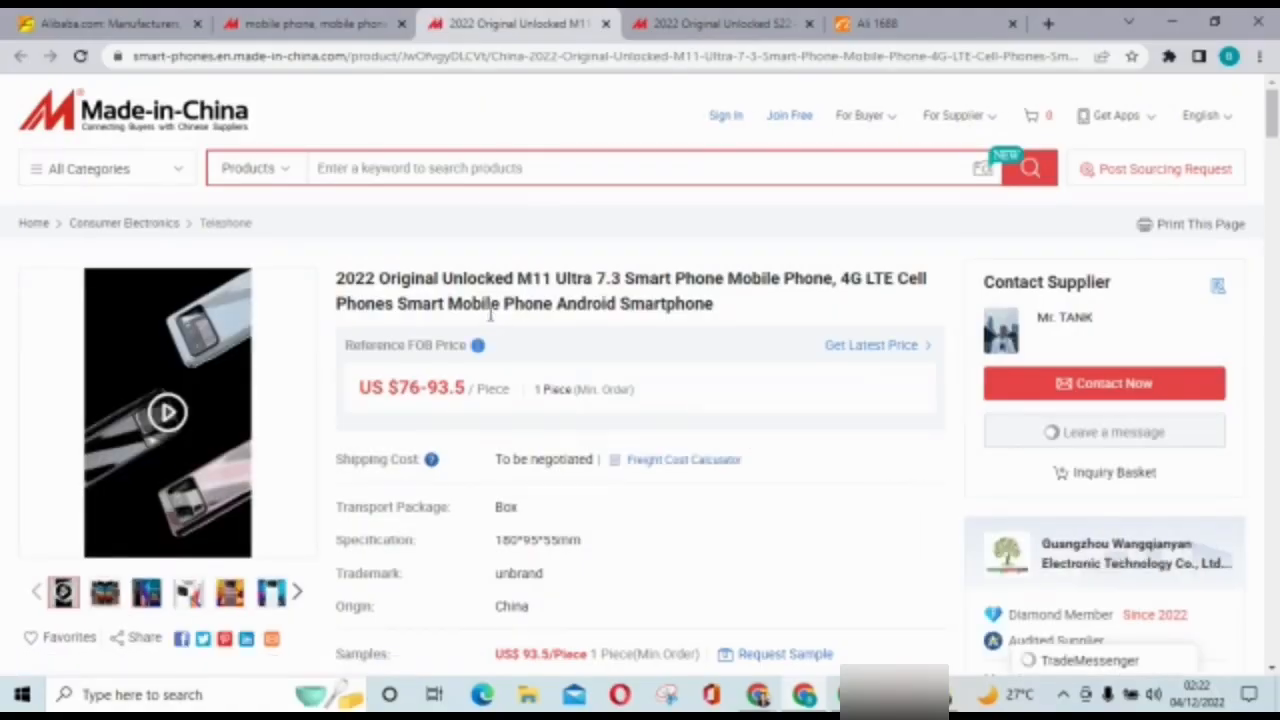
mouse_move(596, 296)
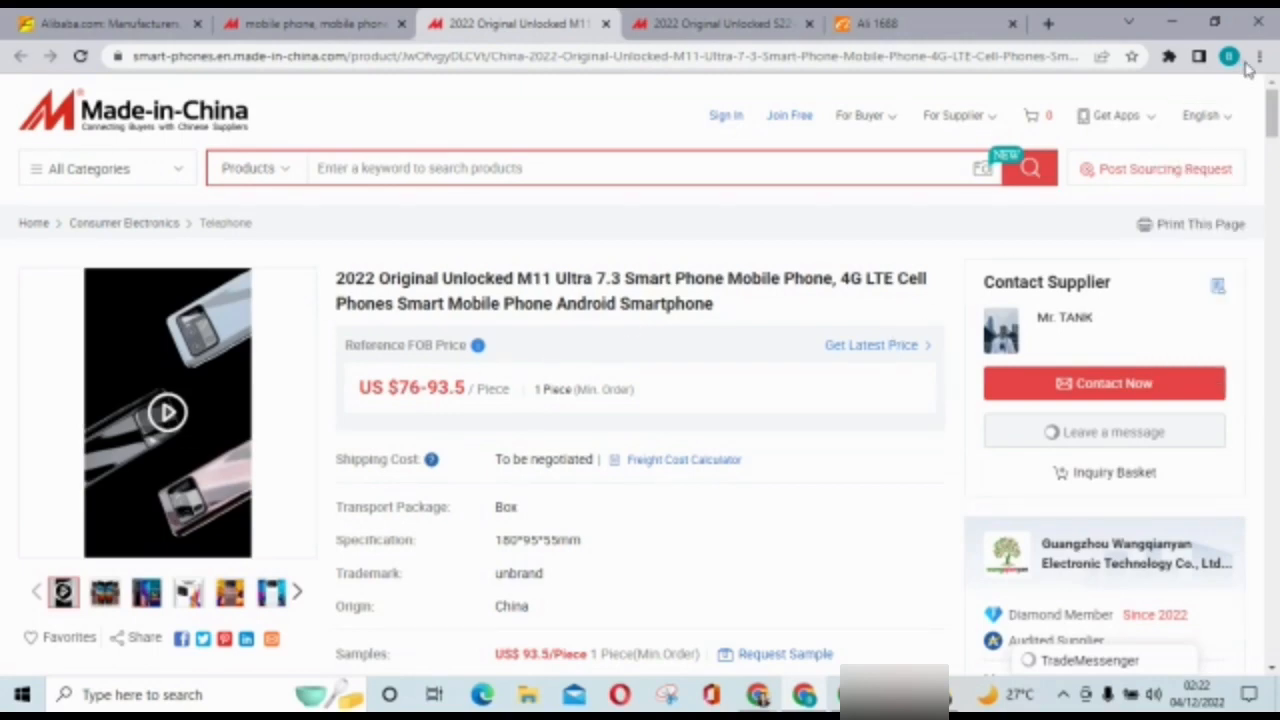
Step: Read the M11 Ultra's US$76-93.5 price and details and view two more product photos
scroll(down, 3)
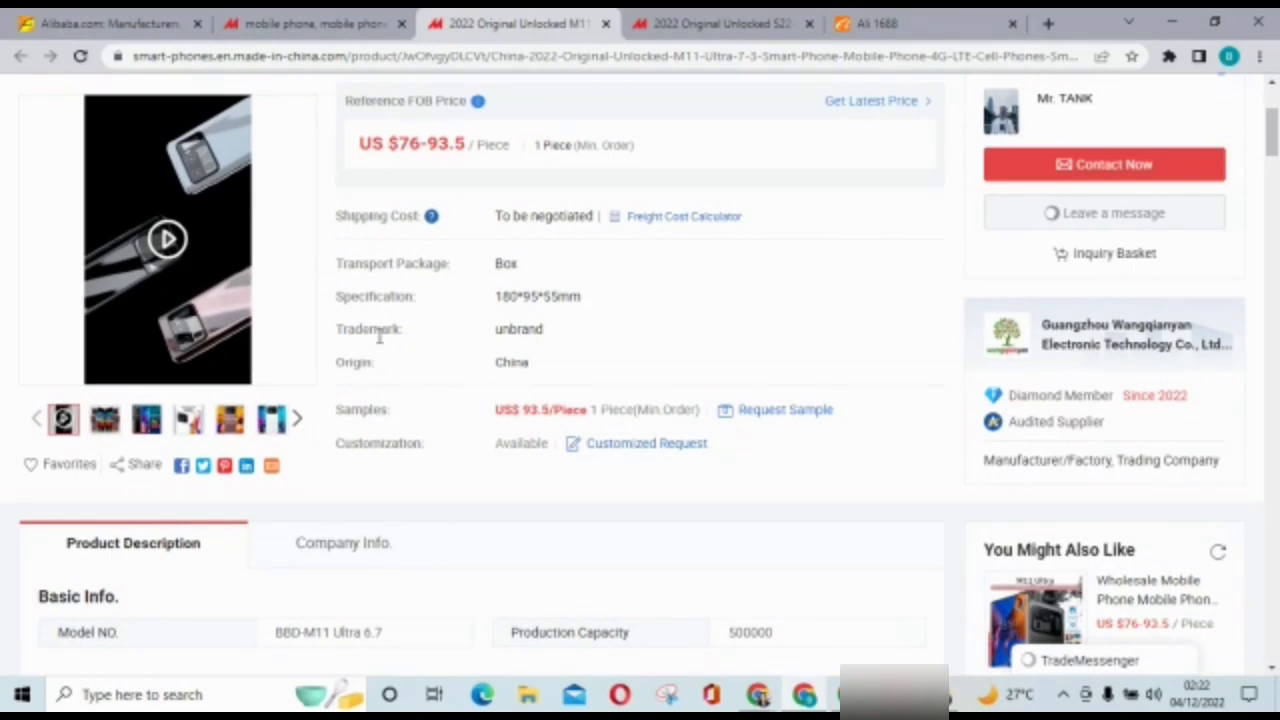
mouse_move(372, 378)
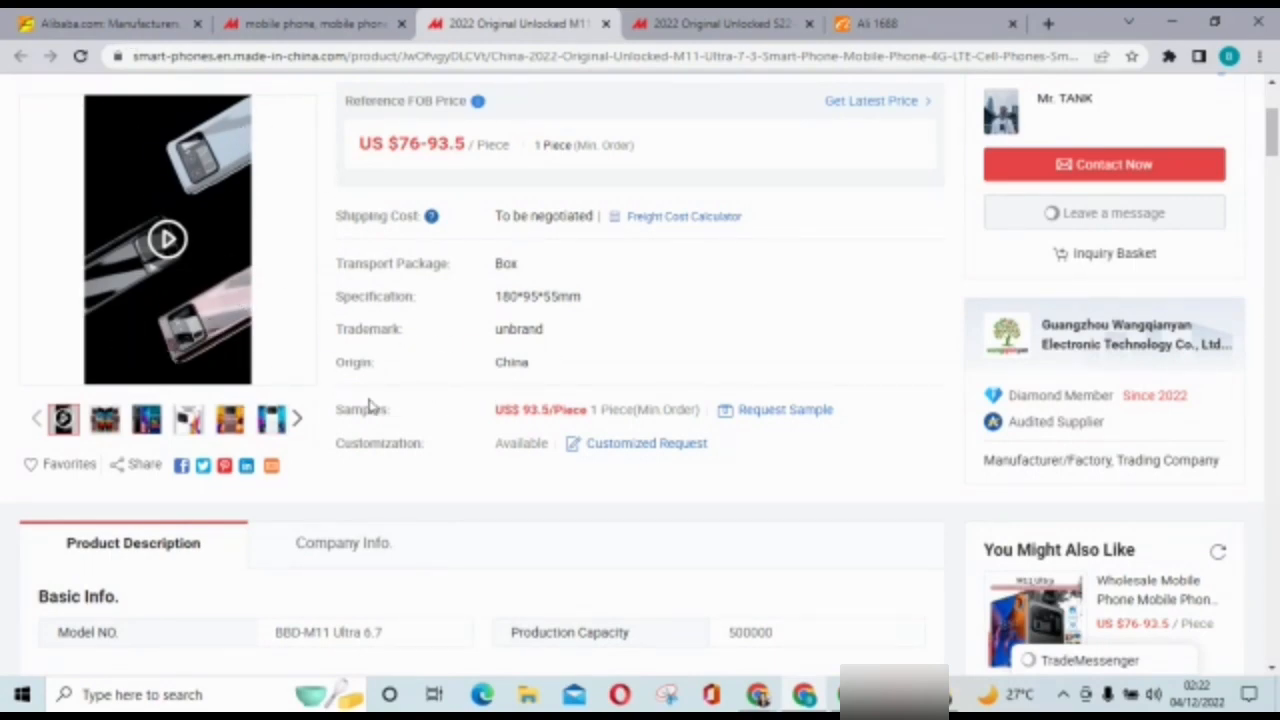
mouse_move(584, 264)
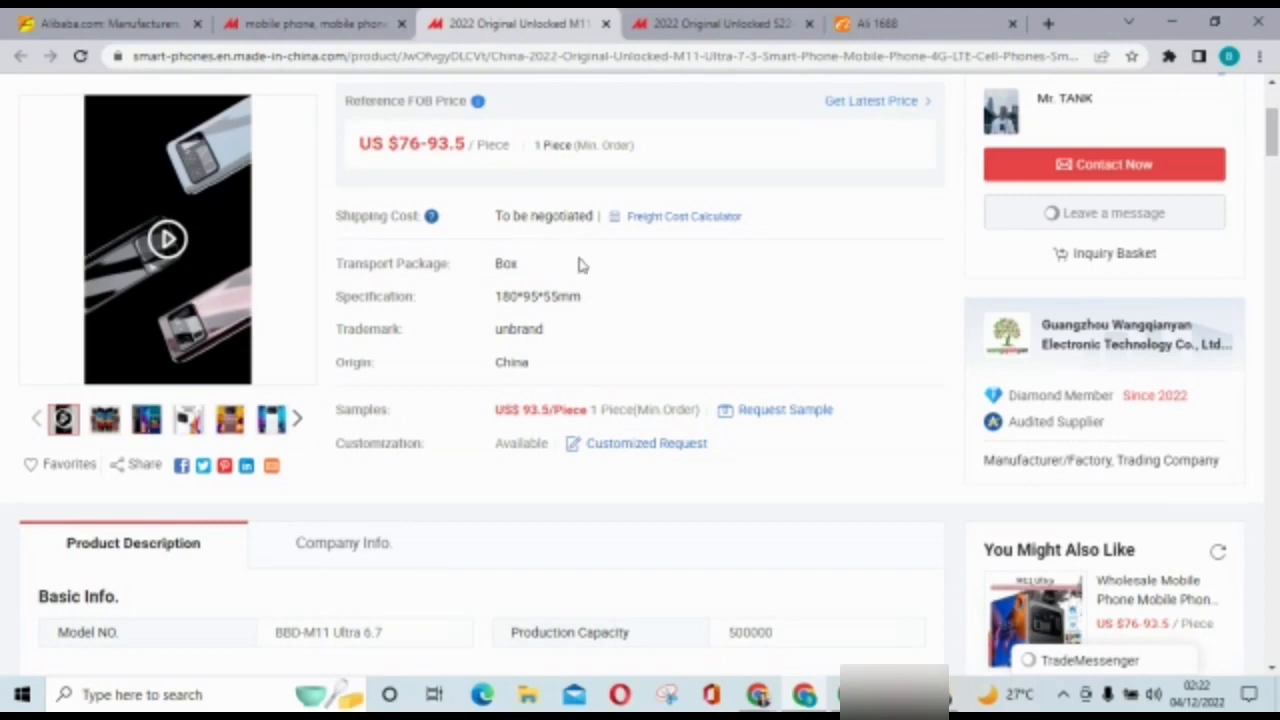
mouse_move(512, 388)
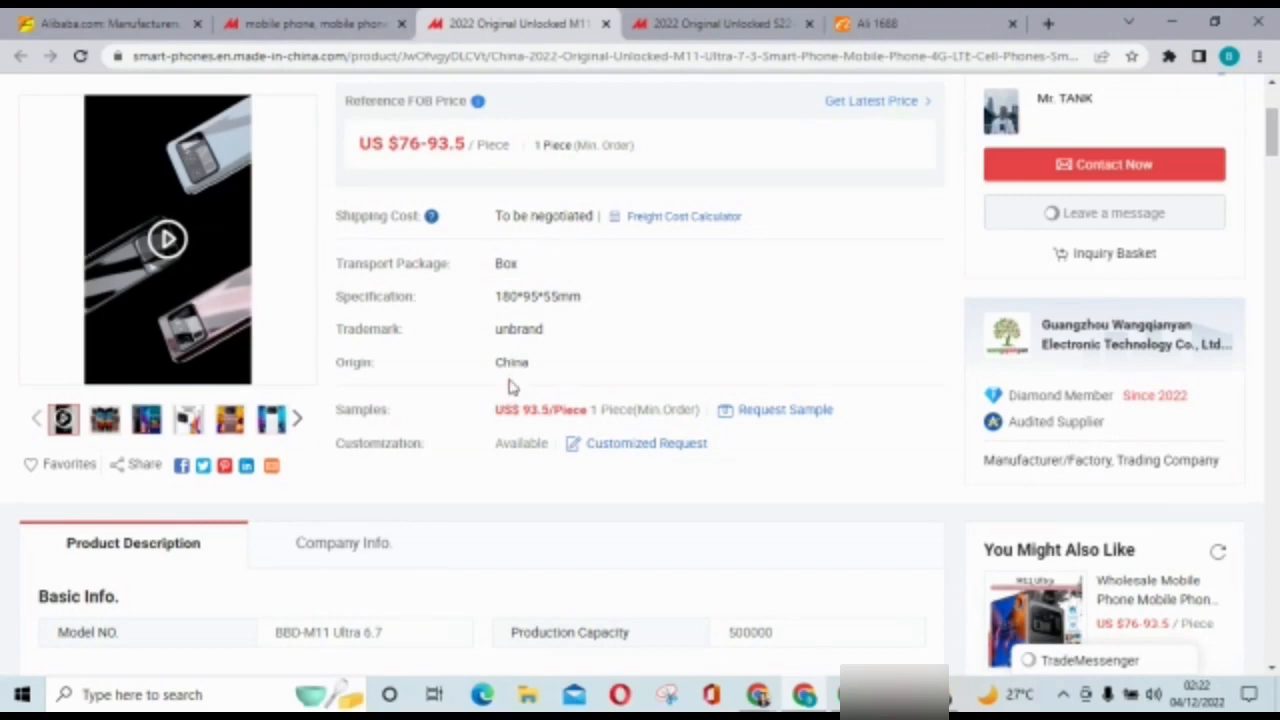
mouse_move(160, 388)
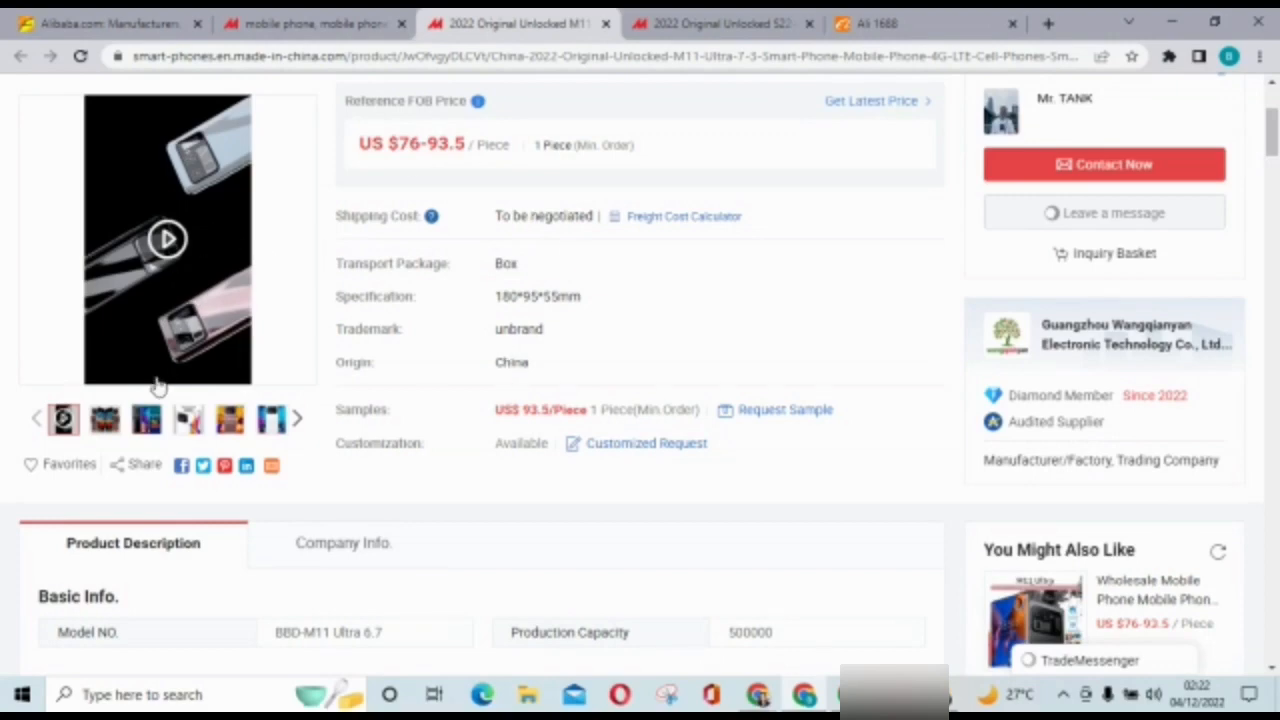
click(146, 418)
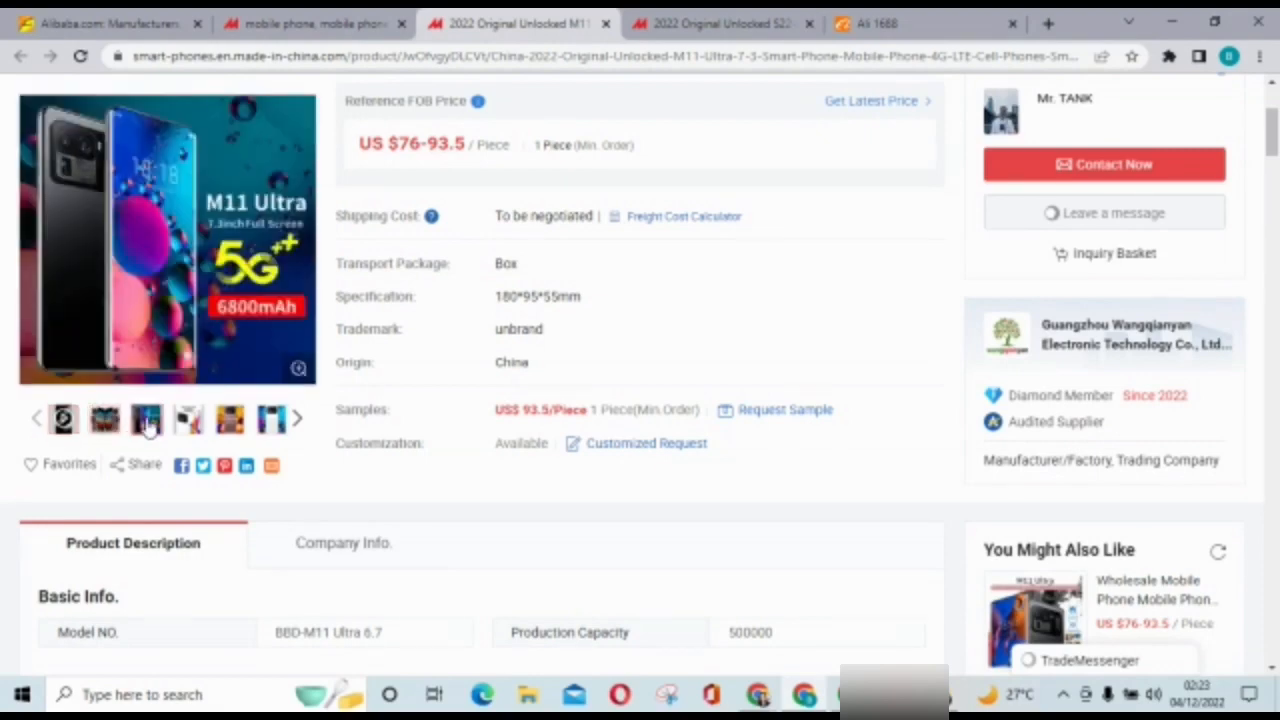
click(230, 418)
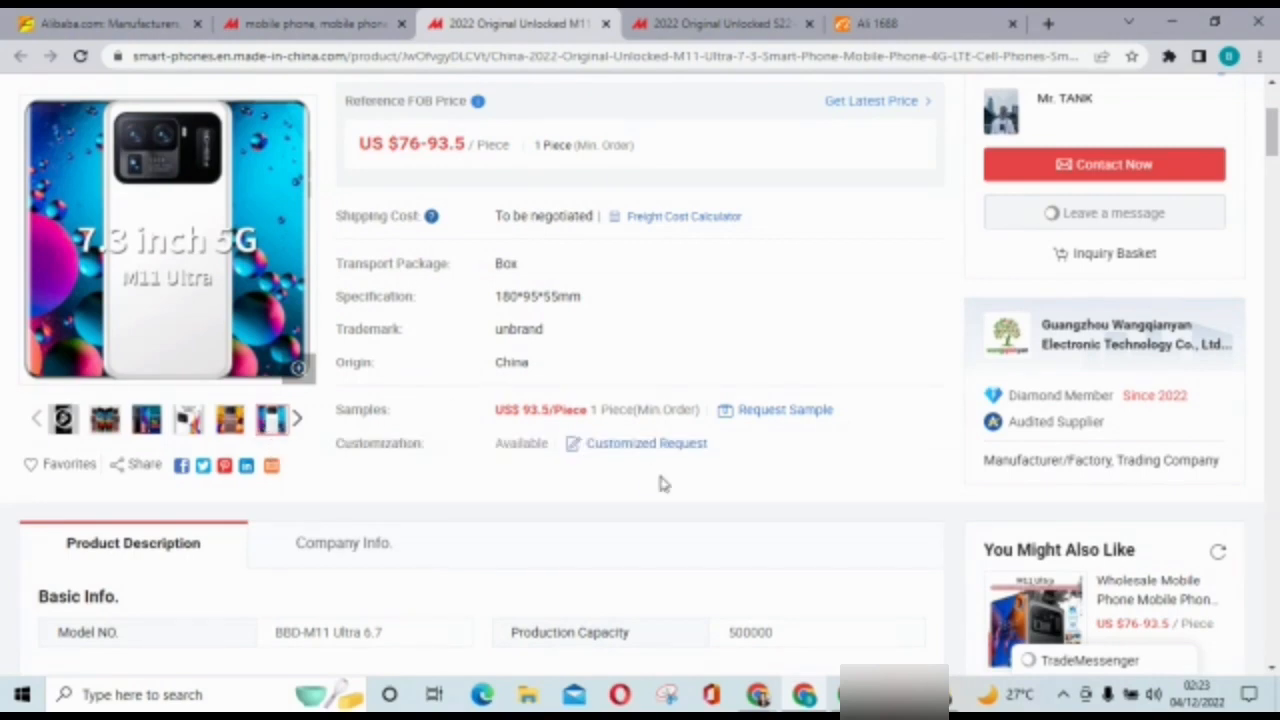
mouse_move(868, 376)
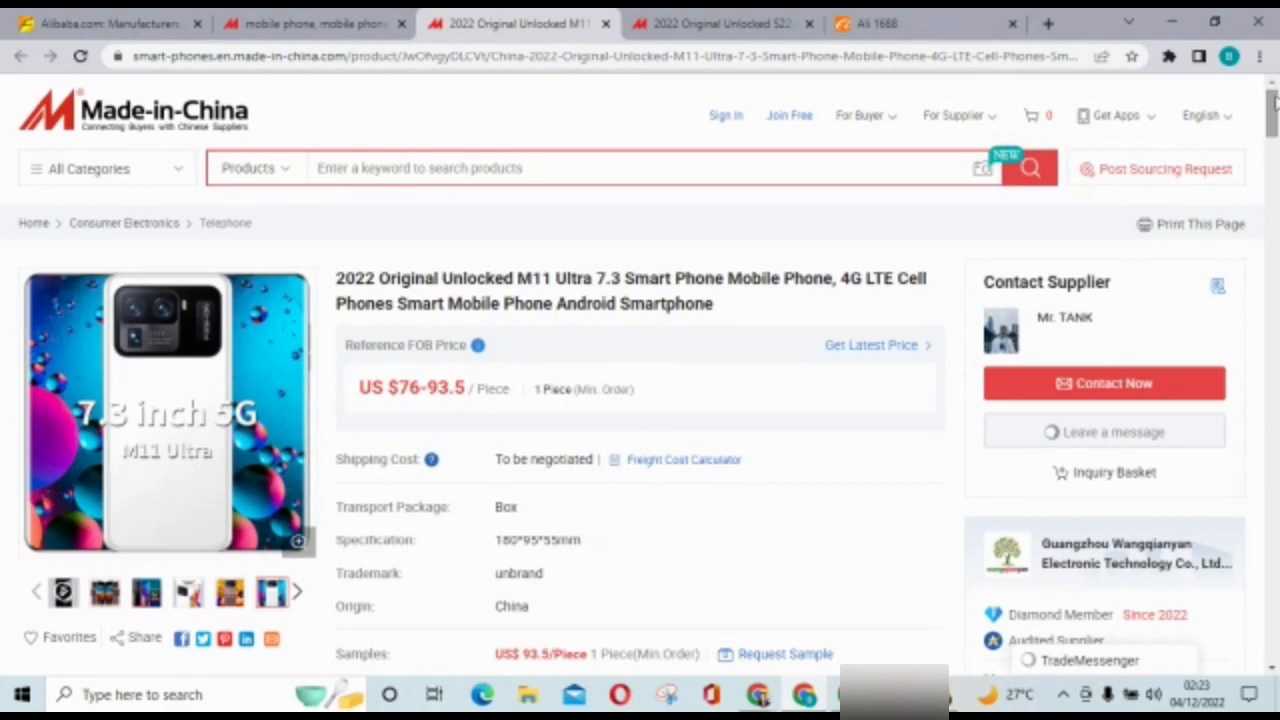
mouse_move(1084, 336)
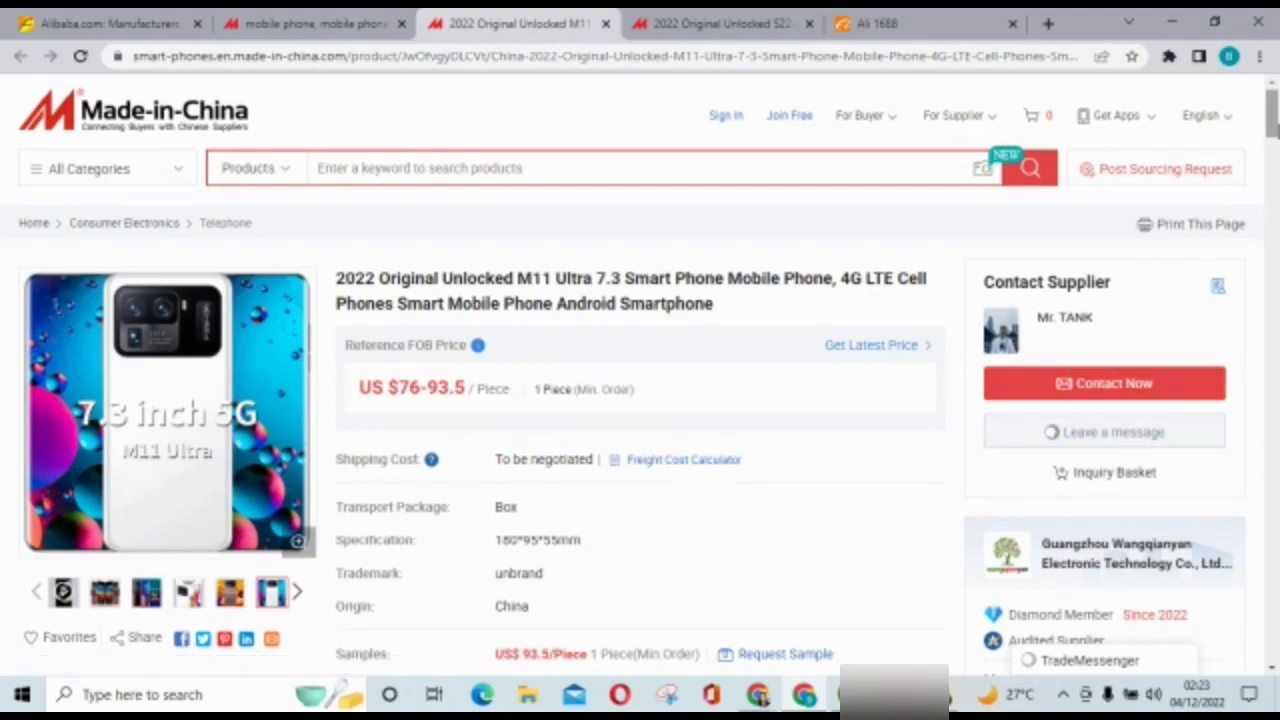
Step: Read the M11 Ultra specification table: Snapdragon 888, 7.3-inch display, 8GB+256GB, 6800mAh
scroll(down, 3)
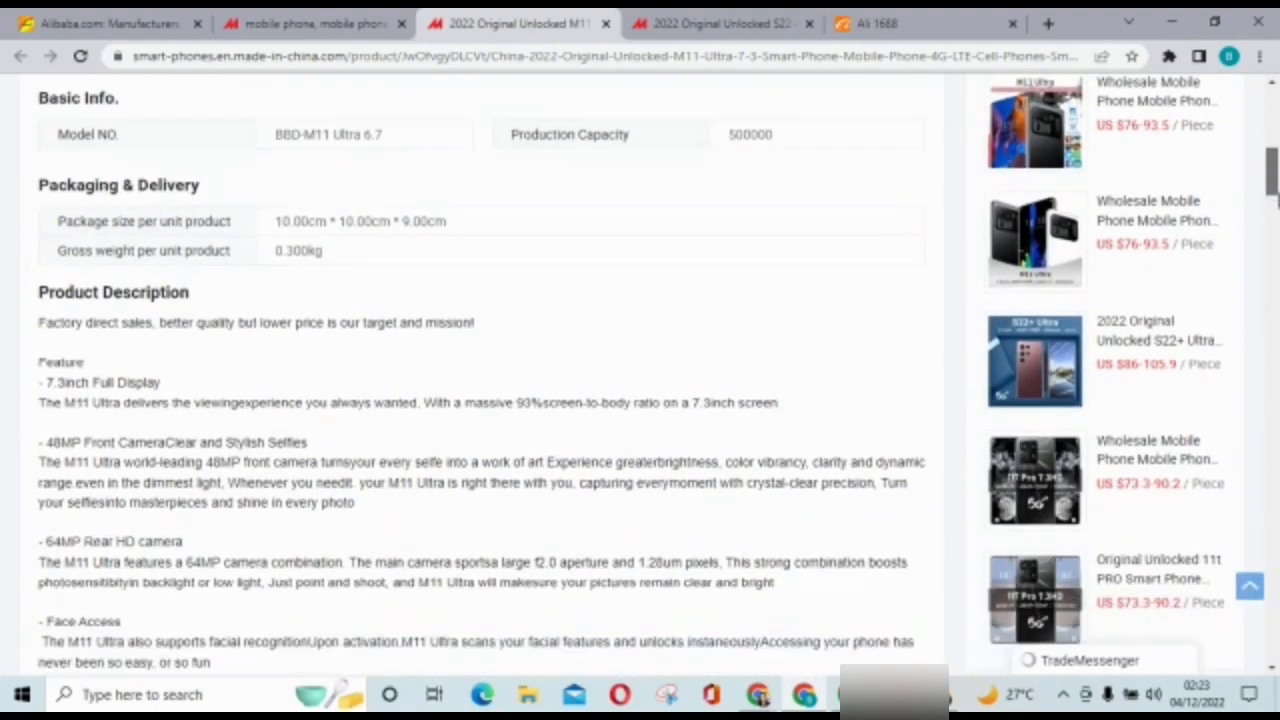
scroll(down, 3)
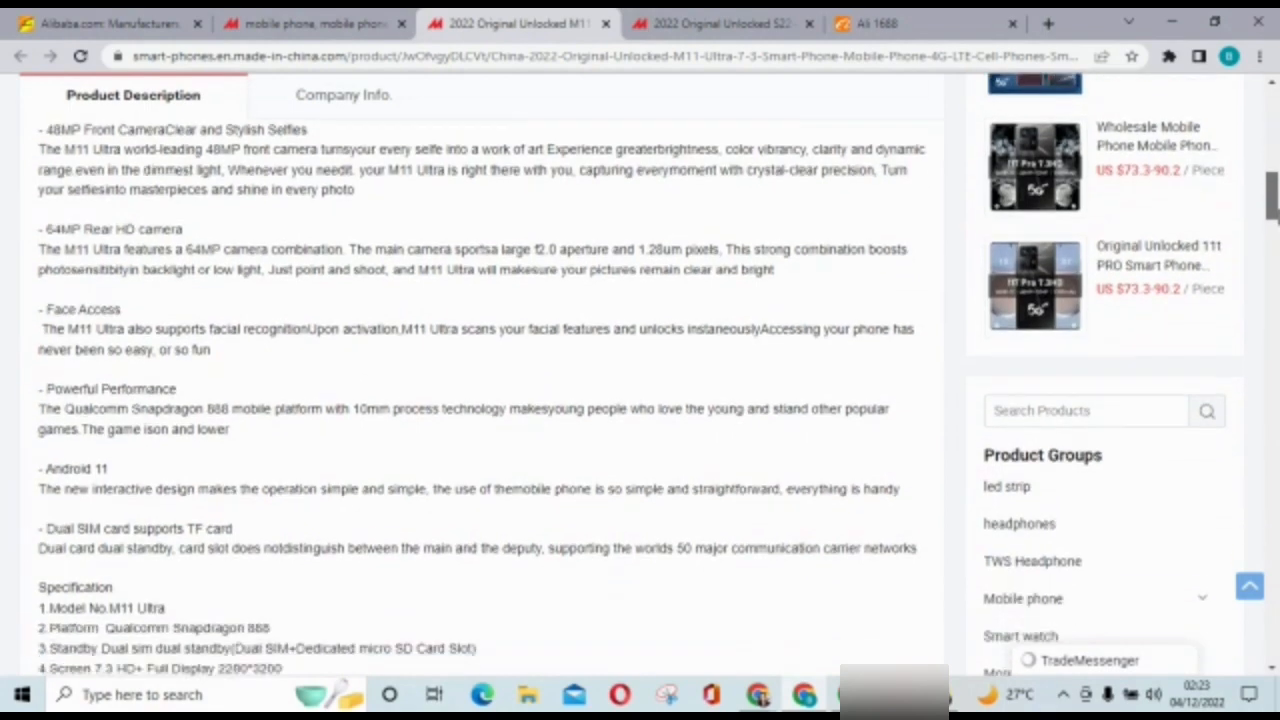
scroll(down, 3)
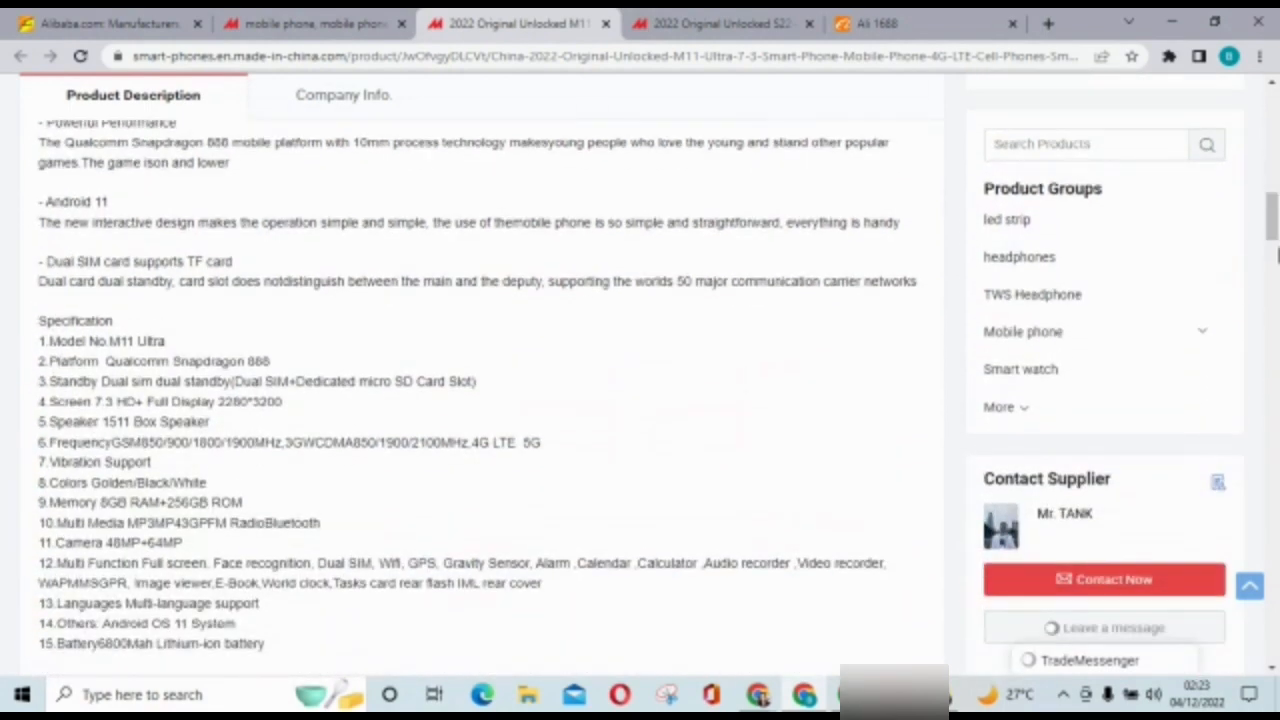
scroll(down, 3)
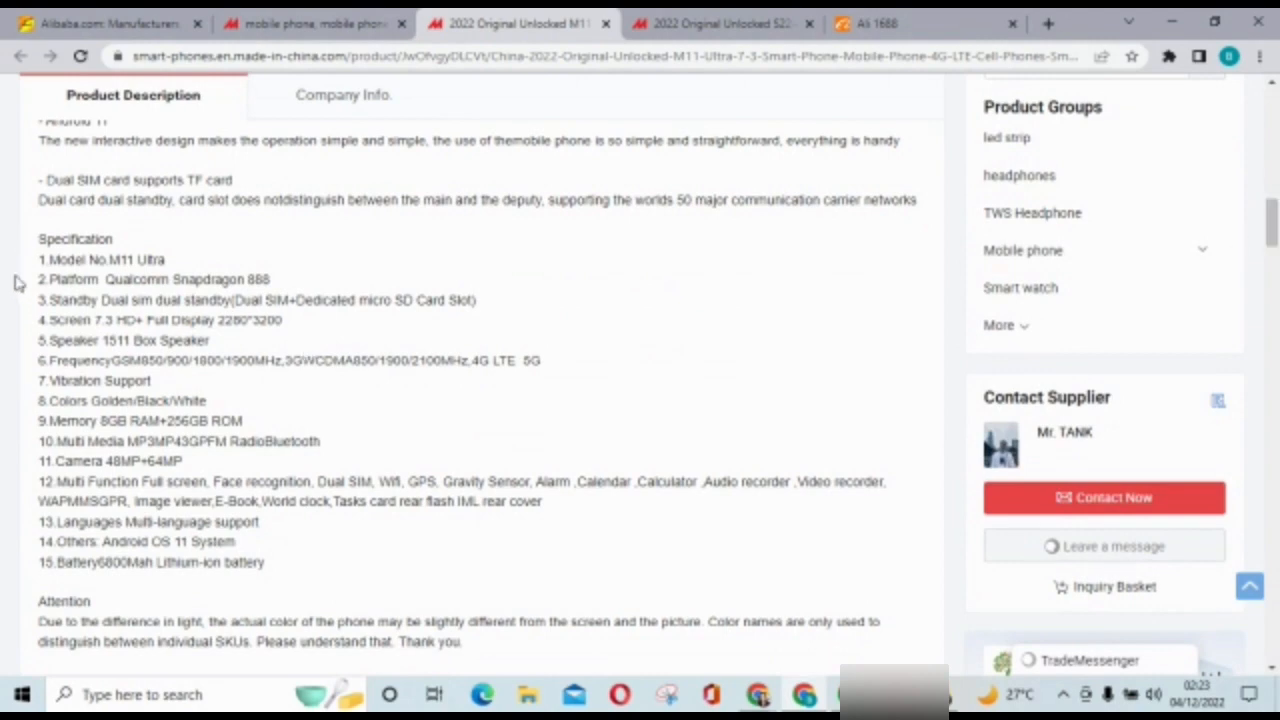
mouse_move(148, 298)
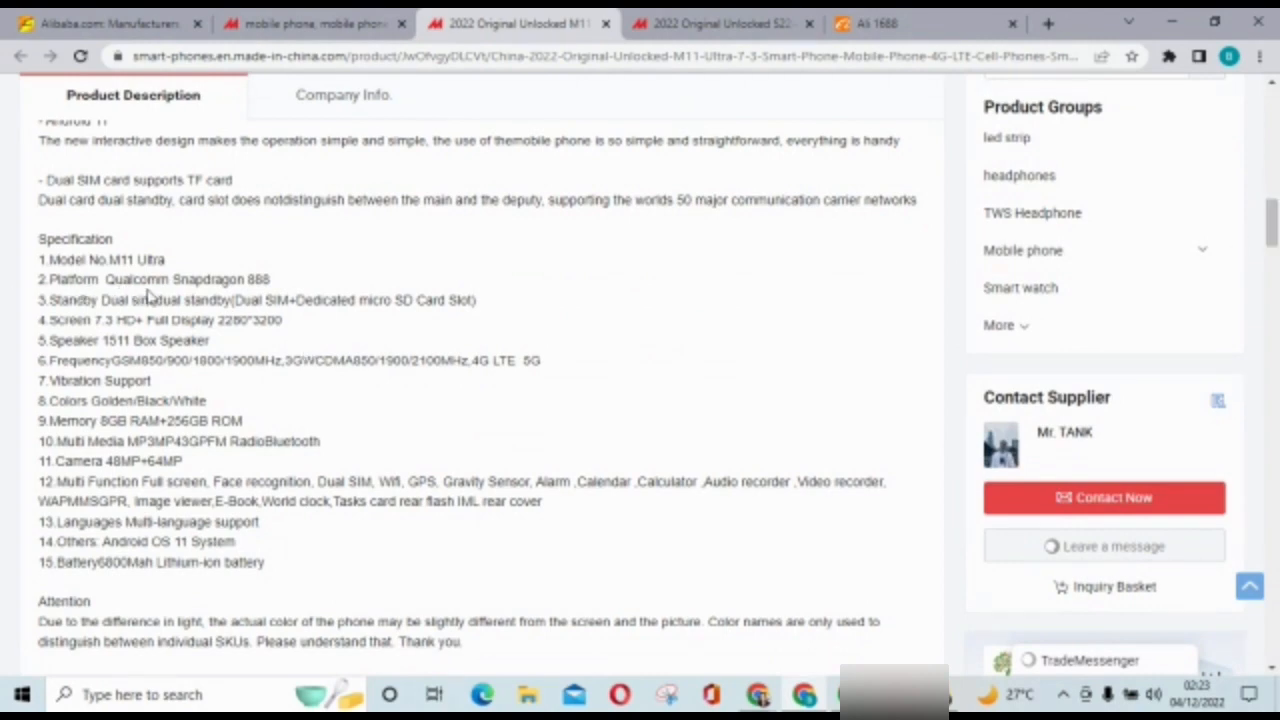
mouse_move(112, 340)
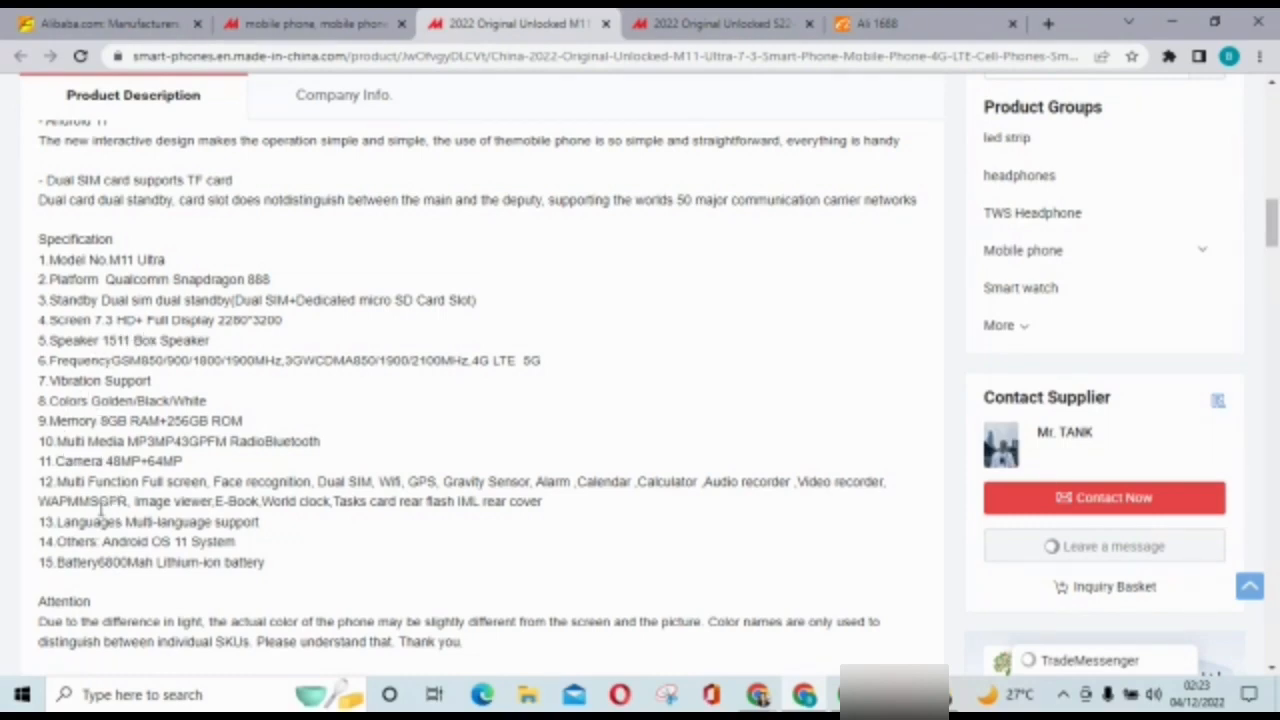
mouse_move(84, 636)
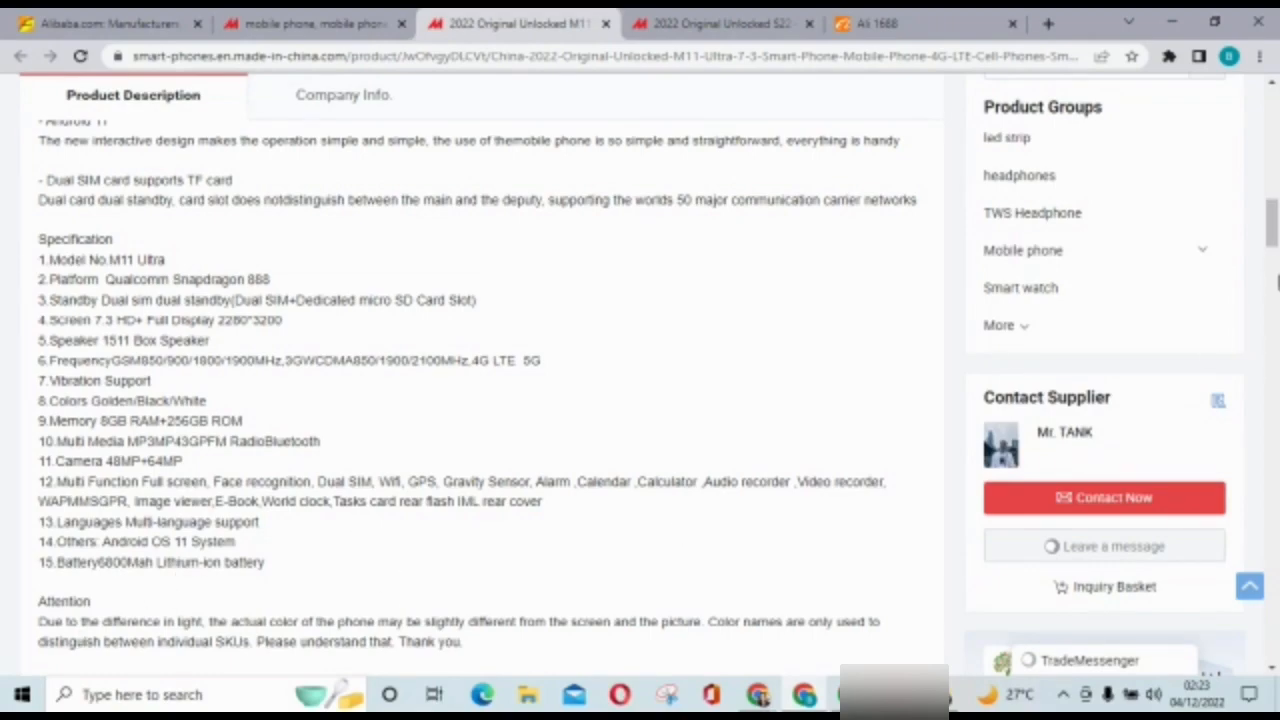
scroll(down, 3)
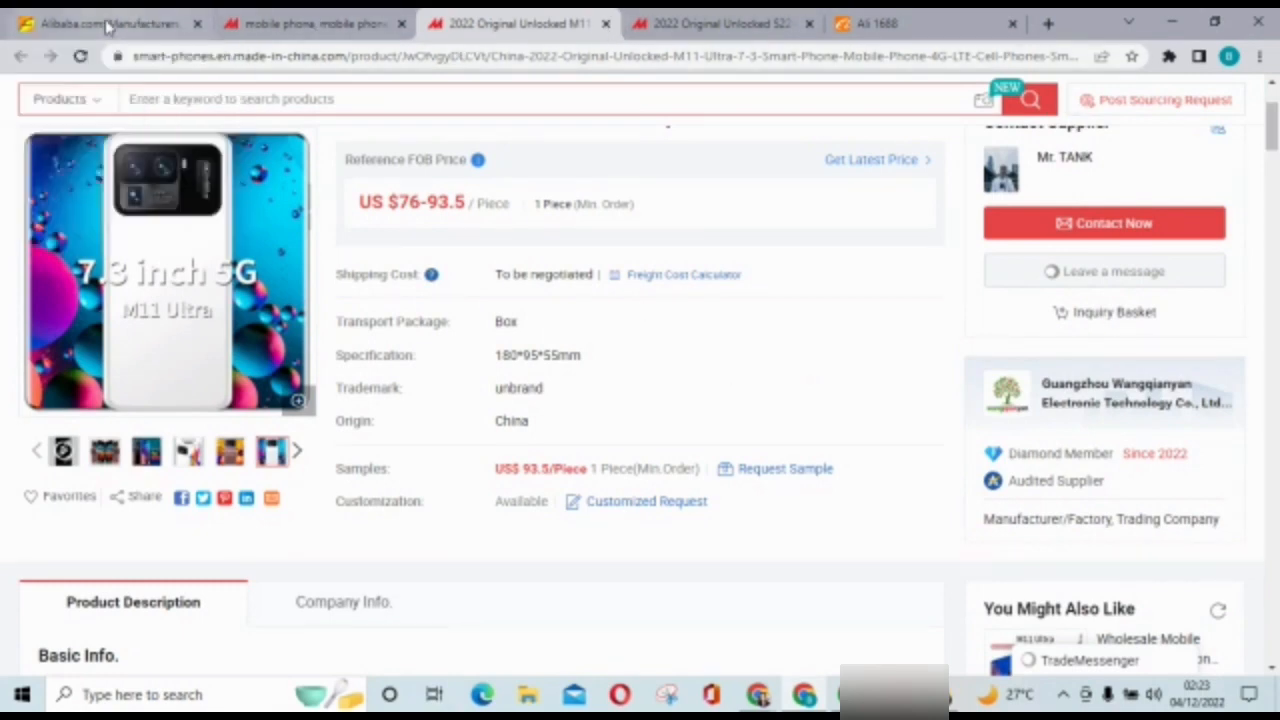
Step: Switch to the Alibaba.com homepage and check the delivery location options
click(104, 24)
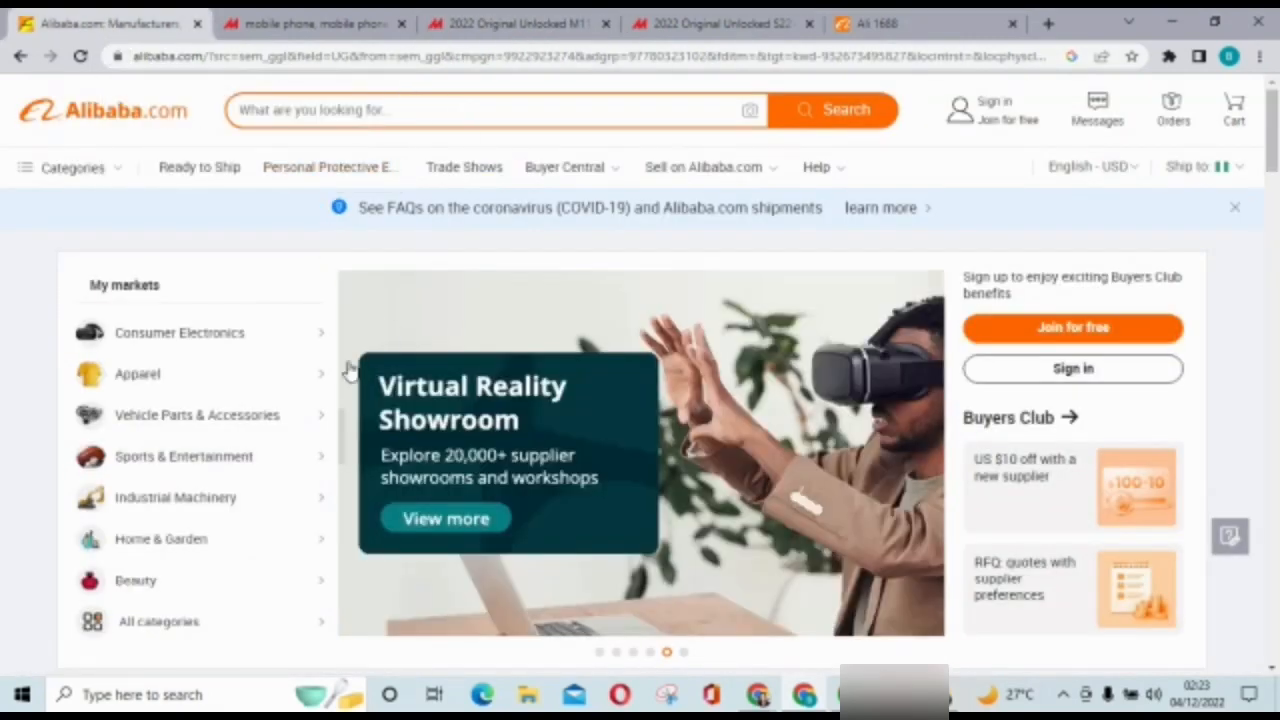
click(1200, 166)
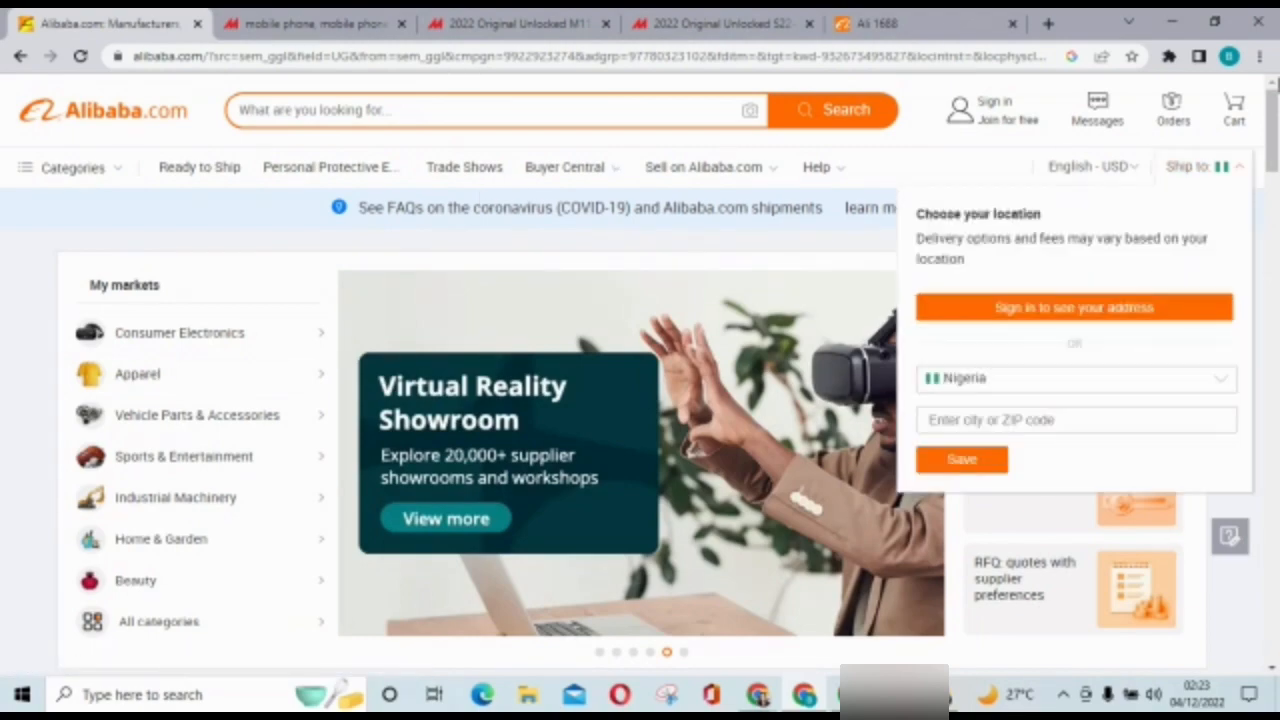
scroll(down, 3)
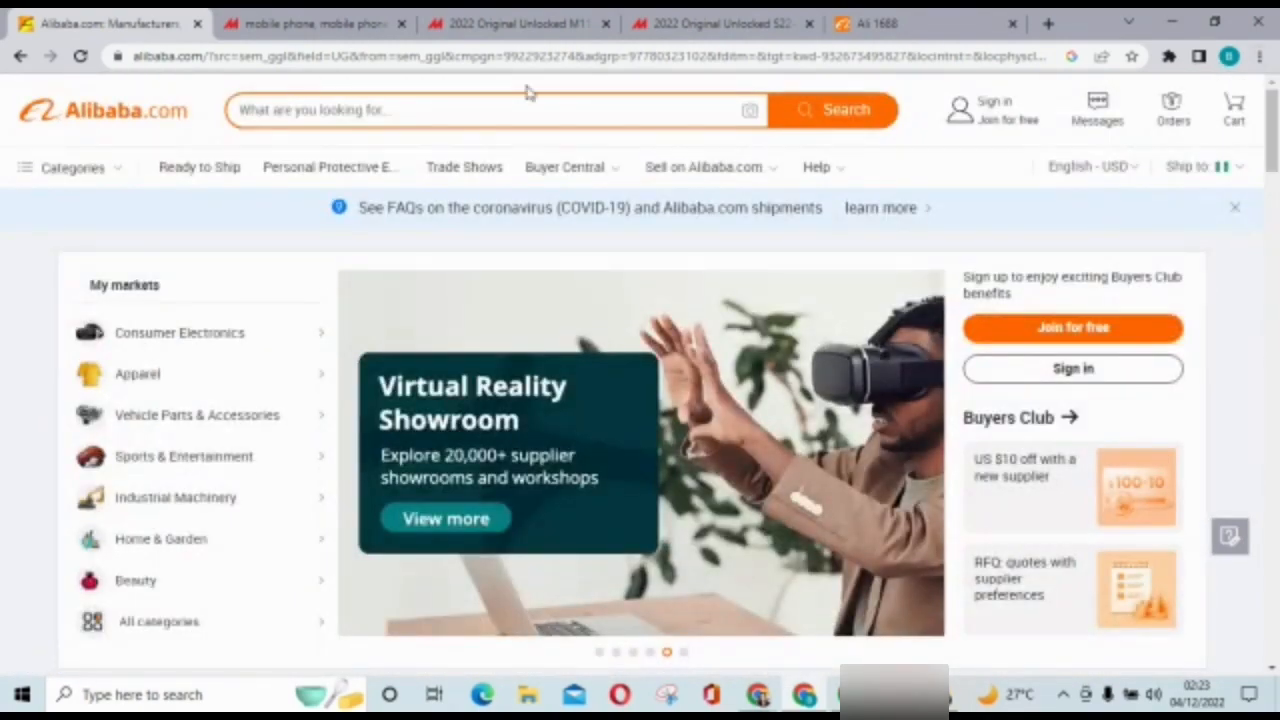
Step: Search Alibaba.com for 'mobile phones' via the suggestion and browse the results
click(476, 110)
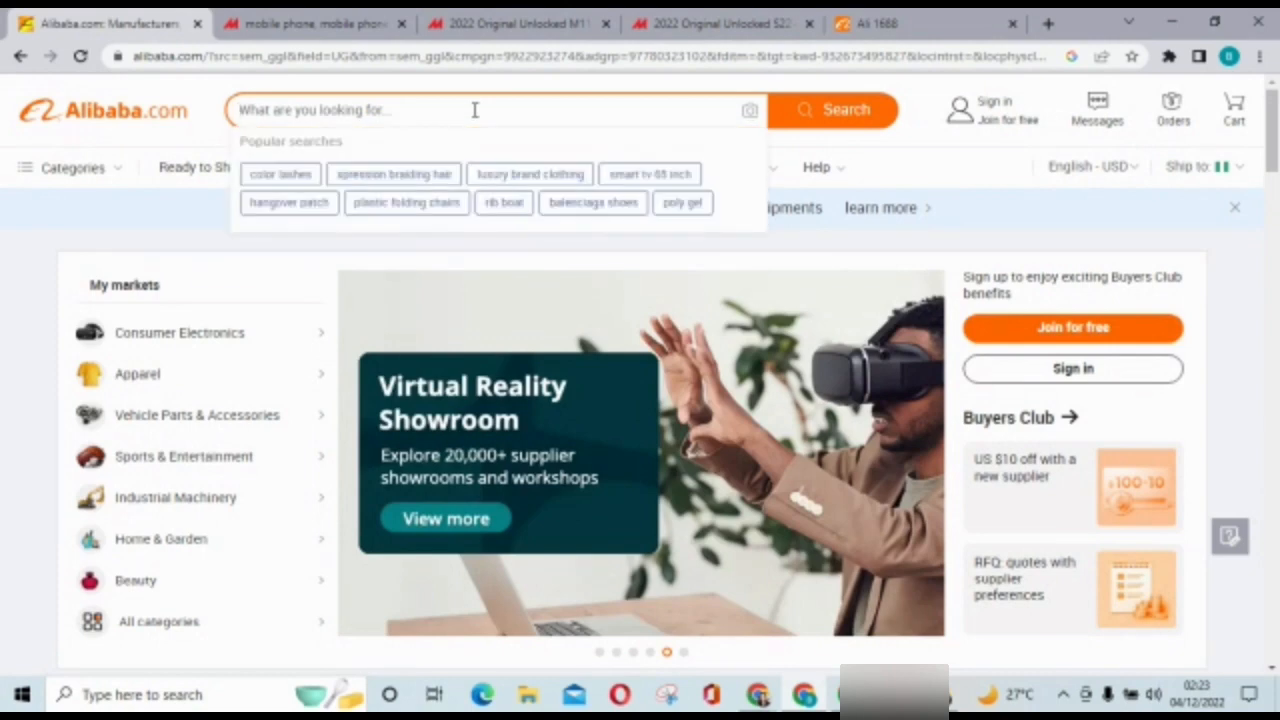
text(mob)
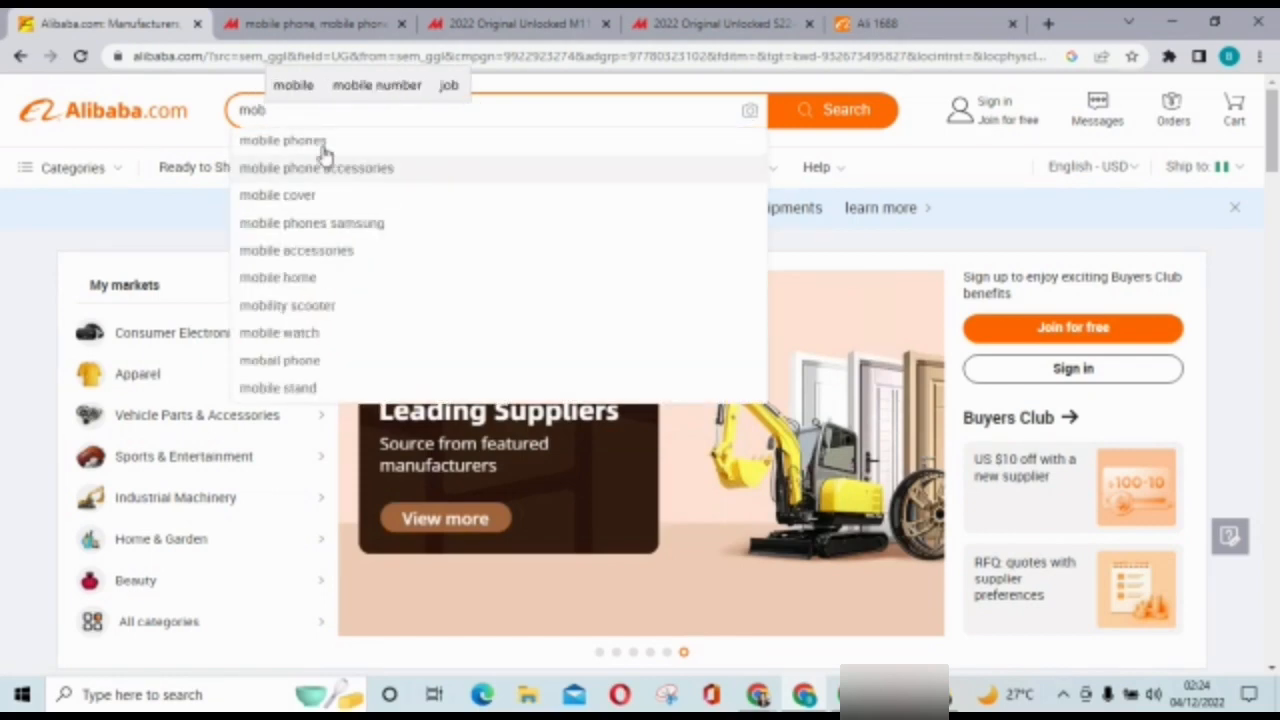
click(282, 140)
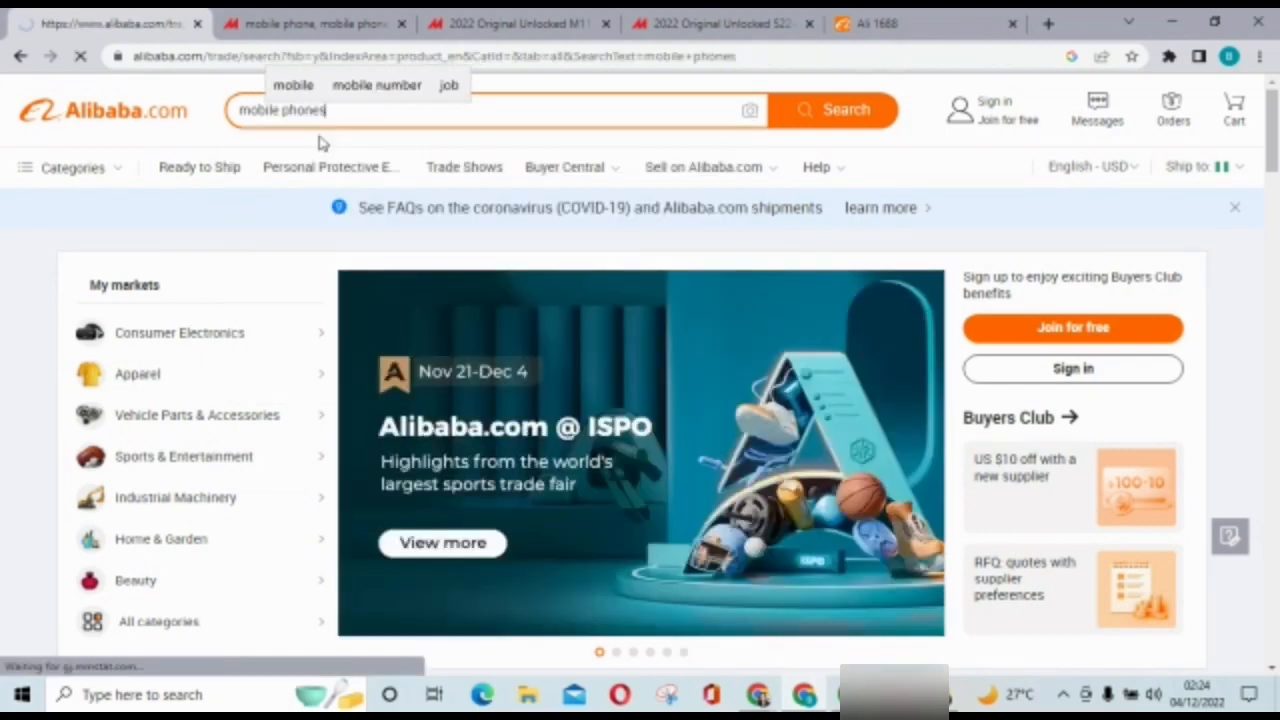
click(840, 110)
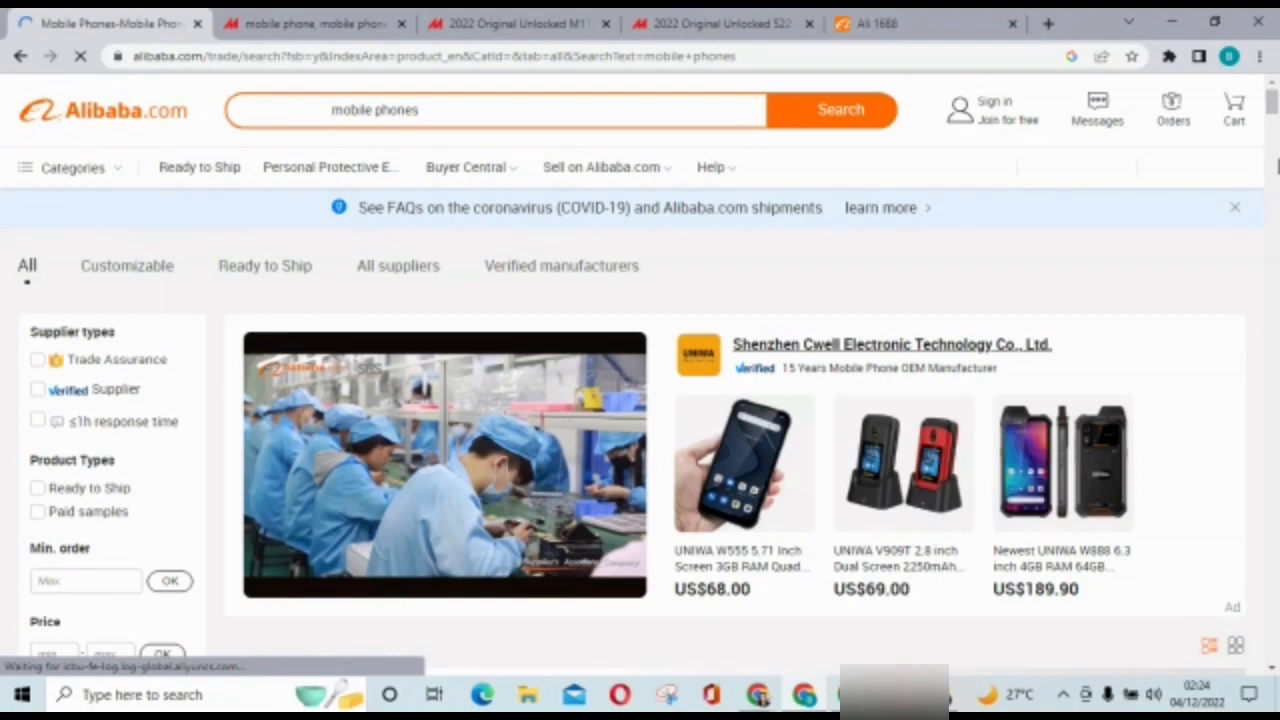
scroll(down, 3)
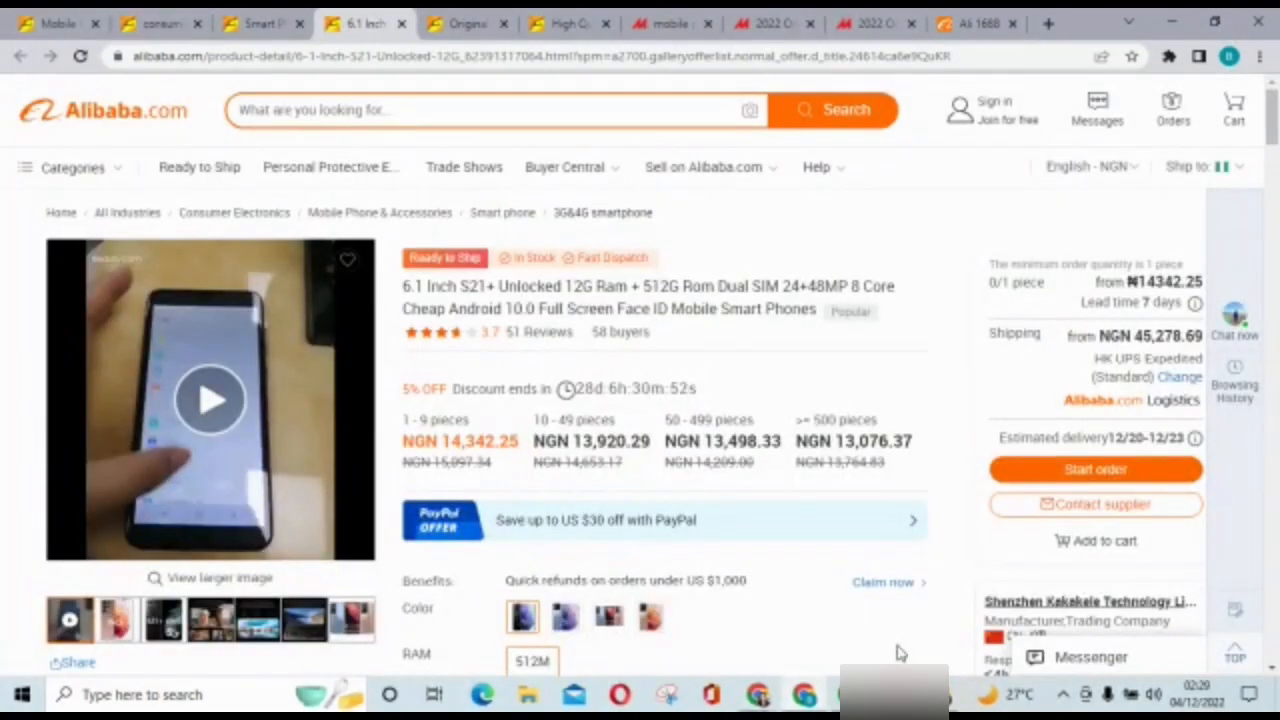
mouse_move(444, 364)
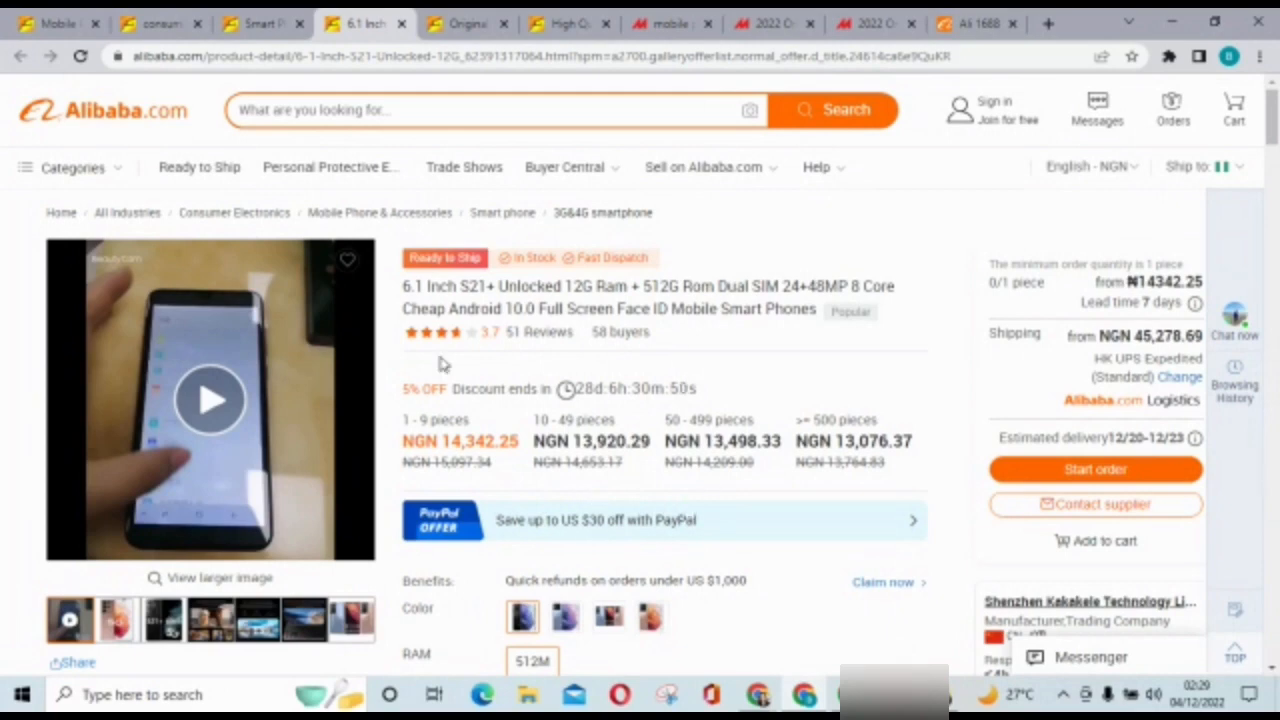
mouse_move(348, 260)
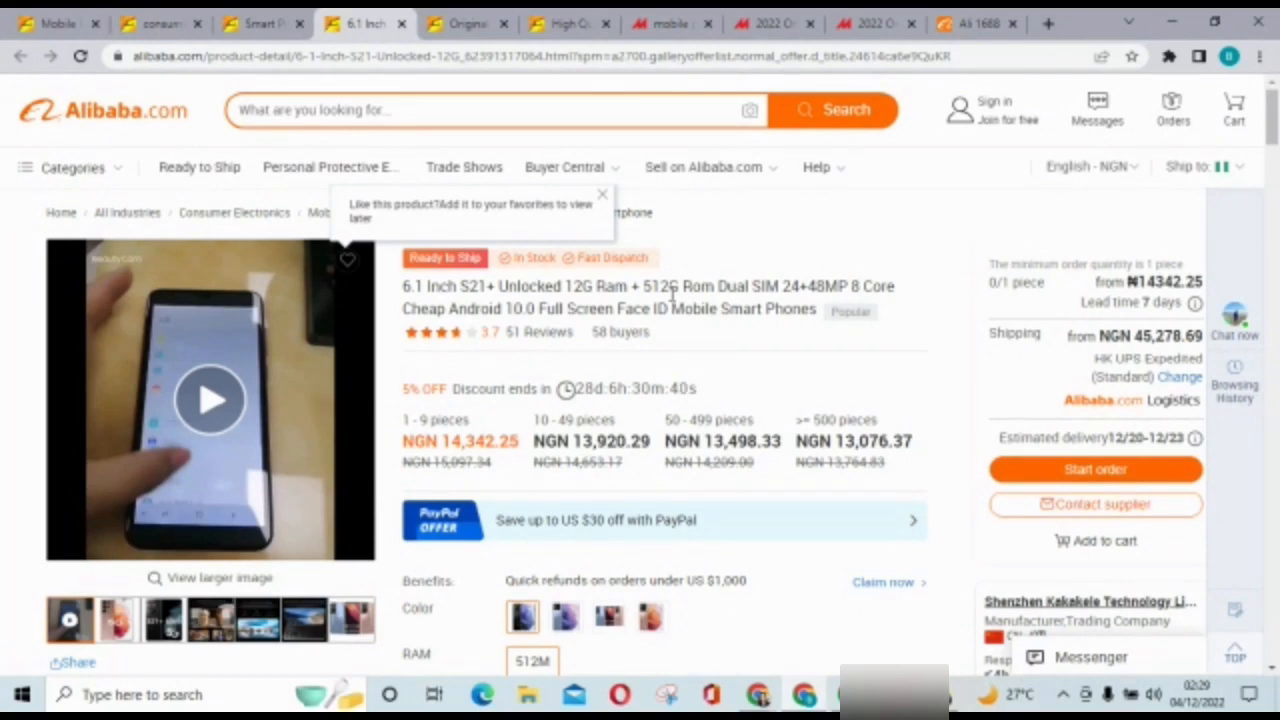
mouse_move(790, 304)
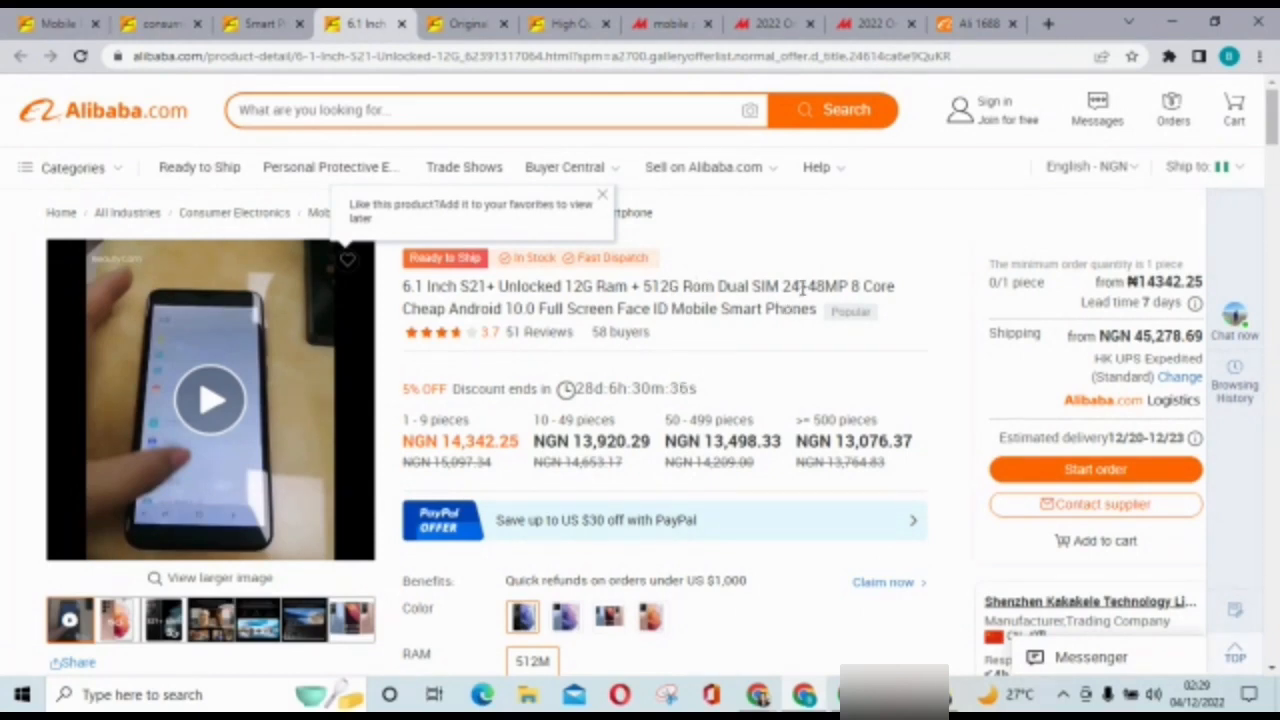
mouse_move(448, 328)
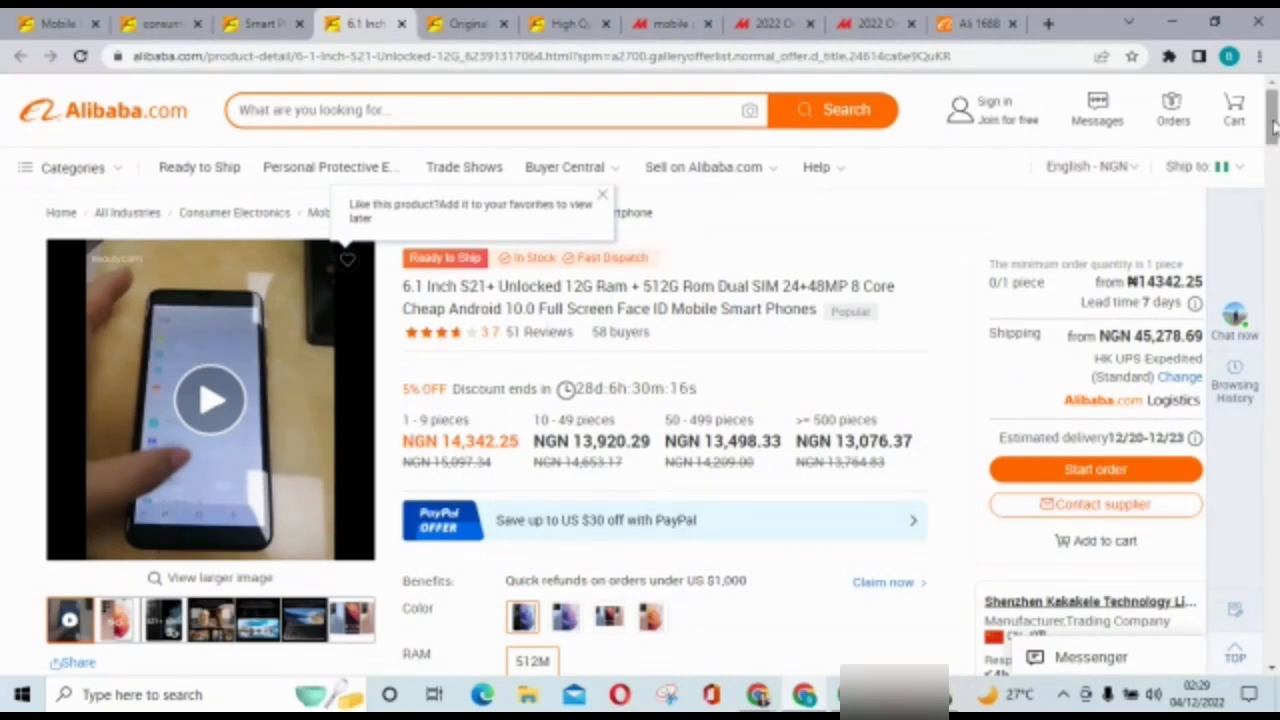
Step: Look over the S21+ listing's tiered prices and seller details and show another gallery photo
scroll(down, 3)
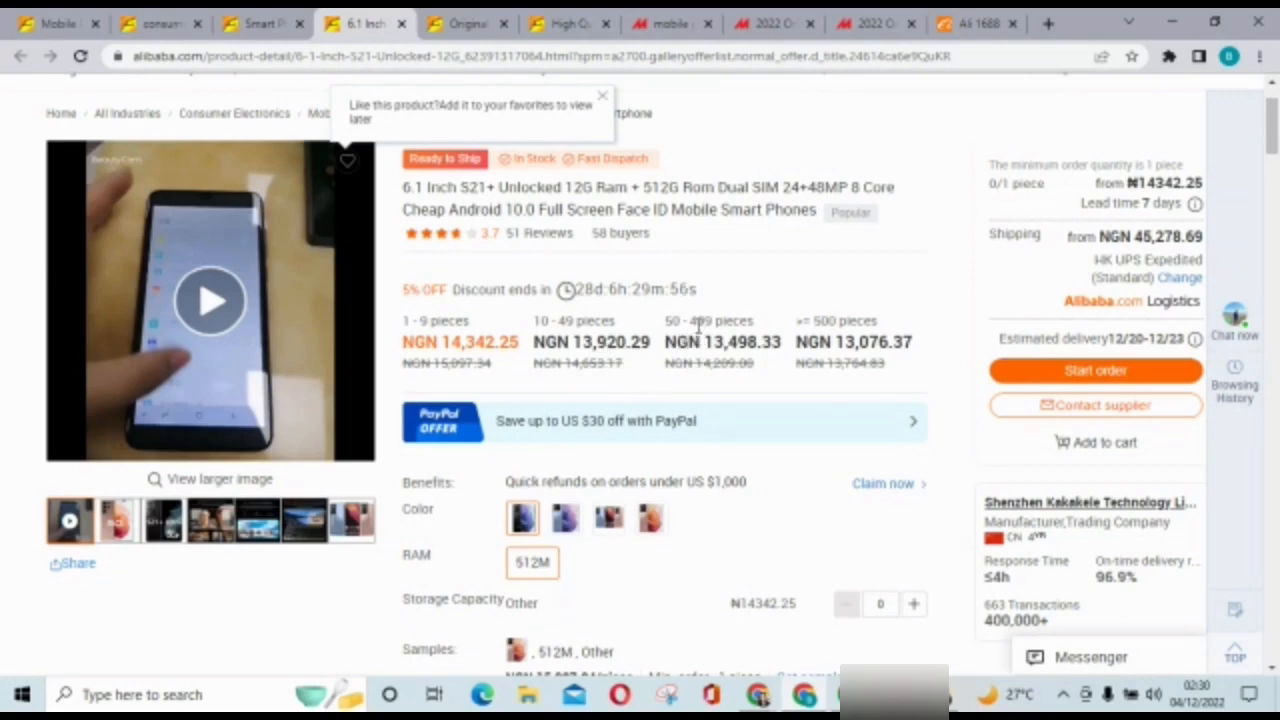
mouse_move(300, 364)
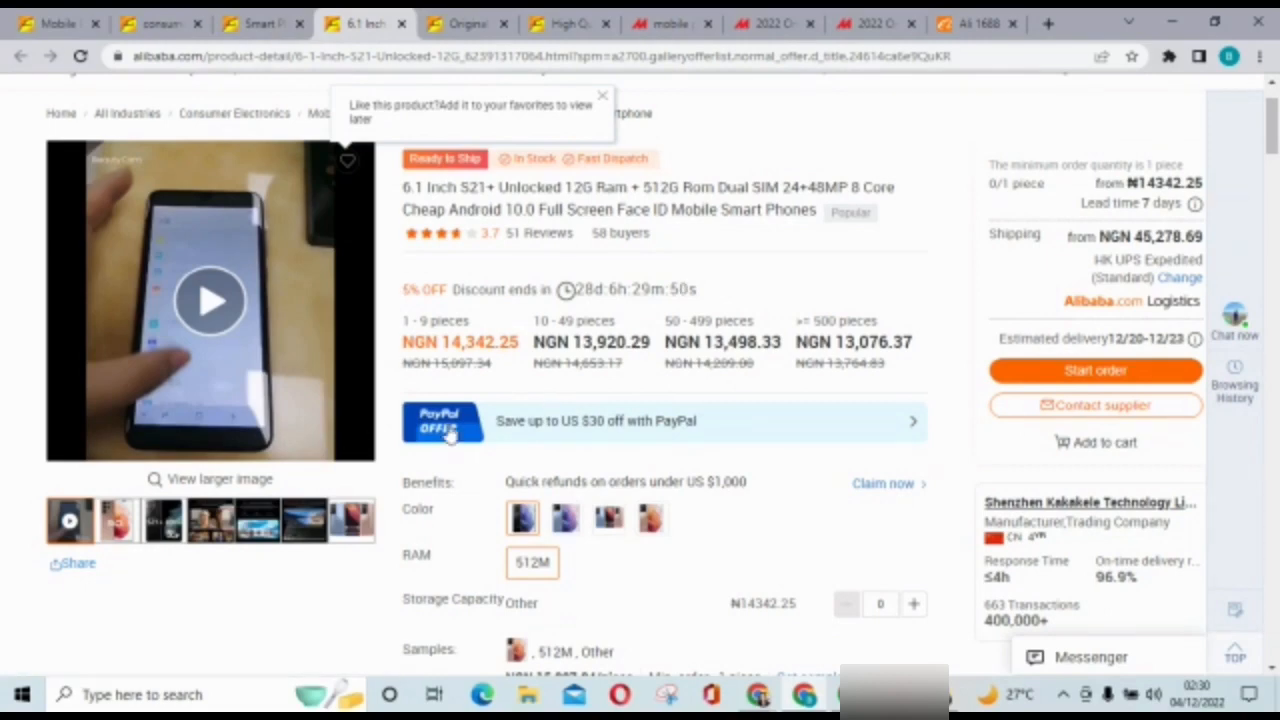
scroll(down, 3)
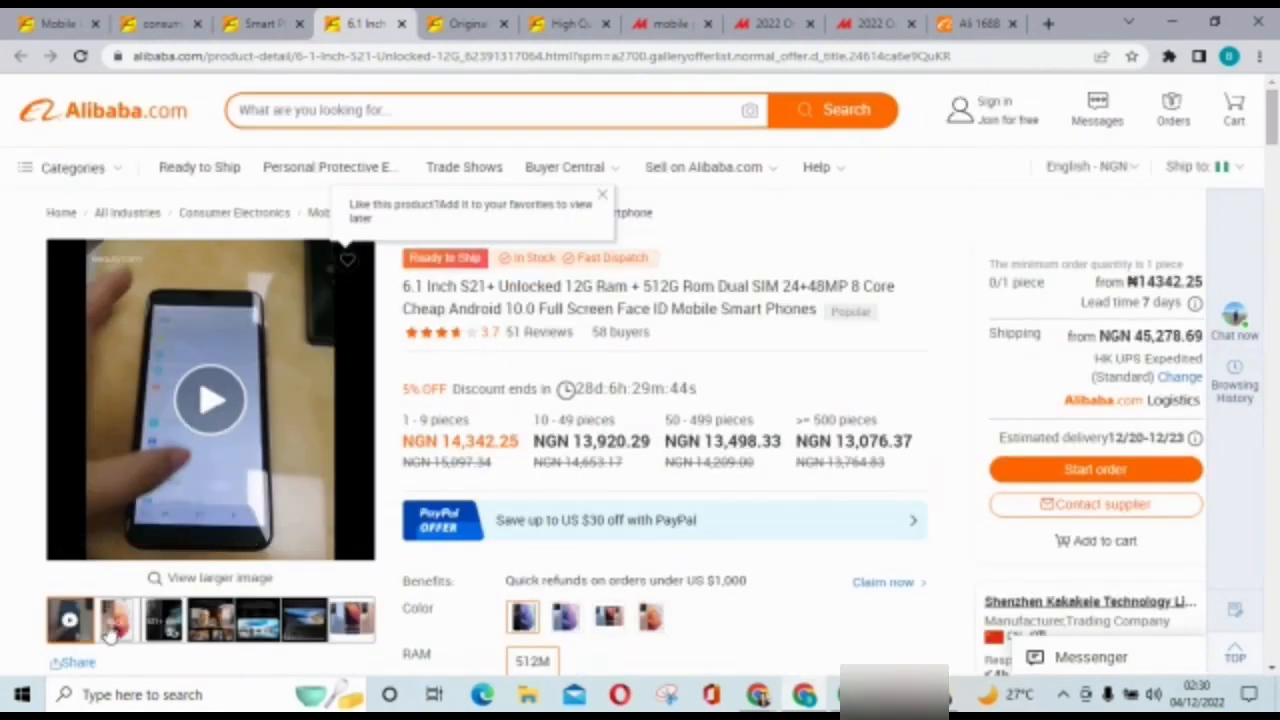
click(116, 620)
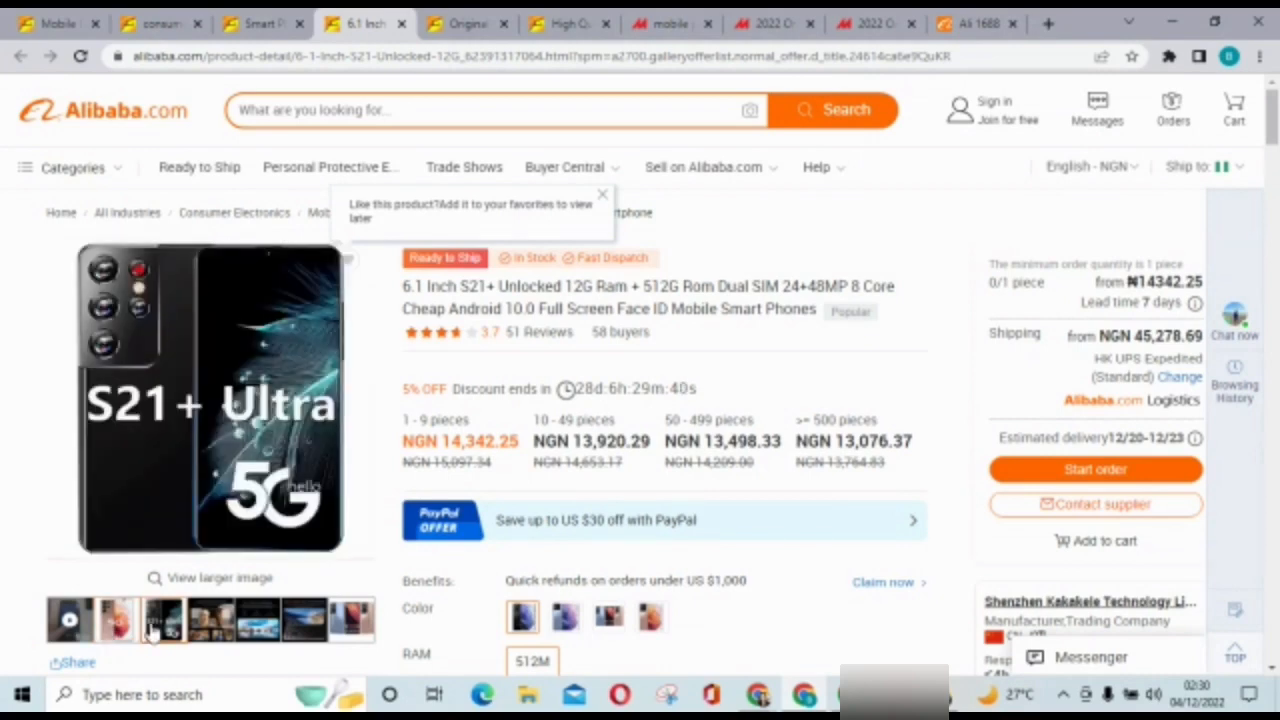
mouse_move(96, 310)
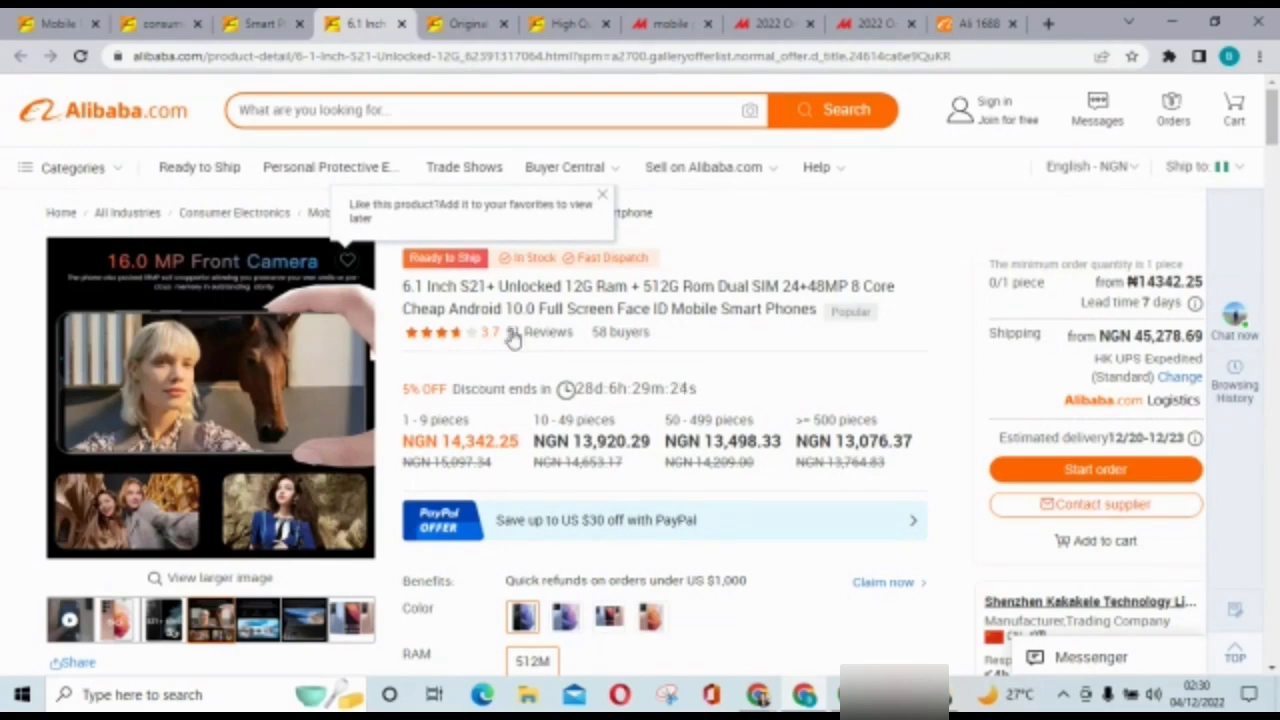
mouse_move(636, 344)
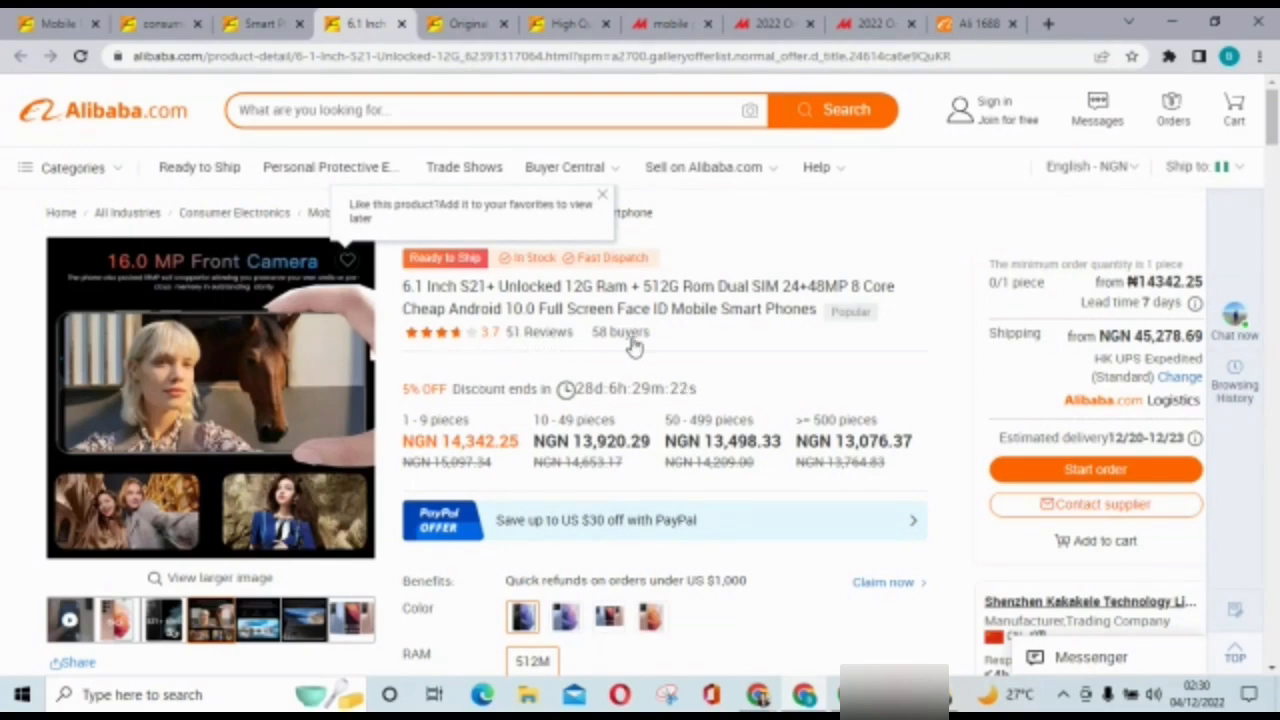
mouse_move(238, 488)
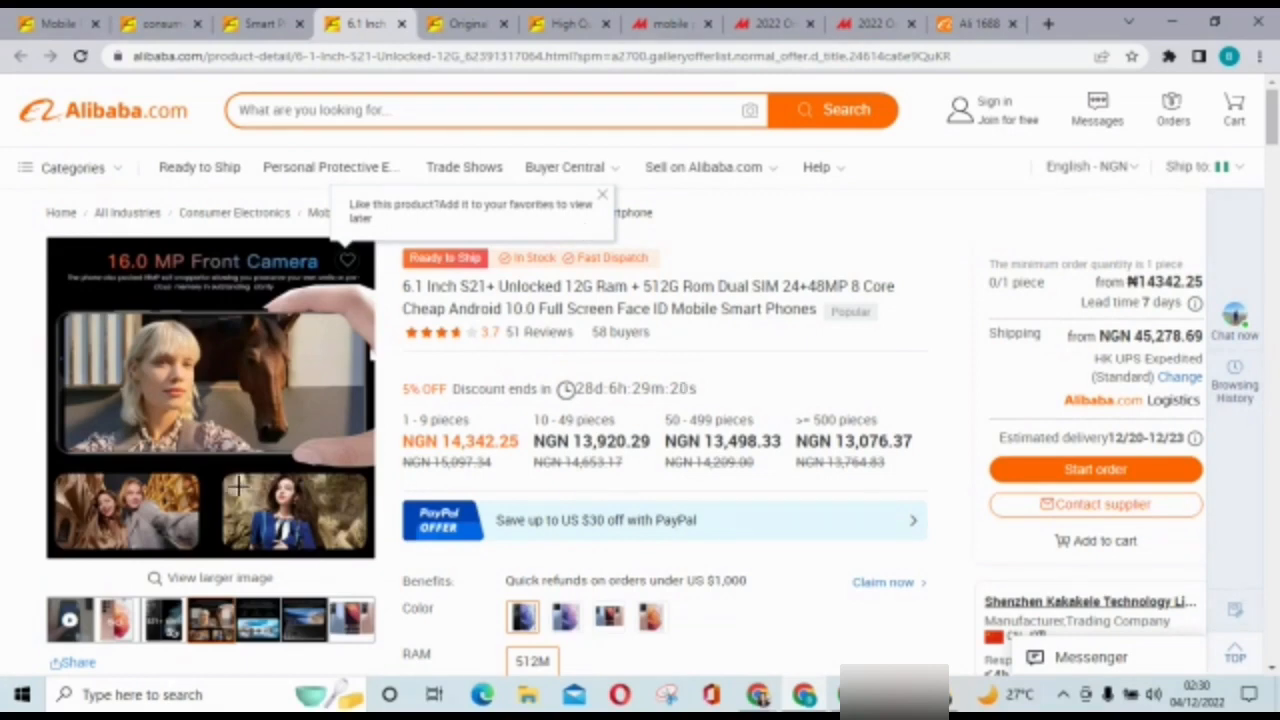
mouse_move(380, 642)
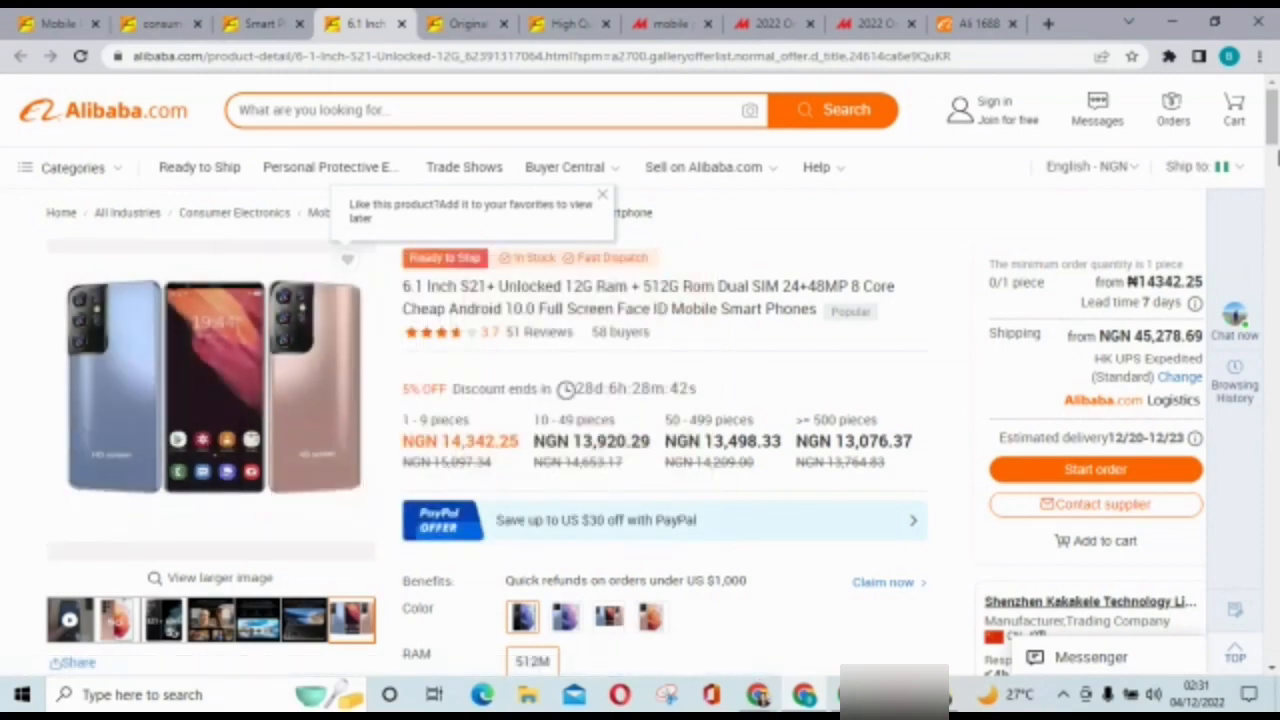
Step: Read the S21+ refund policy, similar items, specifications and video, then return to the page top
scroll(down, 3)
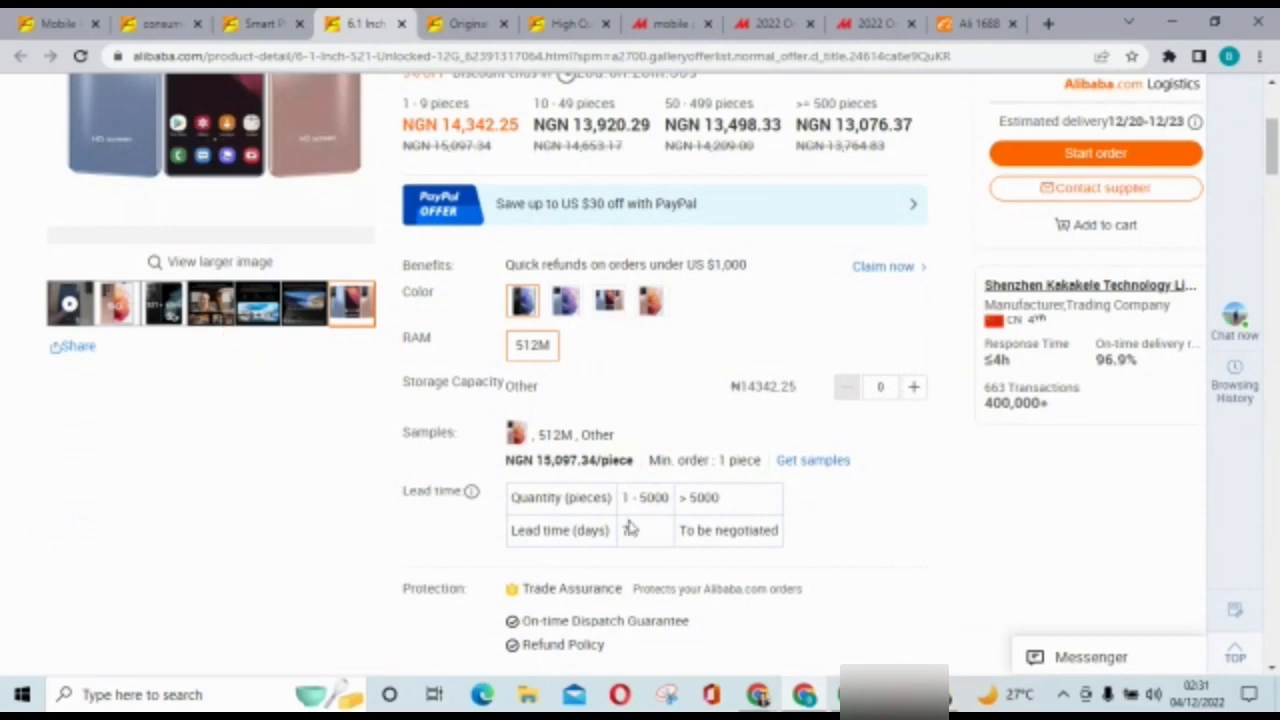
scroll(down, 3)
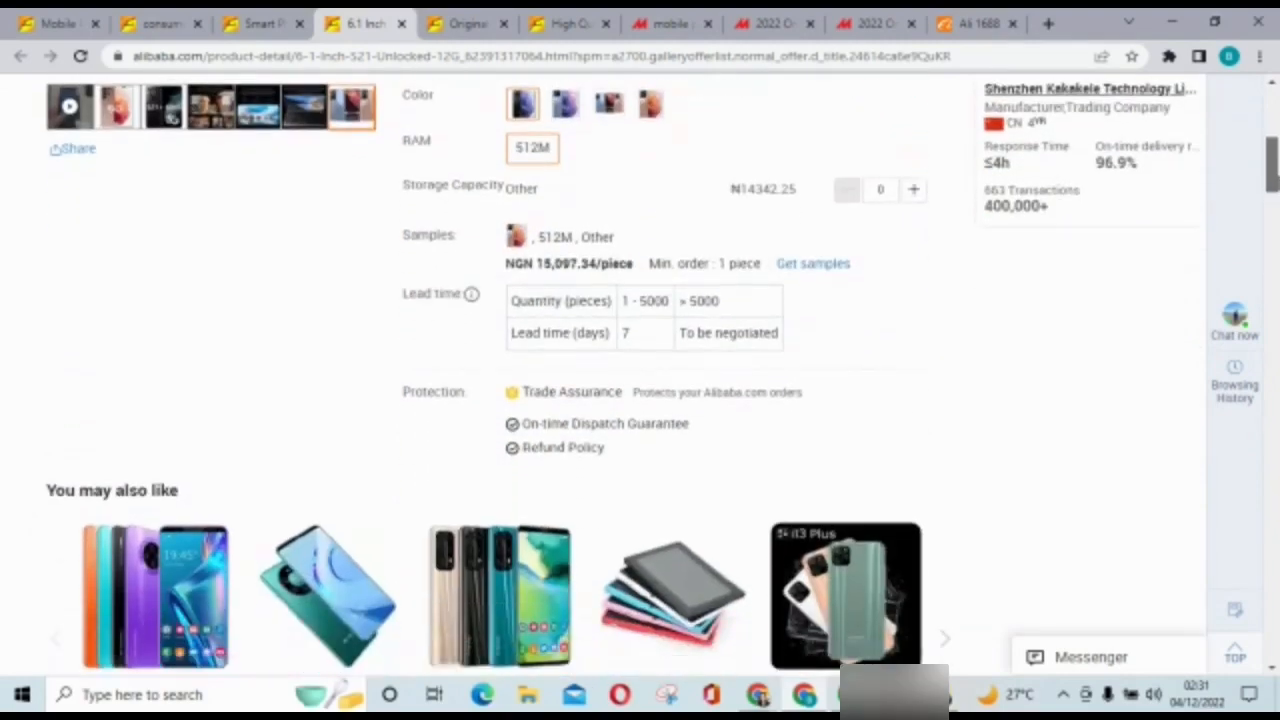
scroll(down, 3)
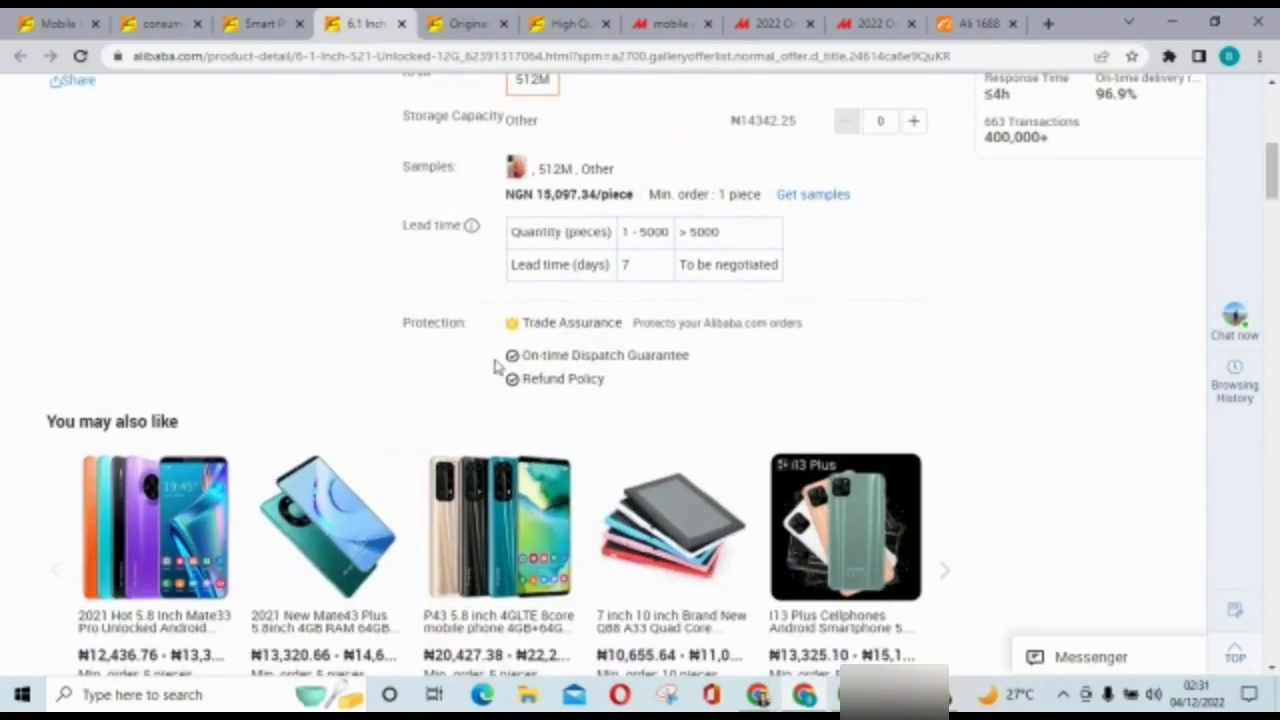
mouse_move(1042, 420)
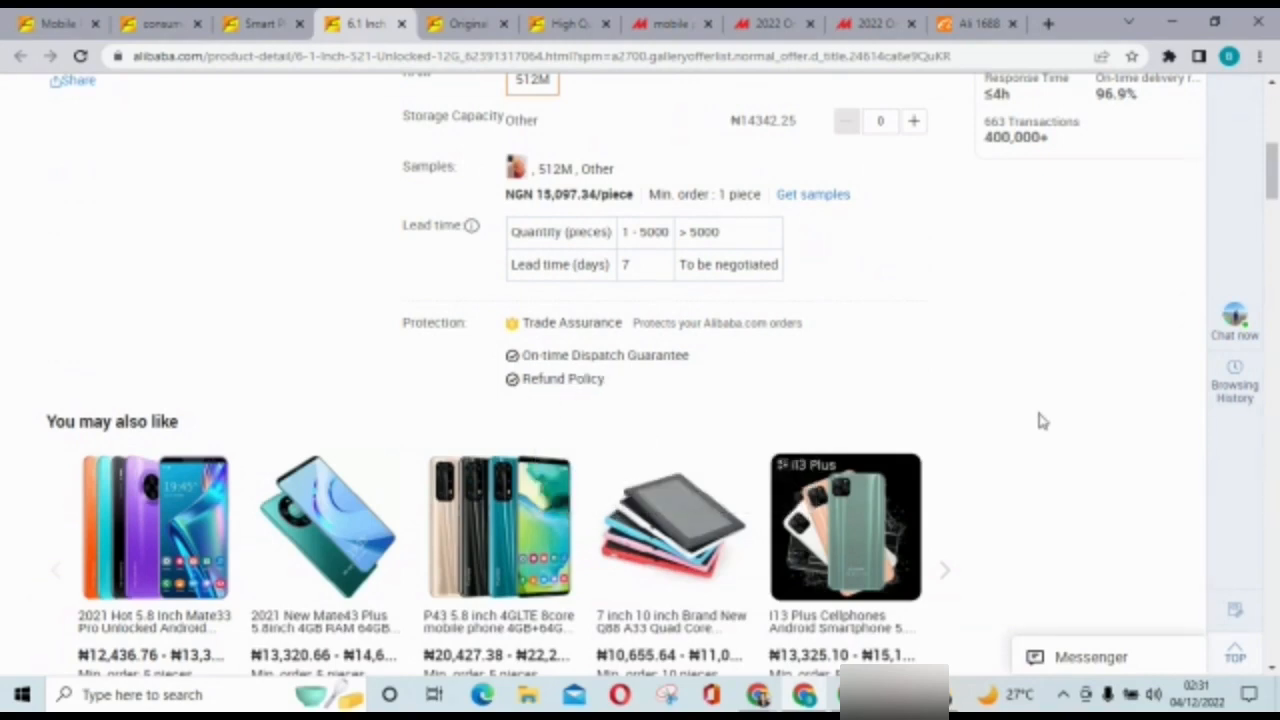
scroll(down, 3)
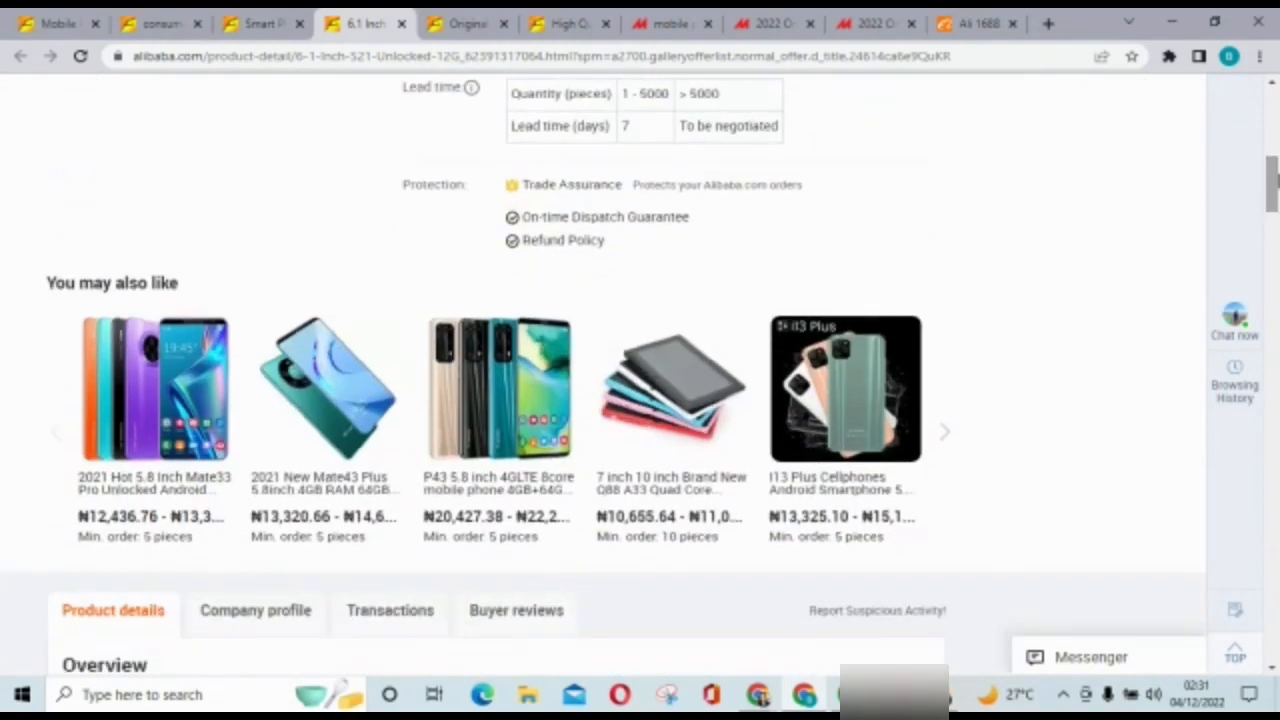
mouse_move(564, 240)
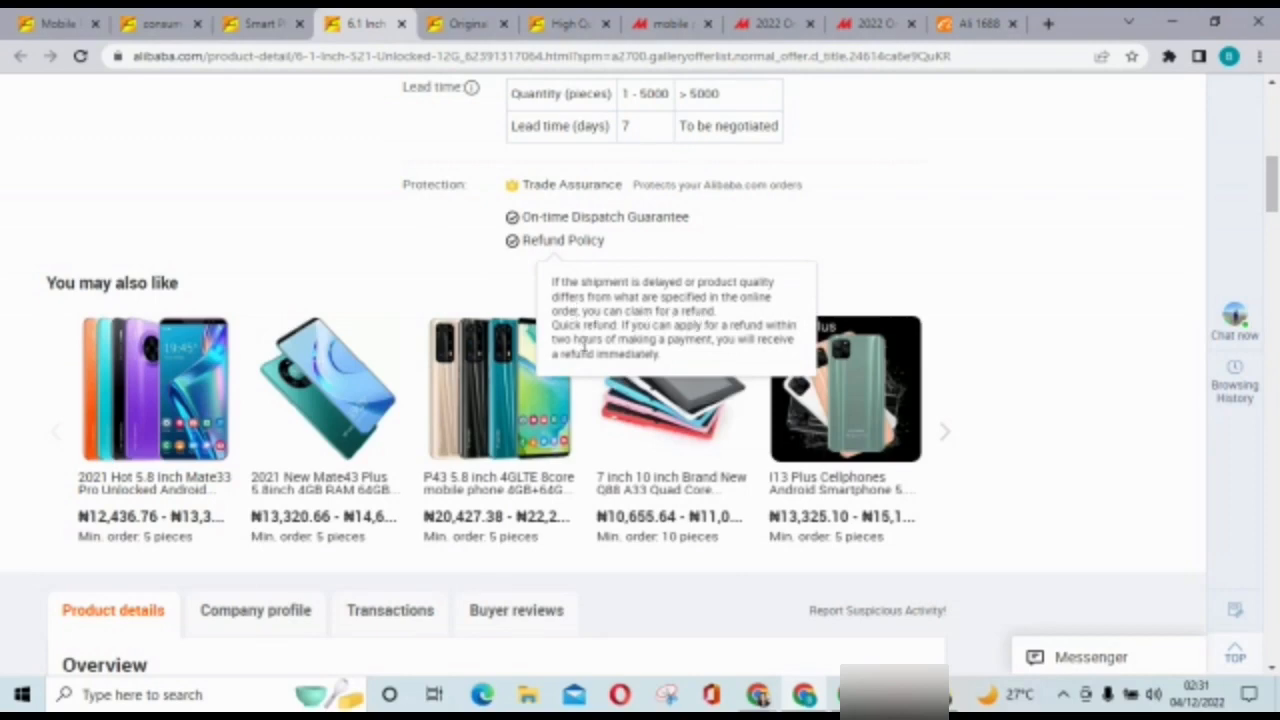
mouse_move(724, 318)
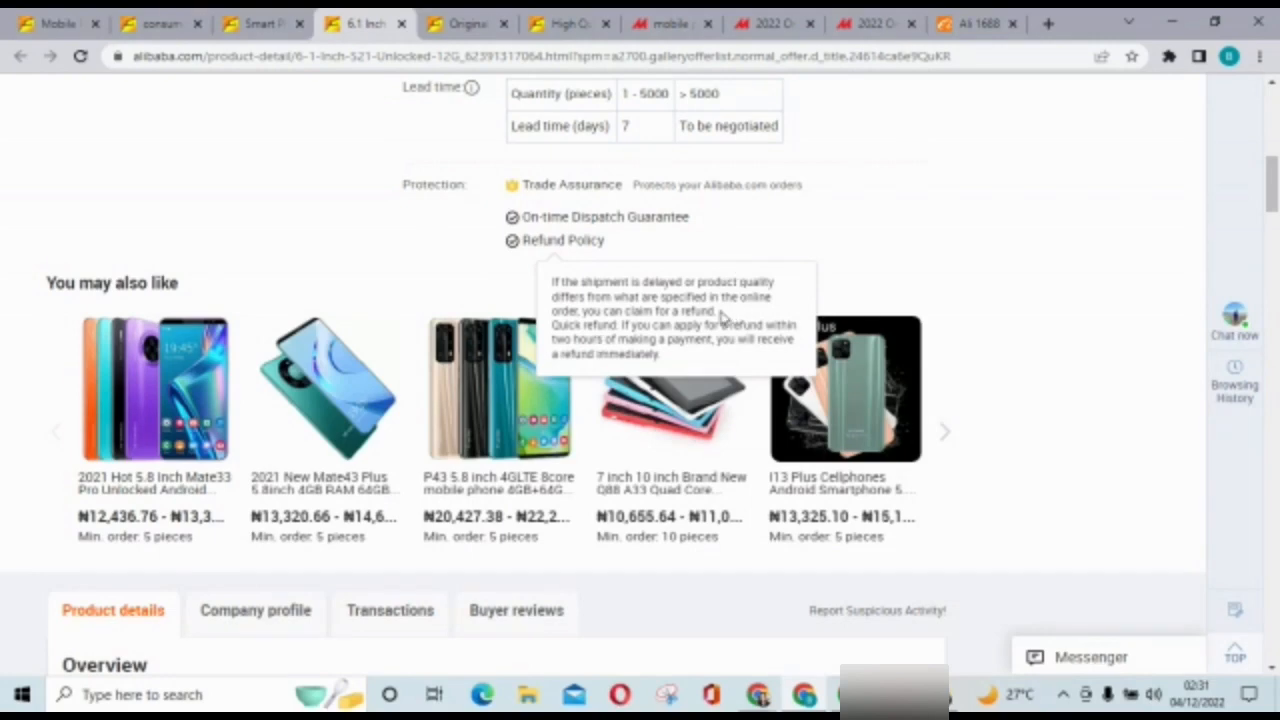
mouse_move(676, 342)
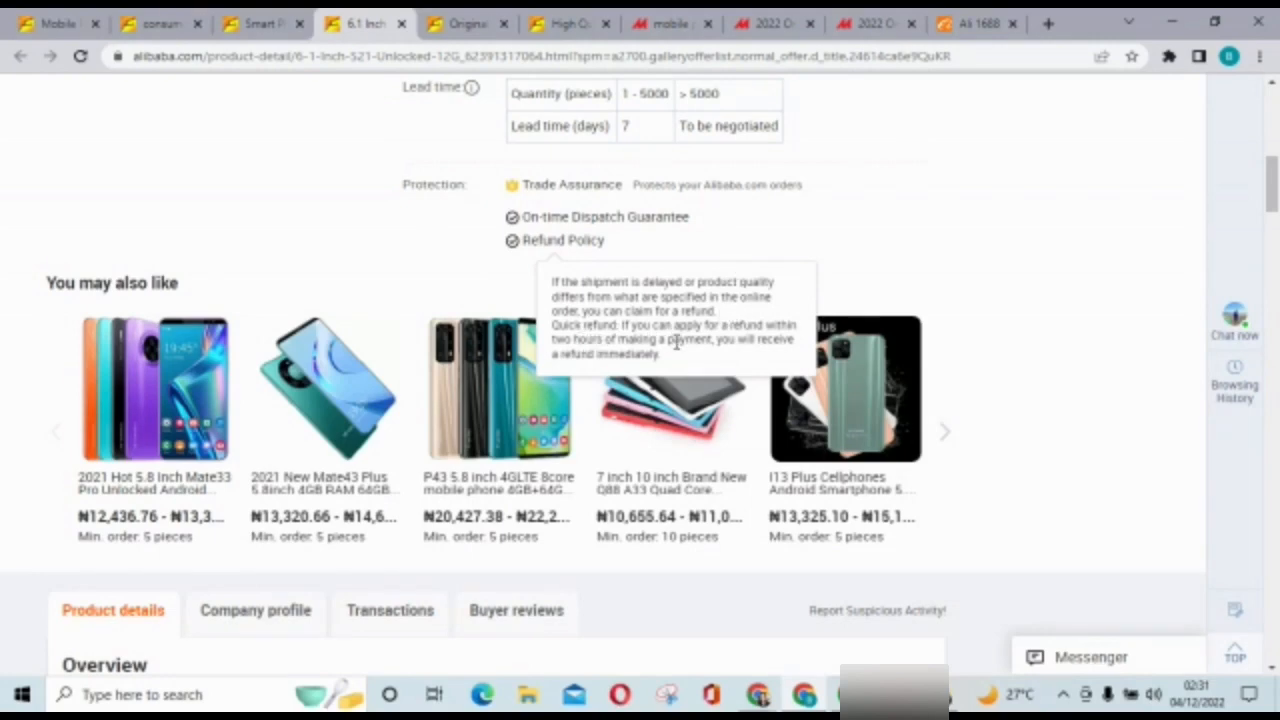
mouse_move(576, 356)
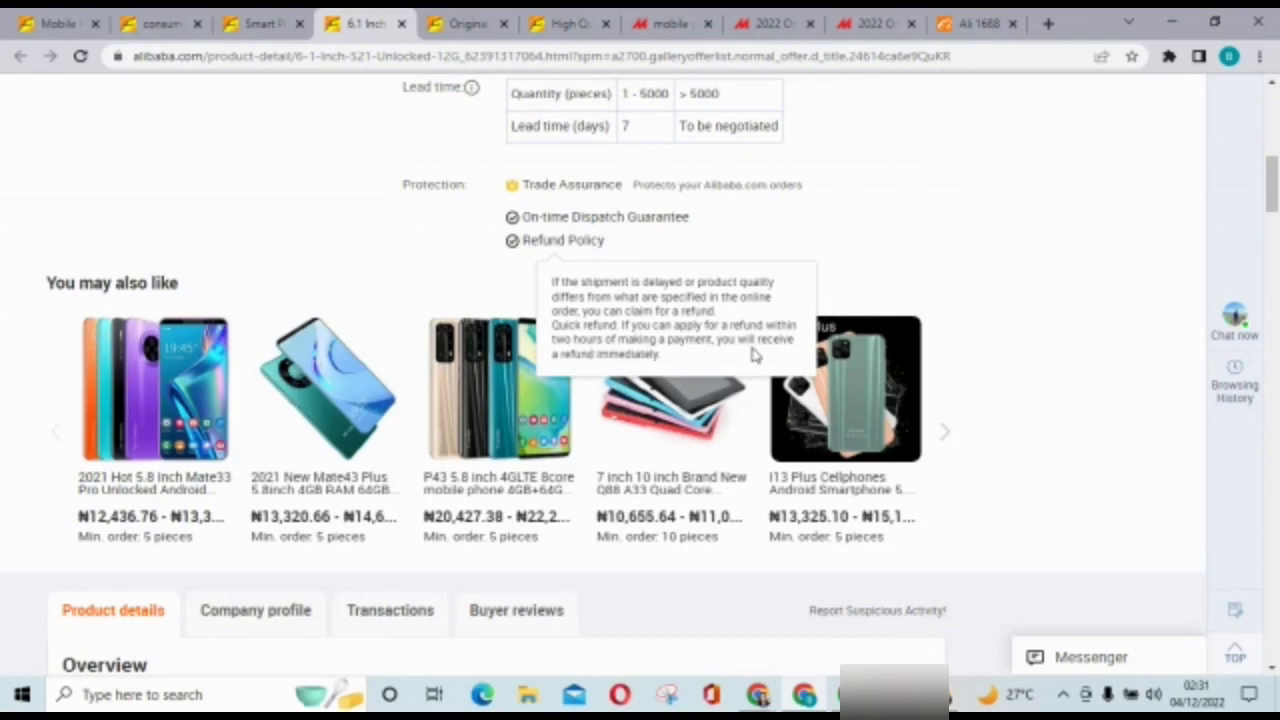
mouse_move(620, 370)
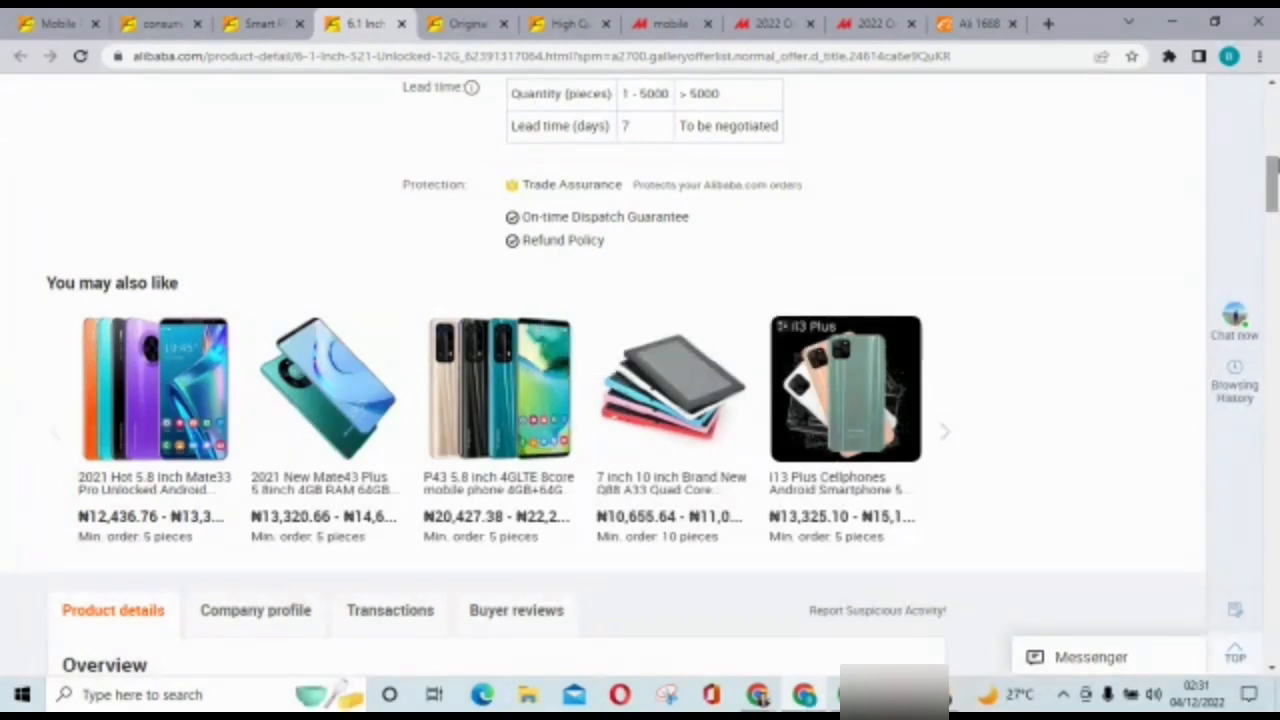
scroll(down, 3)
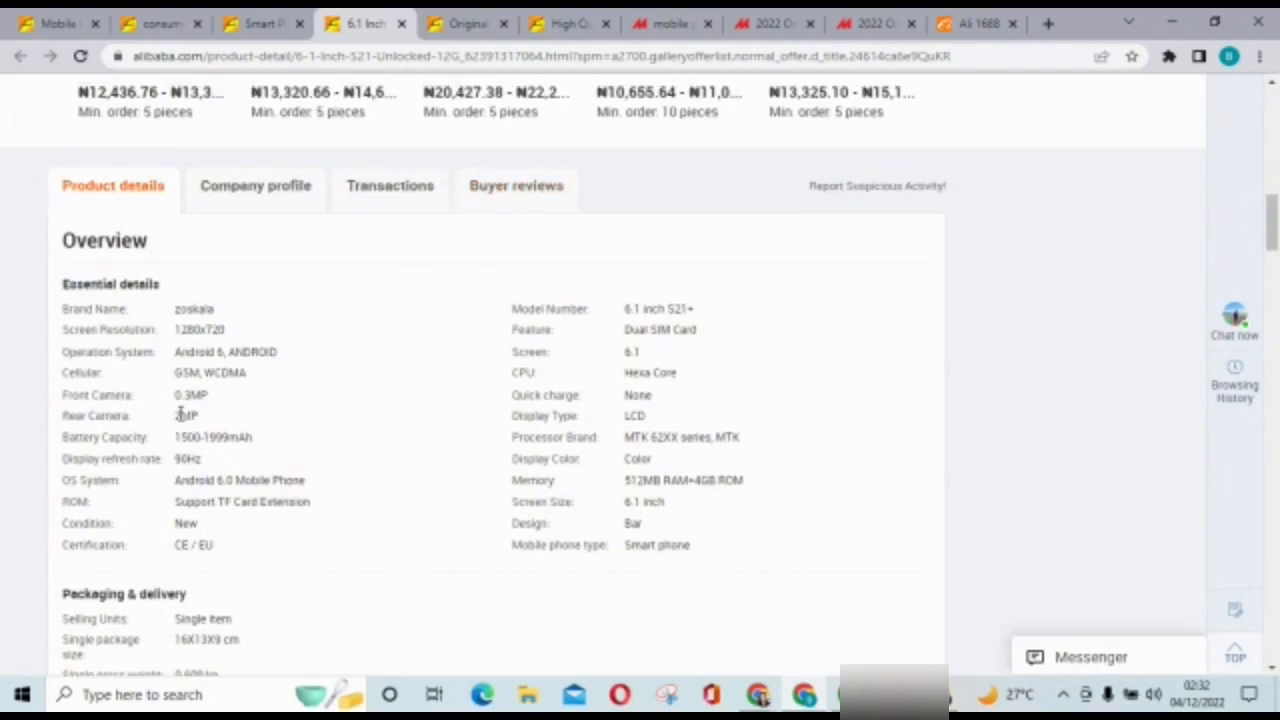
mouse_move(40, 430)
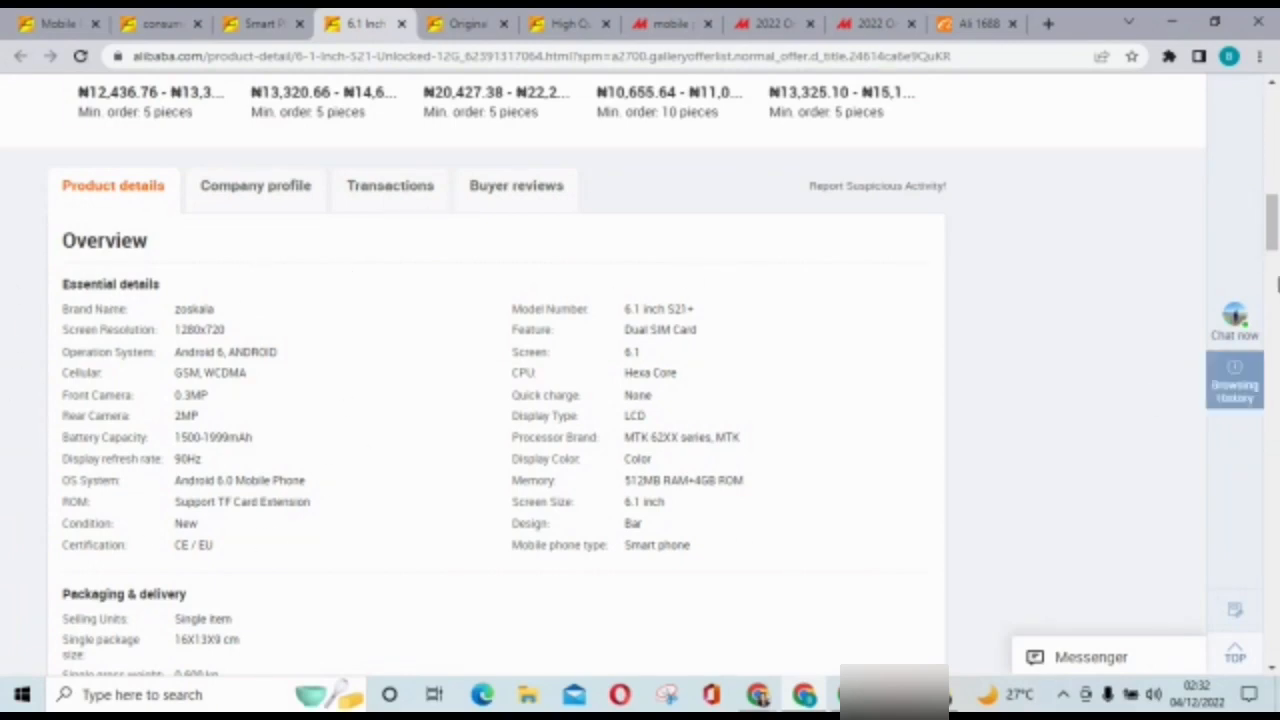
scroll(down, 3)
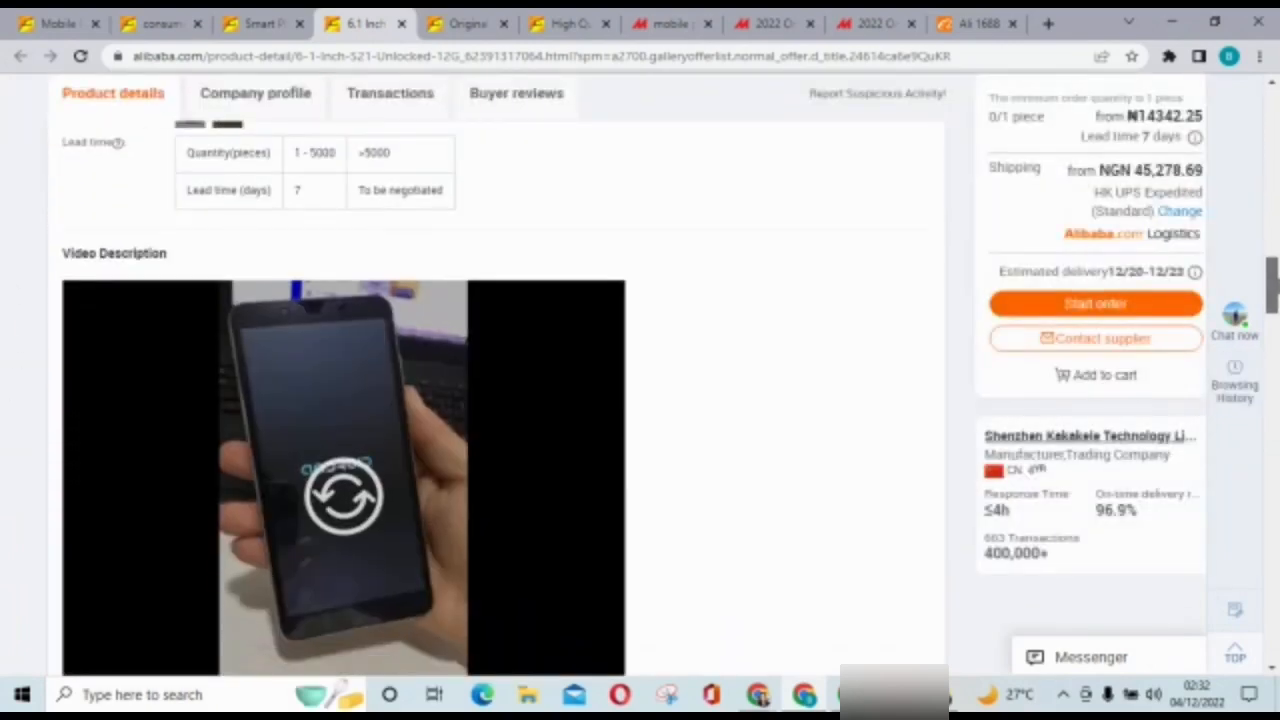
scroll(down, 3)
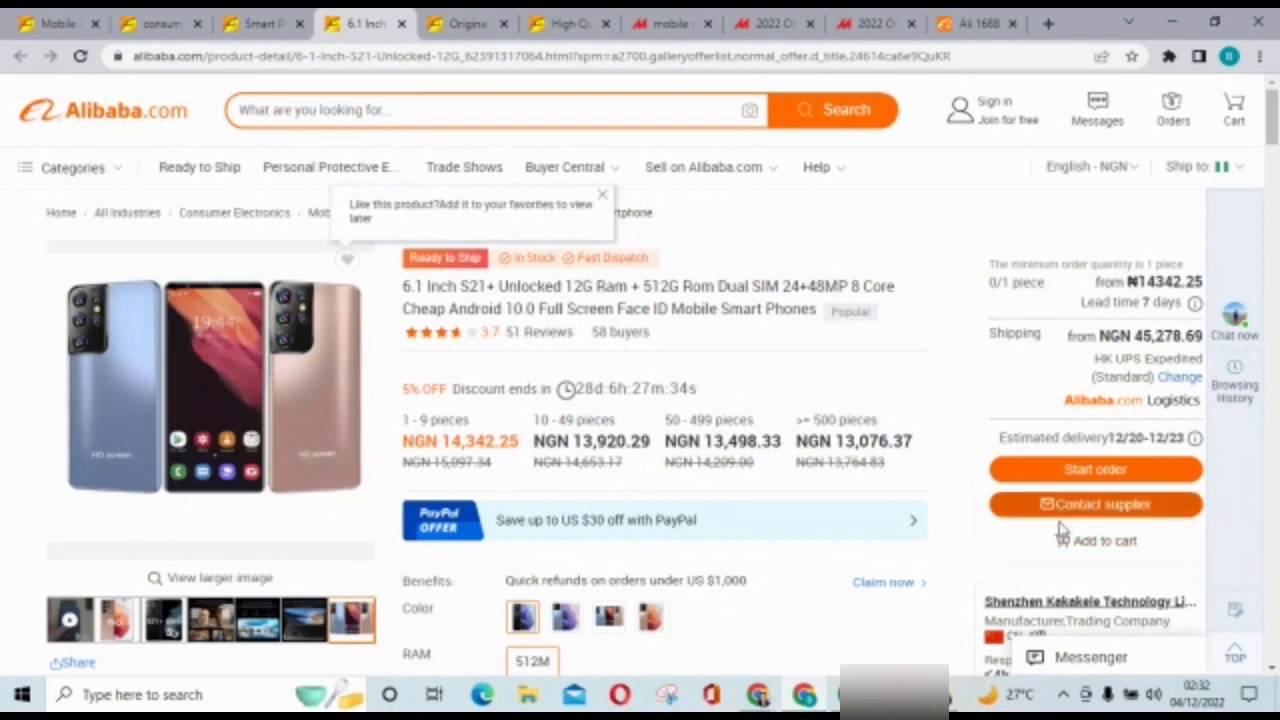
click(816, 168)
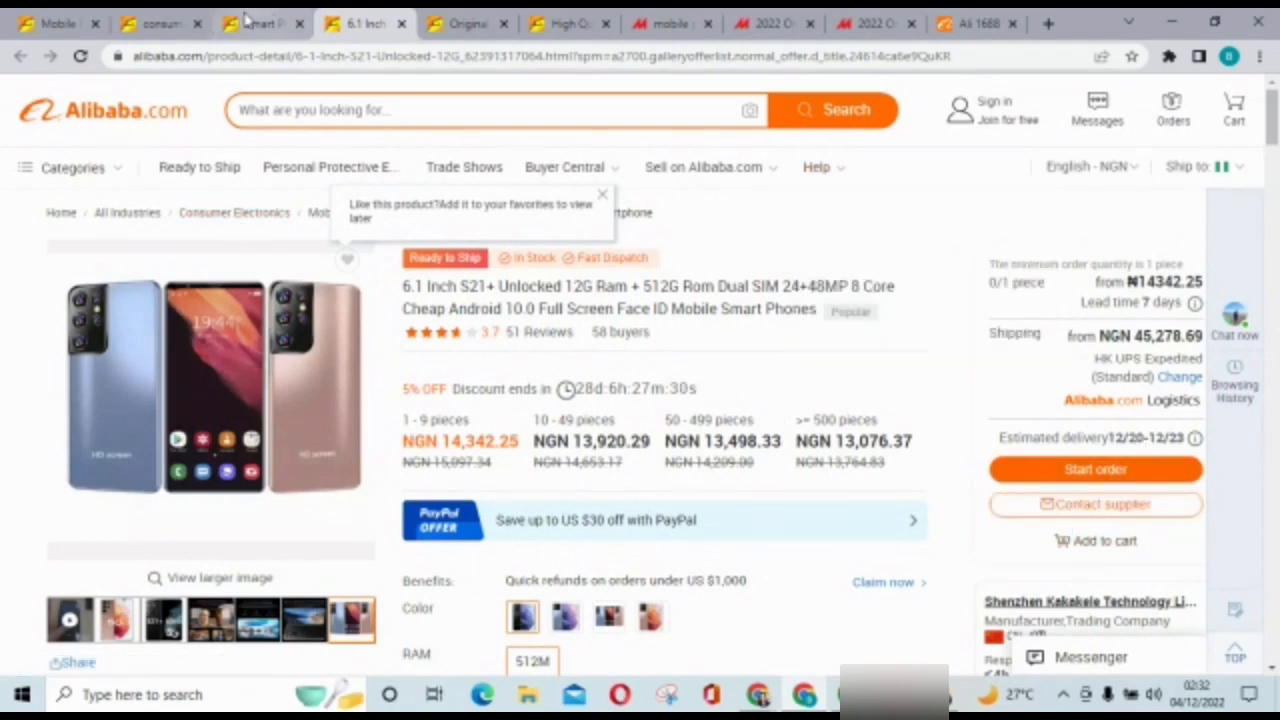
Step: Open the Original Samsung S9+ listing, choose the red colour and play its product video
click(256, 24)
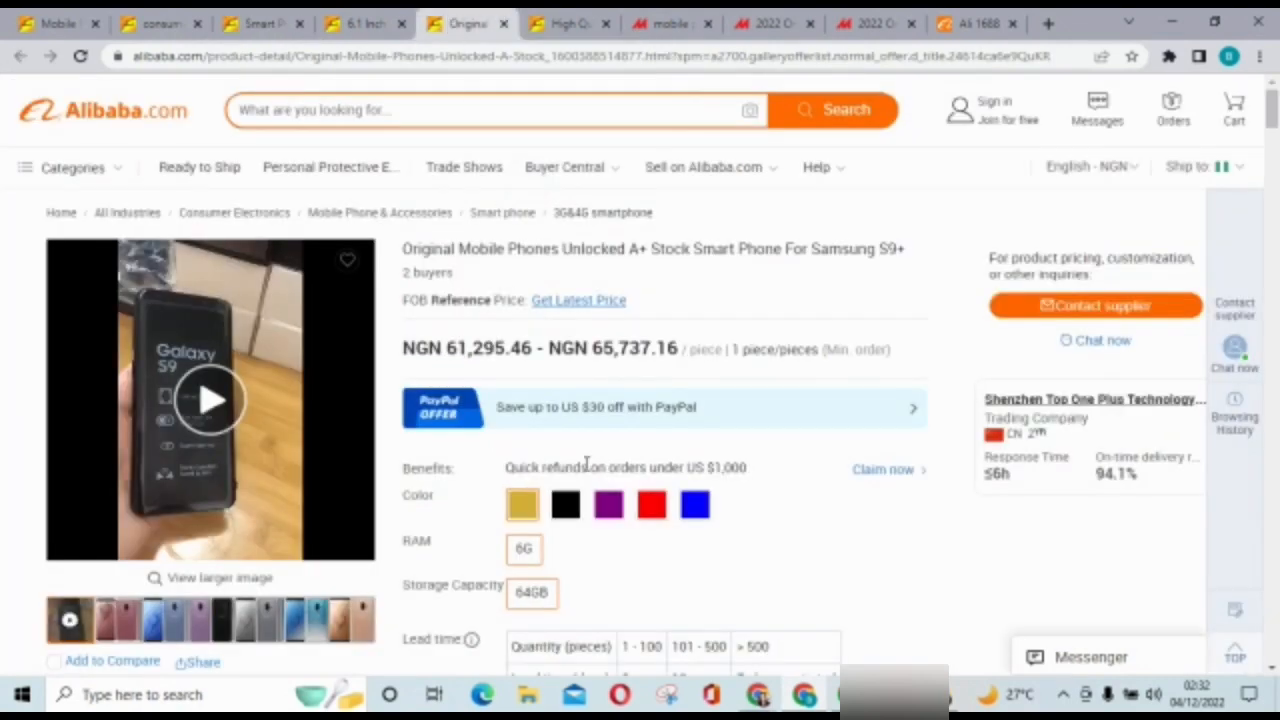
mouse_move(158, 516)
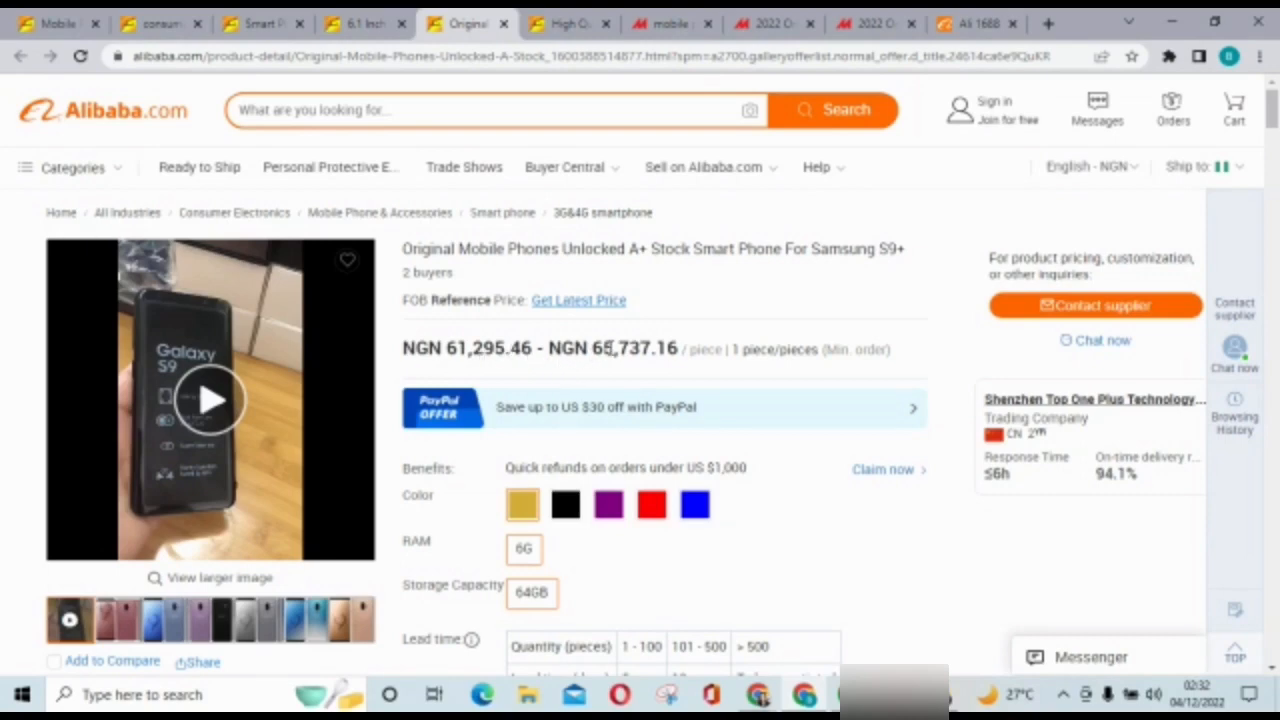
mouse_move(636, 350)
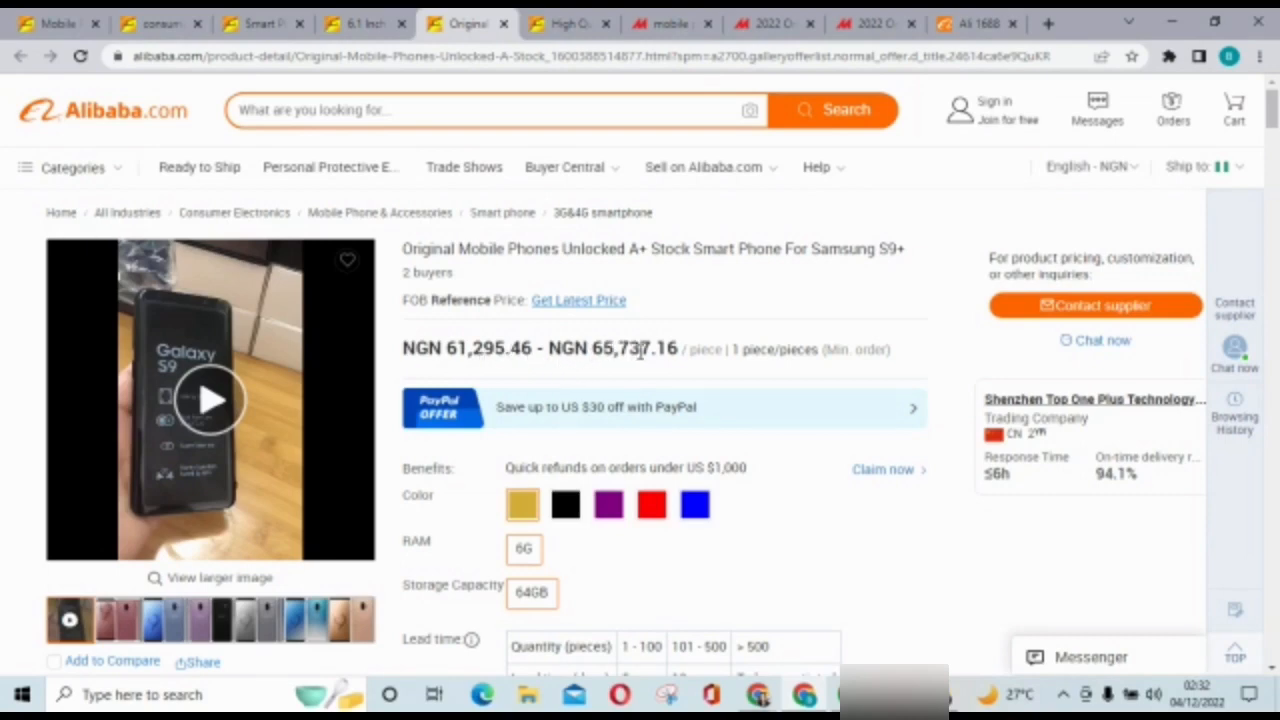
mouse_move(512, 430)
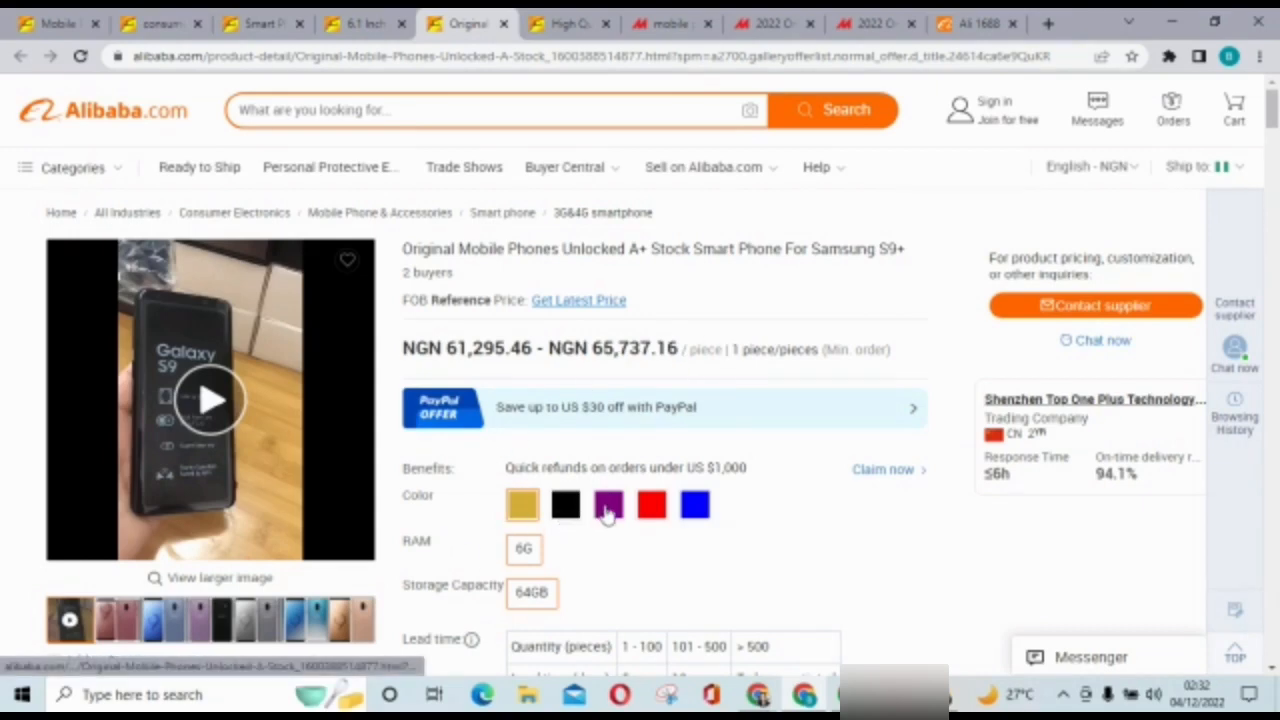
click(608, 504)
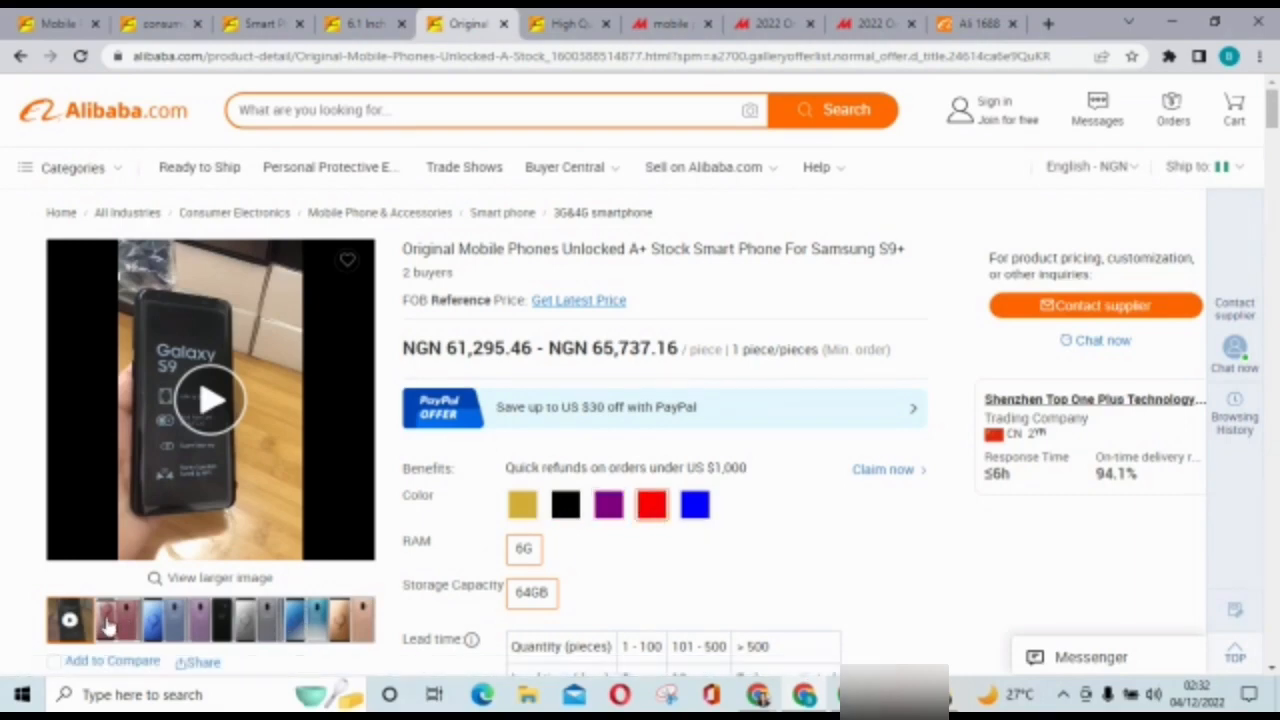
click(152, 618)
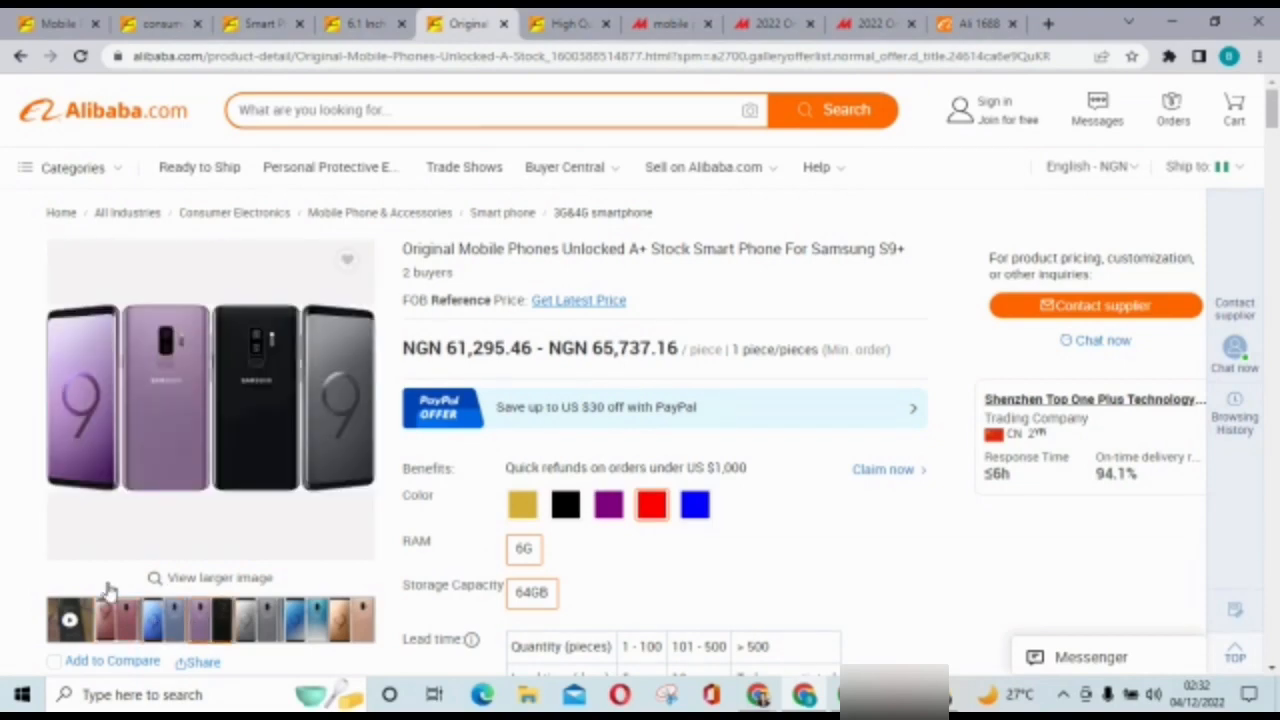
click(68, 618)
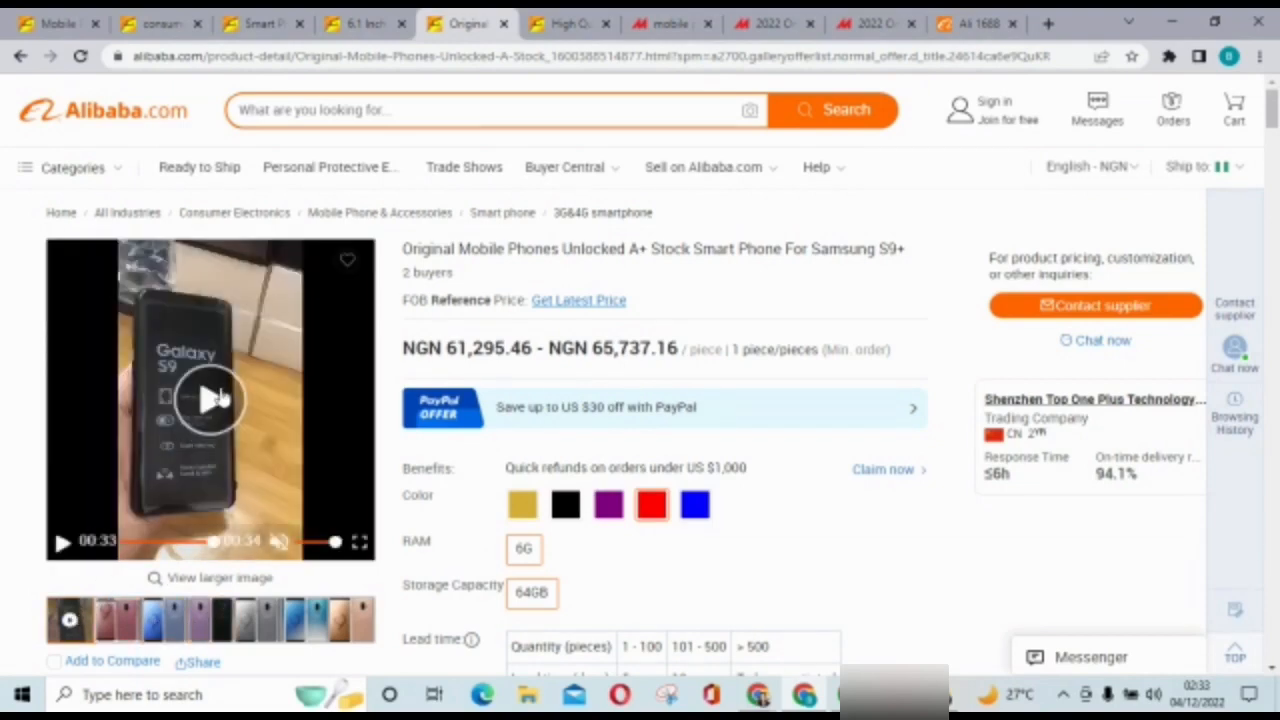
click(210, 400)
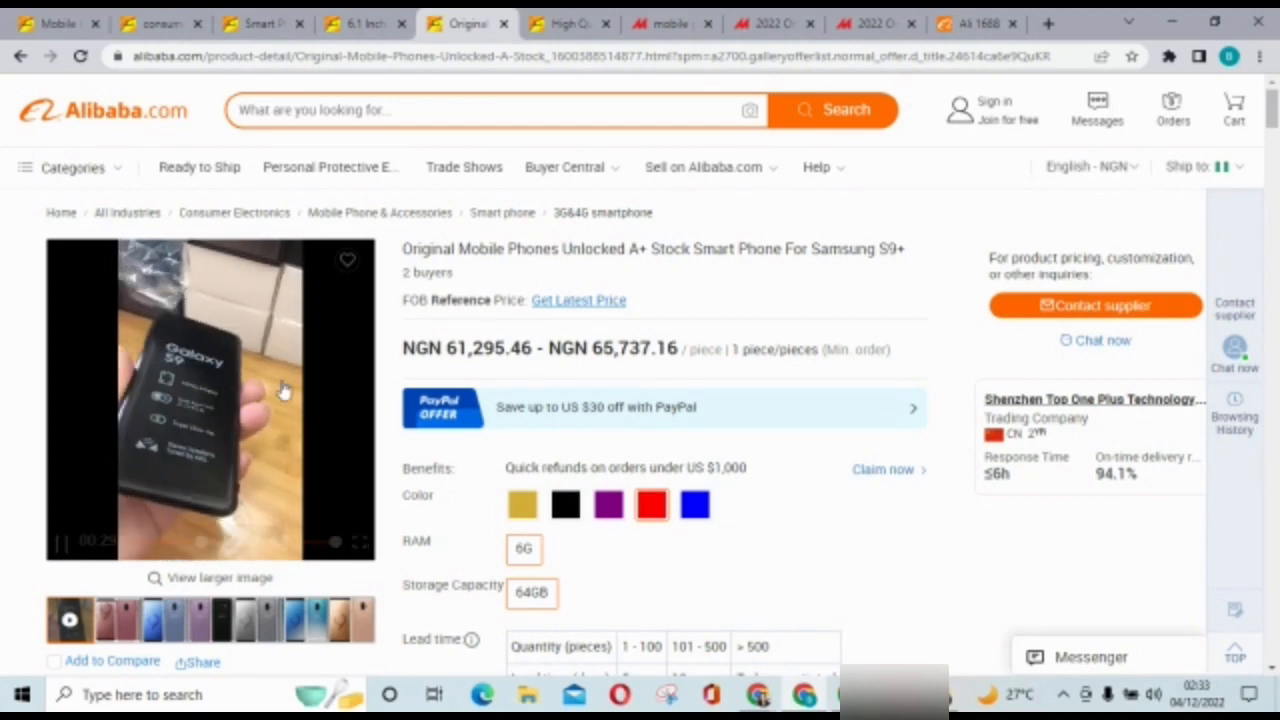
Step: View further S9+ product photos including the grey model, then move to the 1688.com tab
click(316, 616)
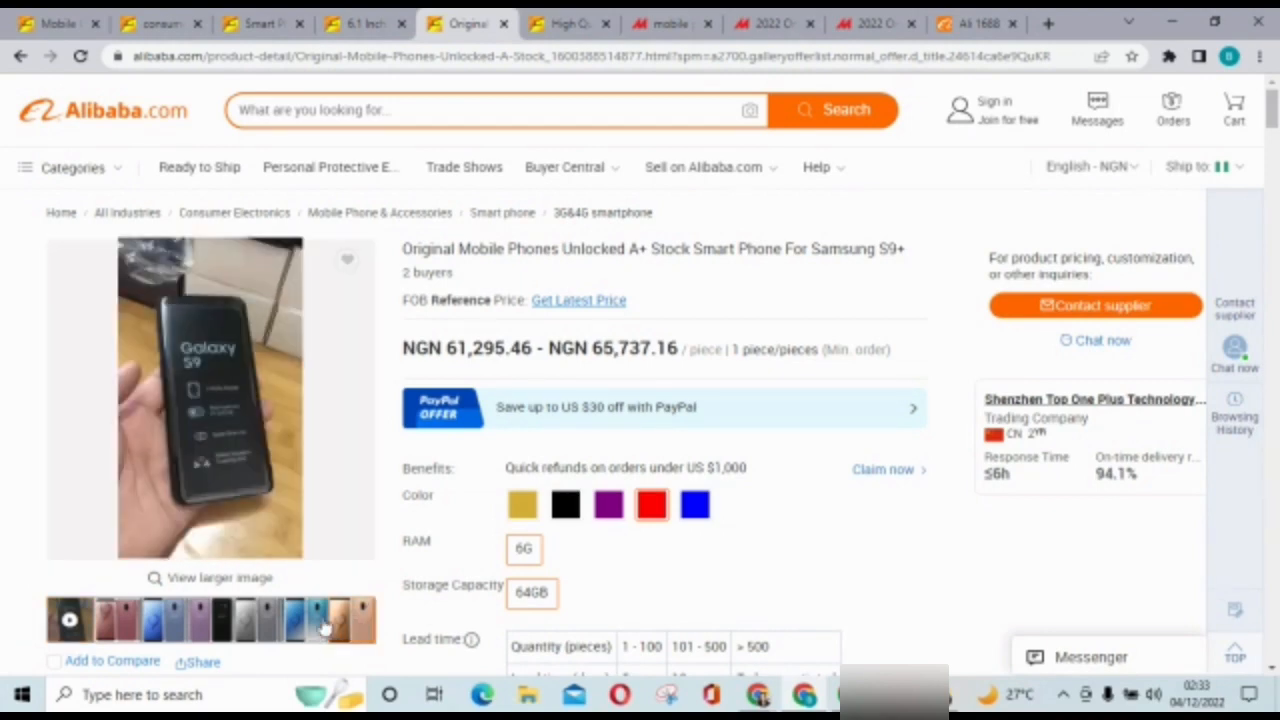
click(316, 620)
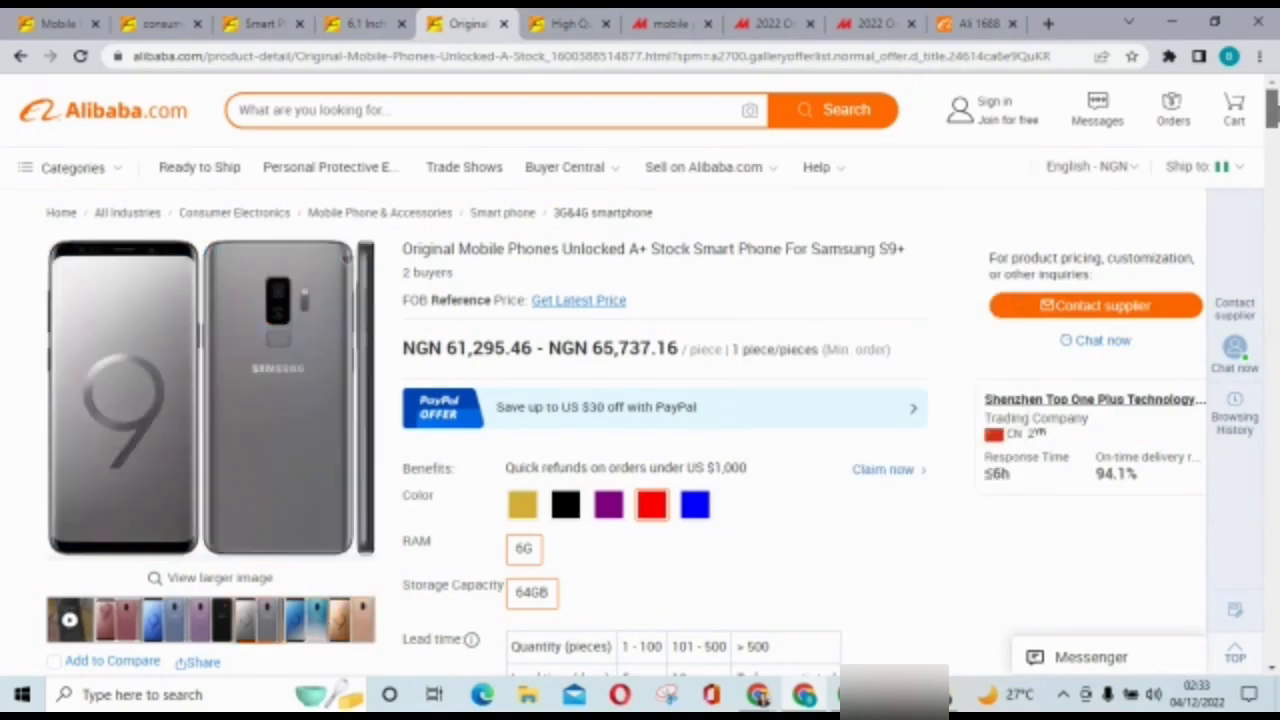
click(976, 24)
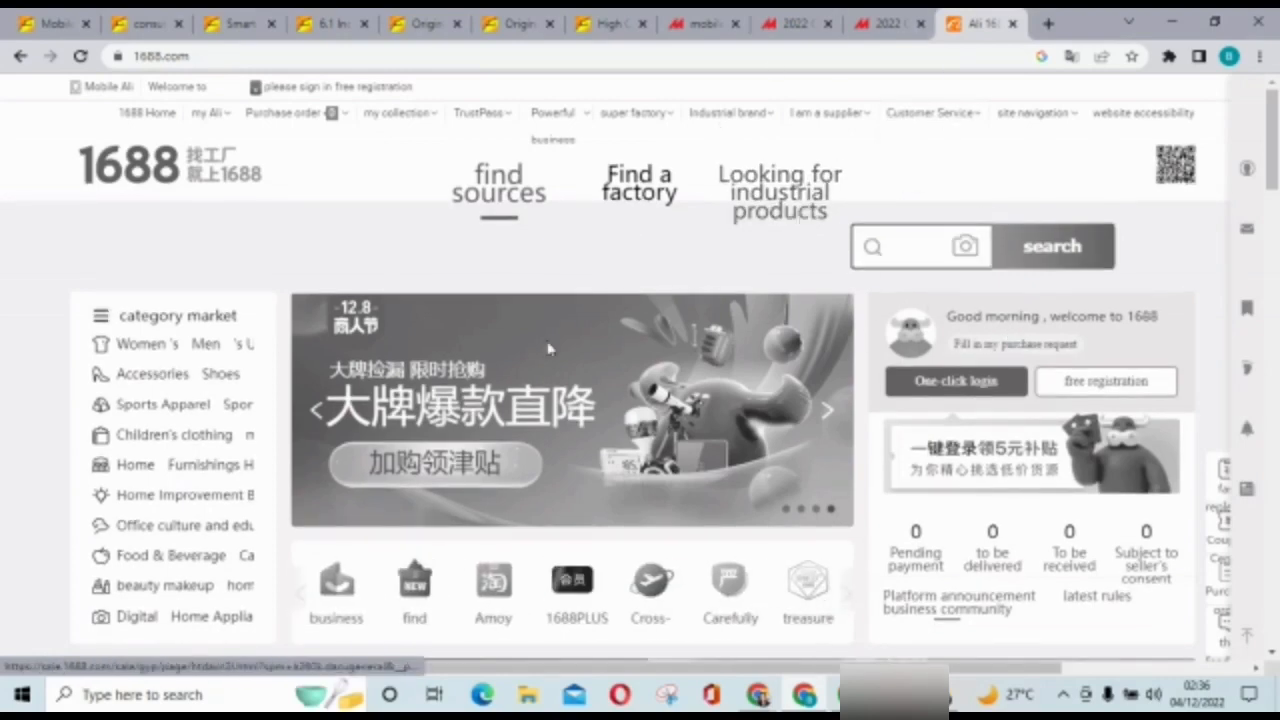
Step: Open the Shenzhen Baoya 'New 6.8-inch Smartphone for the Elderly' listing on 1688.com
click(398, 112)
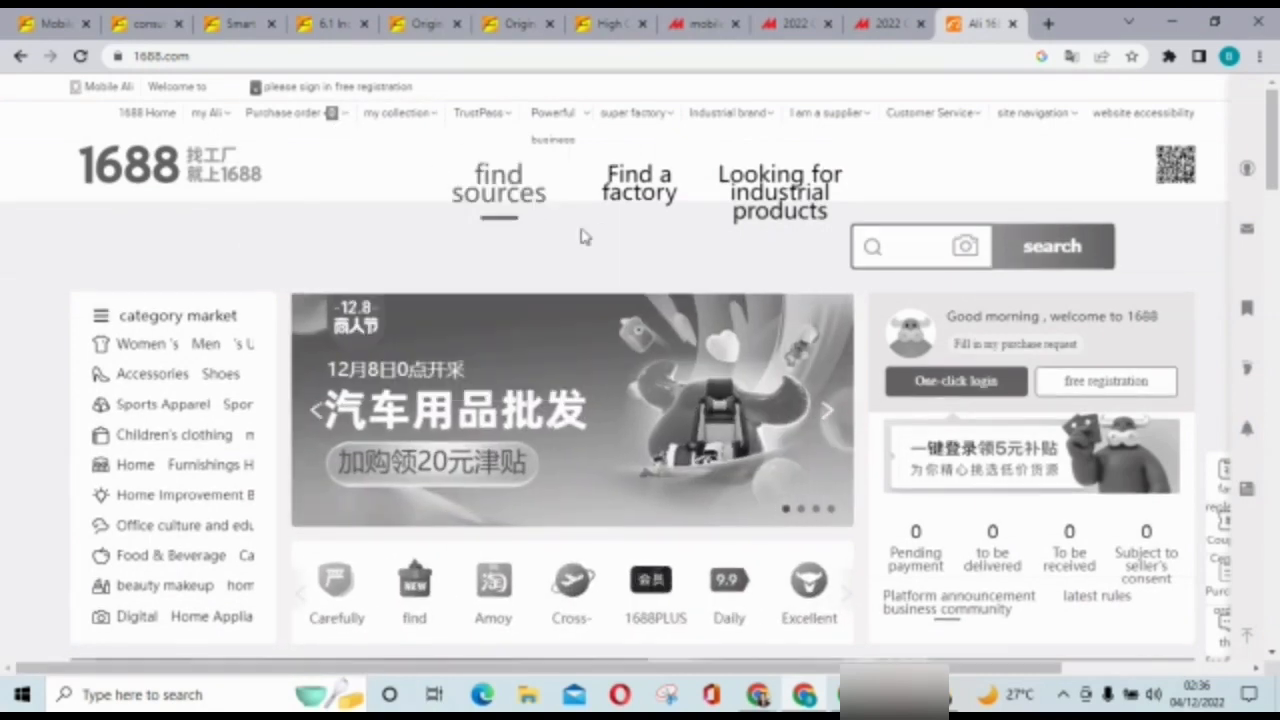
mouse_move(972, 184)
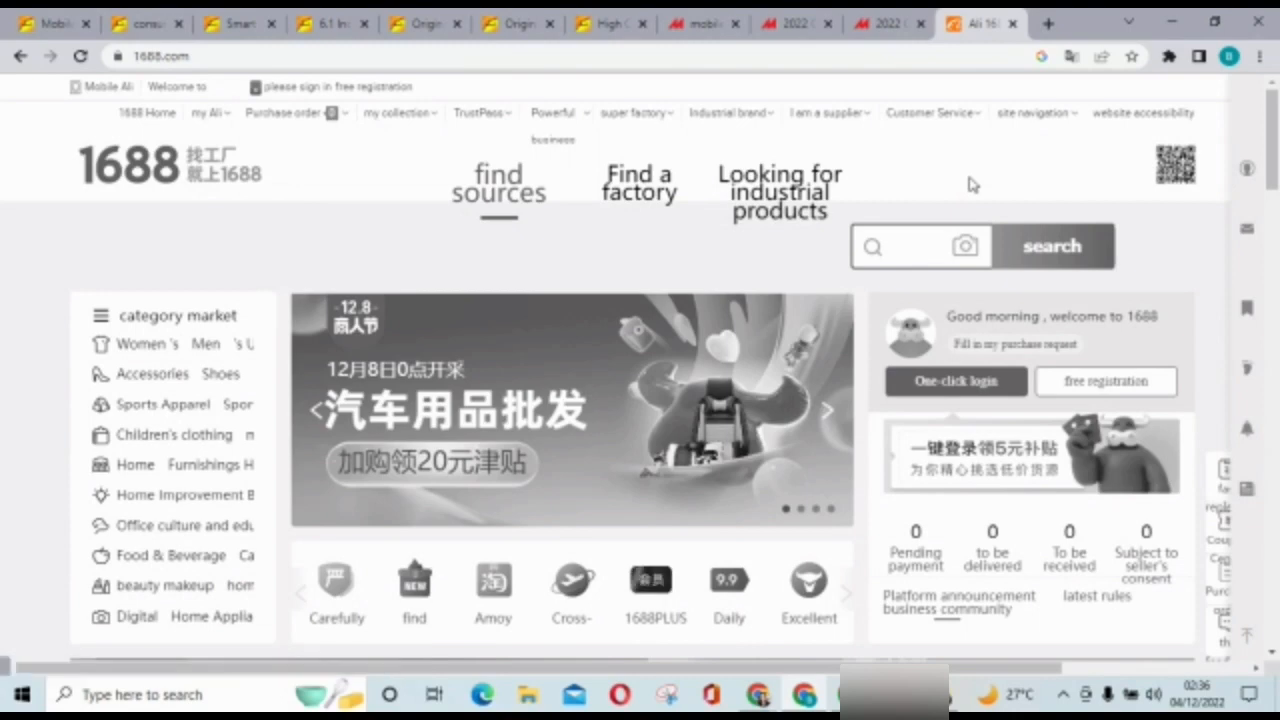
click(398, 112)
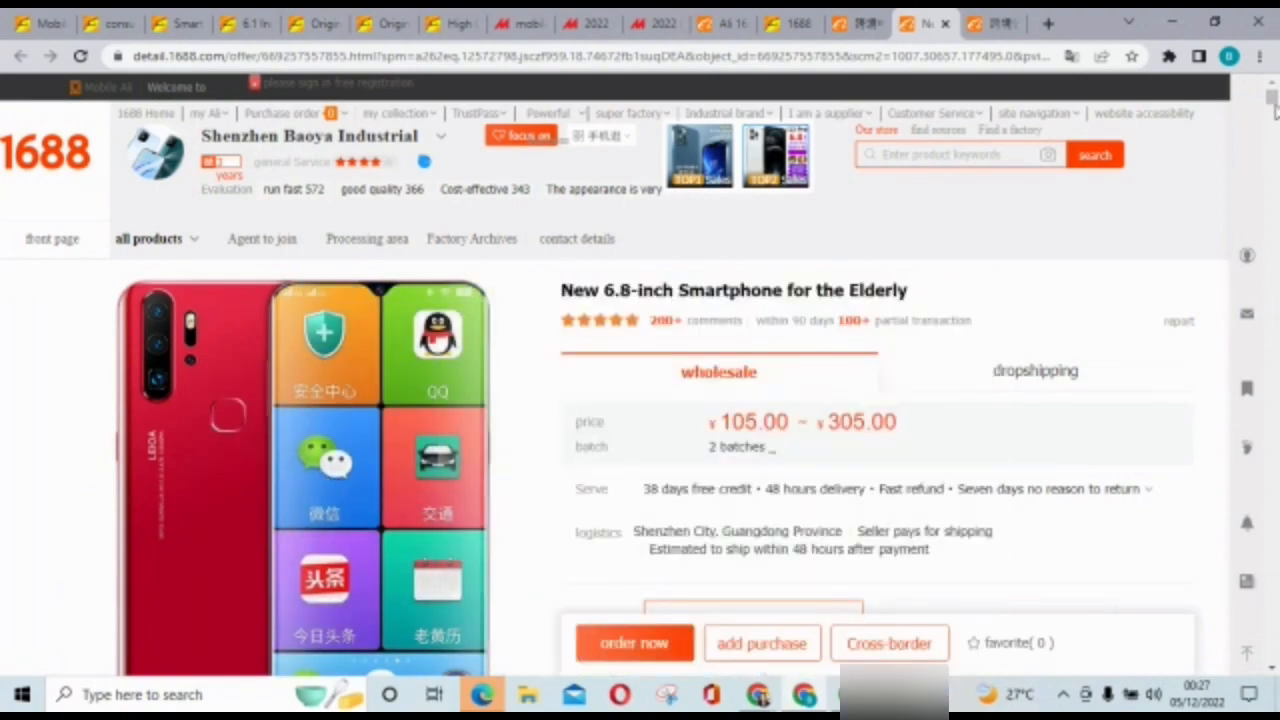
Step: Check the elderly smartphone's model variant prices and the supplier's ratings
scroll(down, 3)
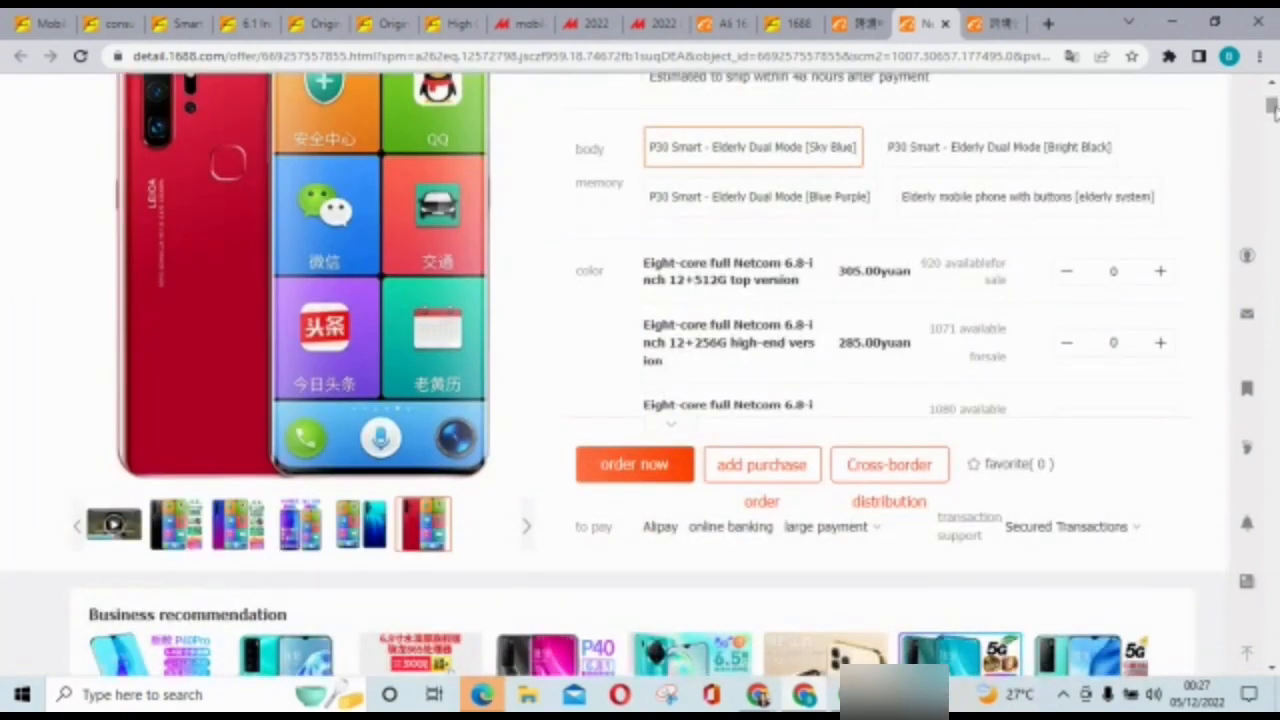
click(236, 524)
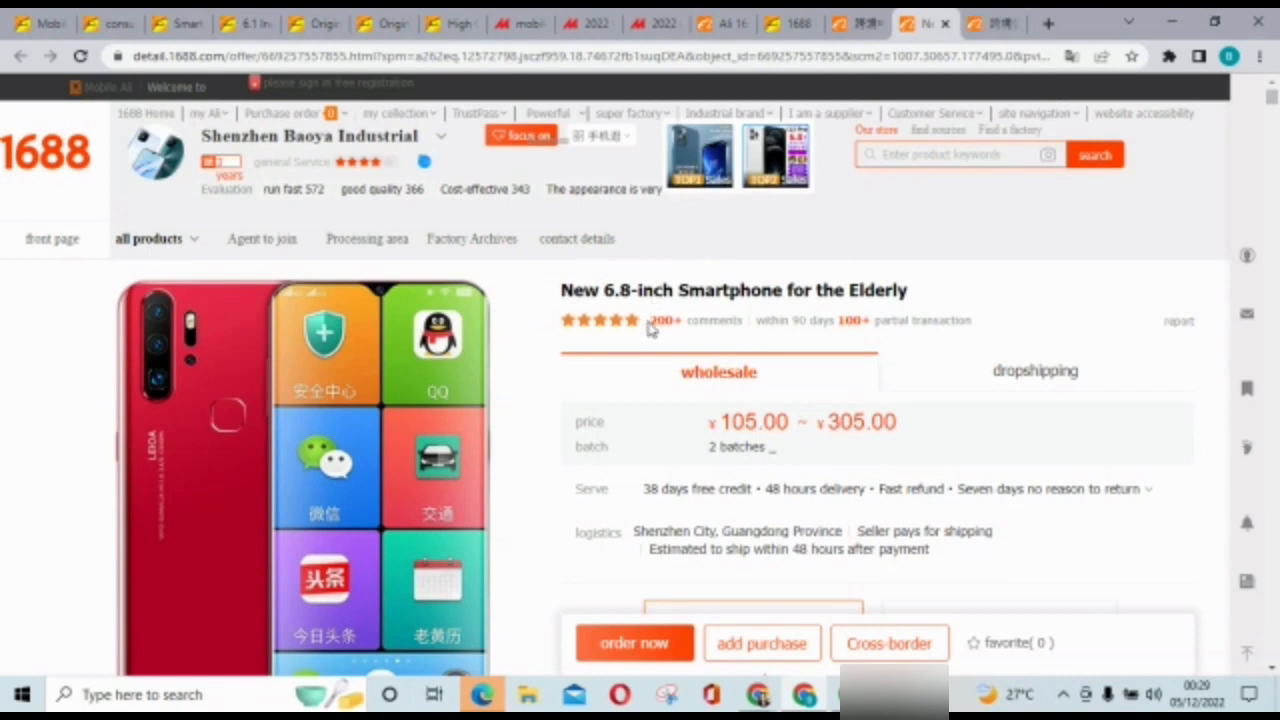
mouse_move(590, 332)
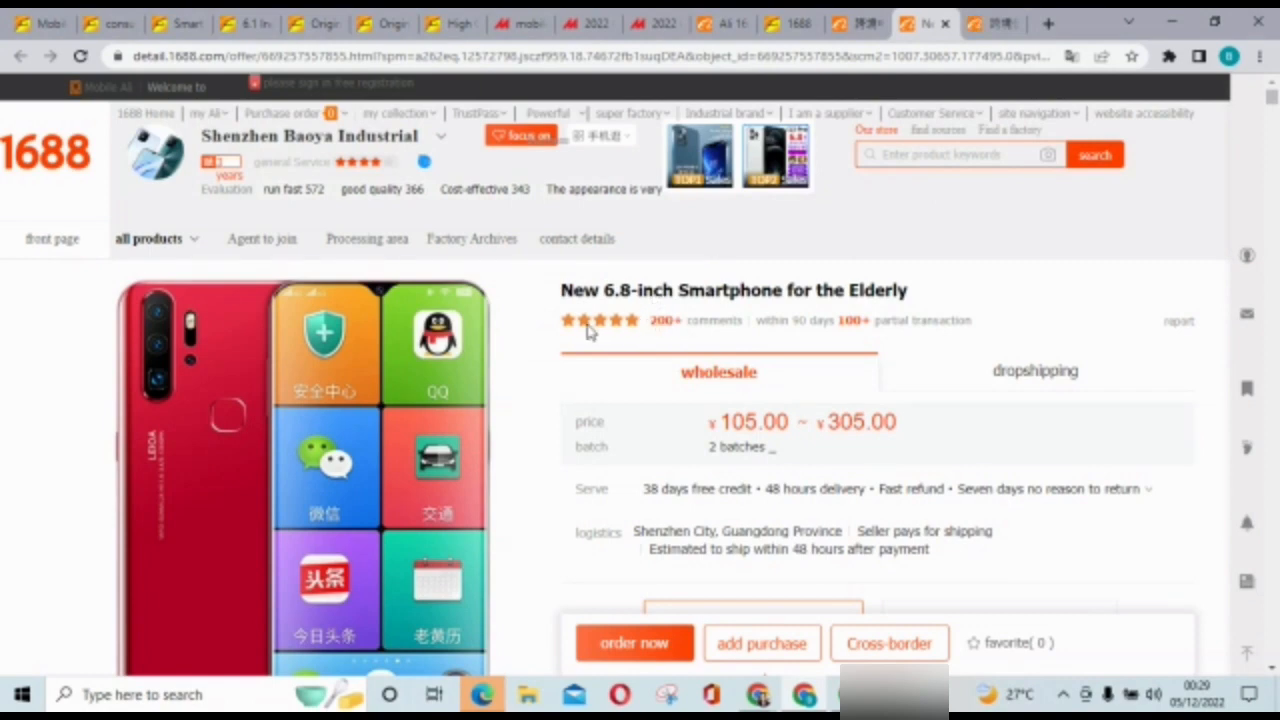
mouse_move(1120, 208)
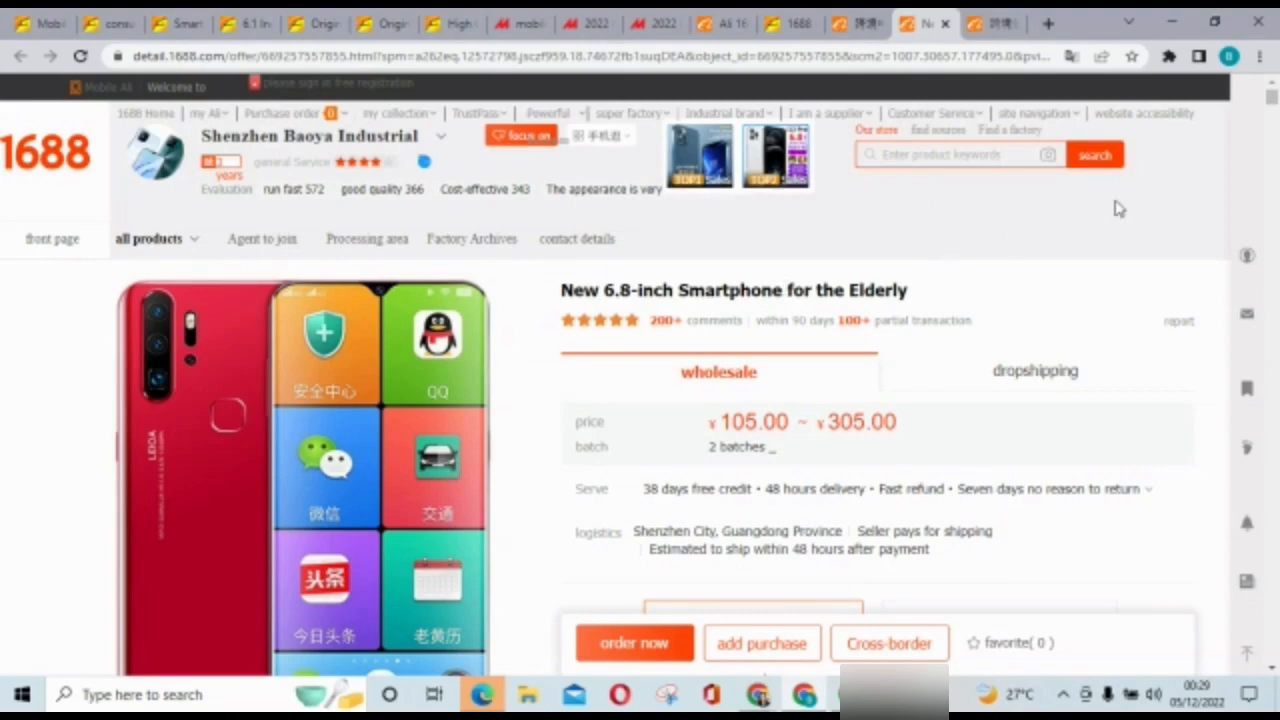
scroll(down, 3)
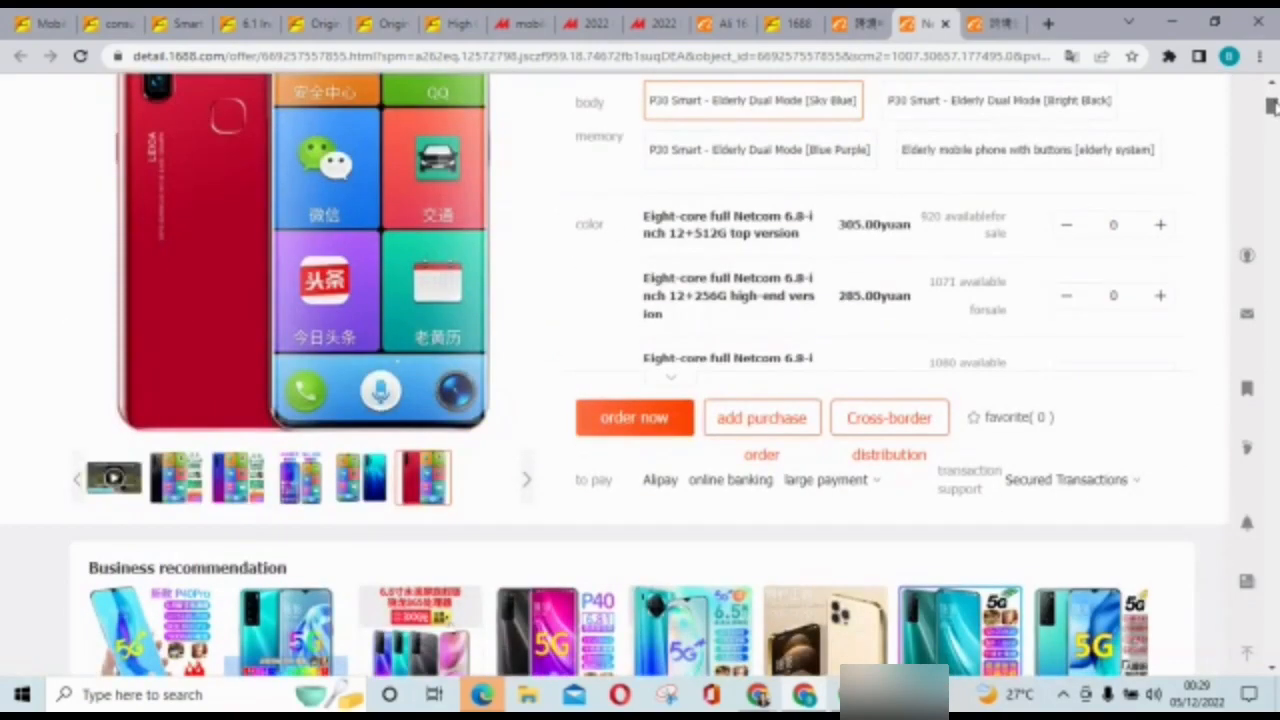
scroll(down, 3)
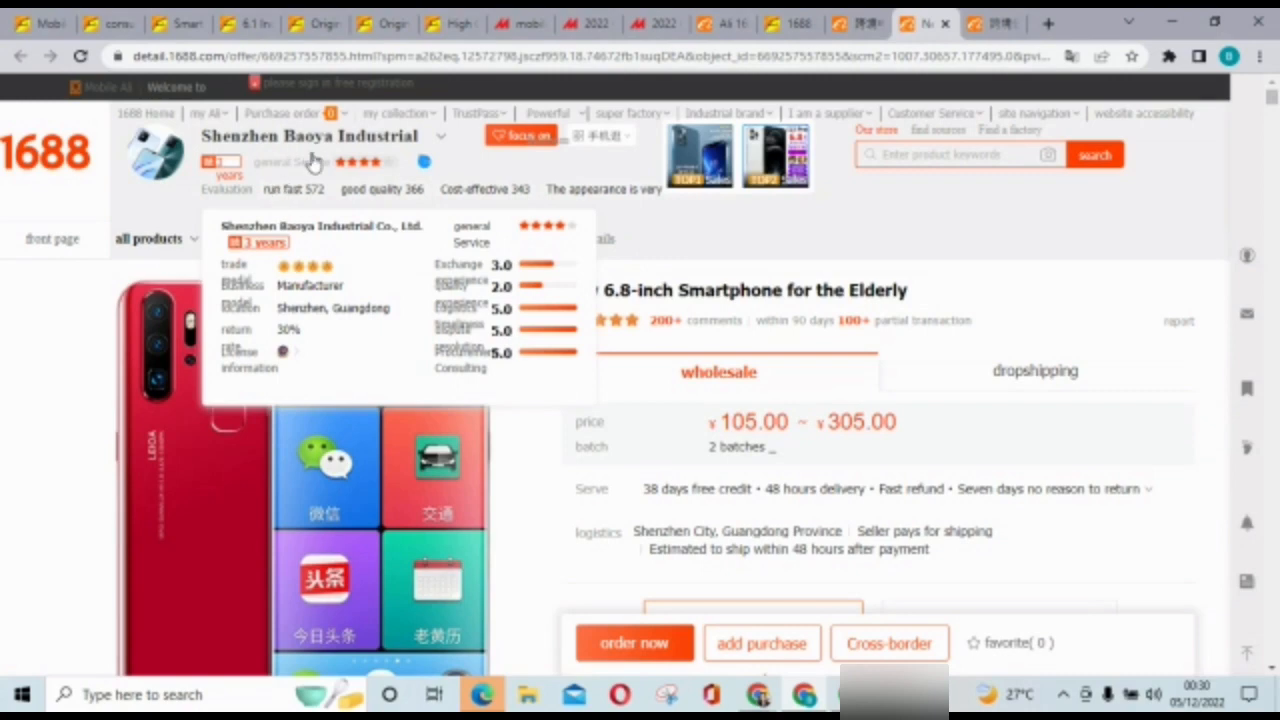
mouse_move(362, 172)
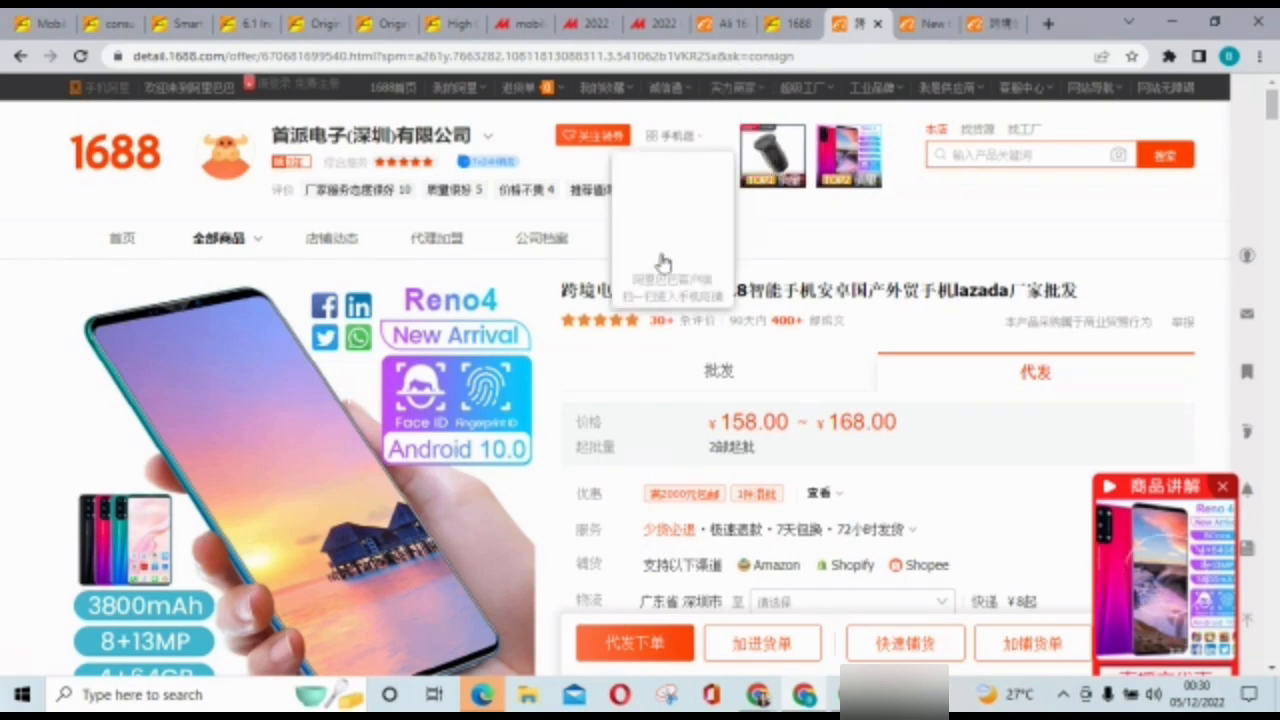
Step: Switch to the 1688 digital market tab and browse its phone listings
click(784, 24)
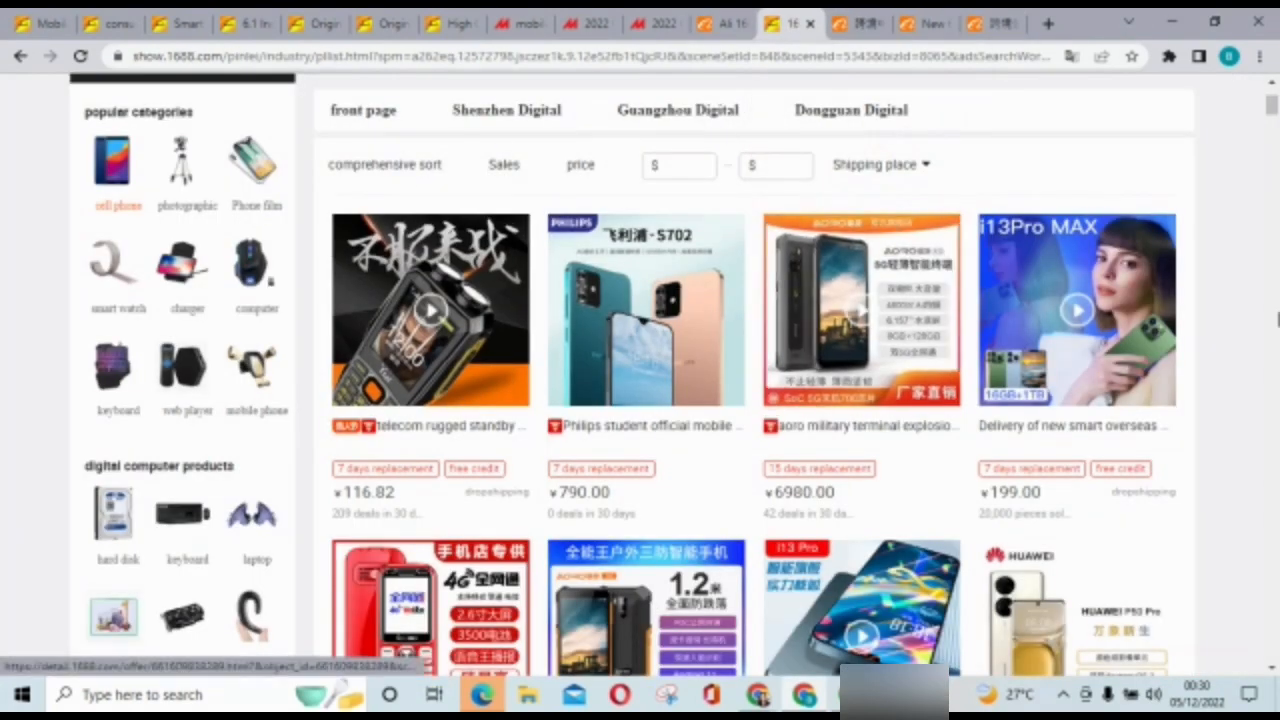
scroll(down, 3)
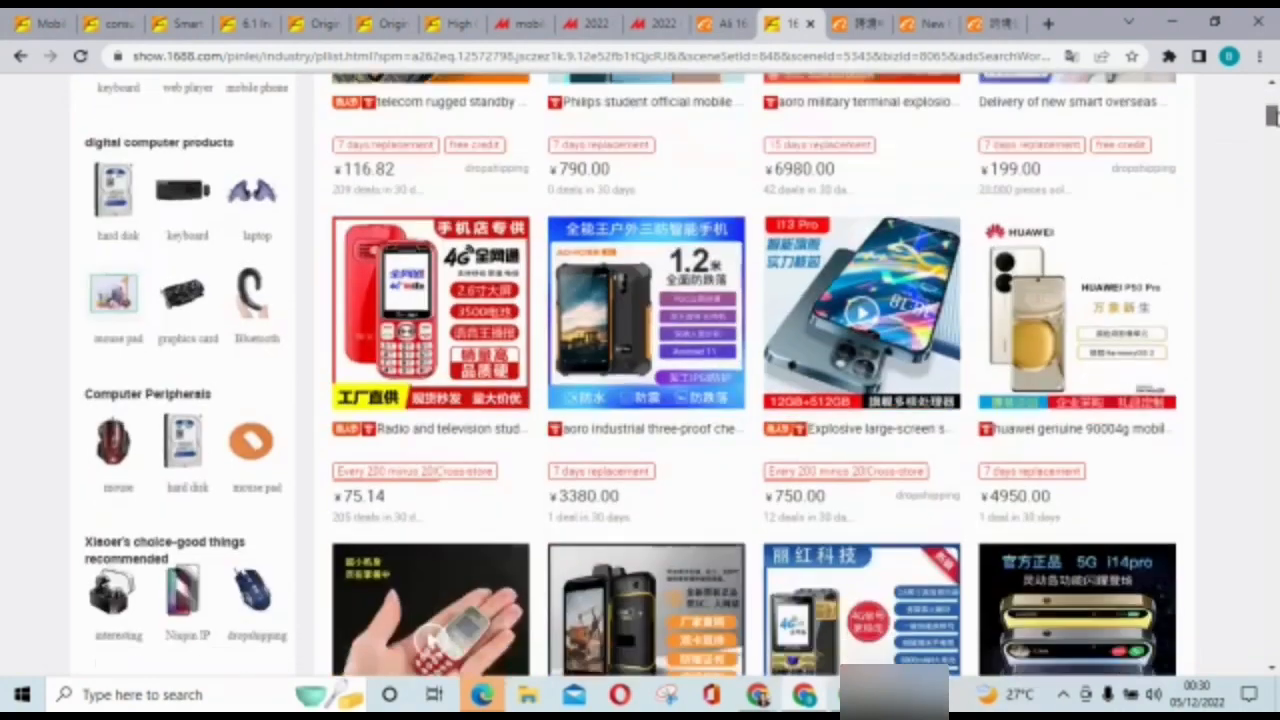
scroll(down, 3)
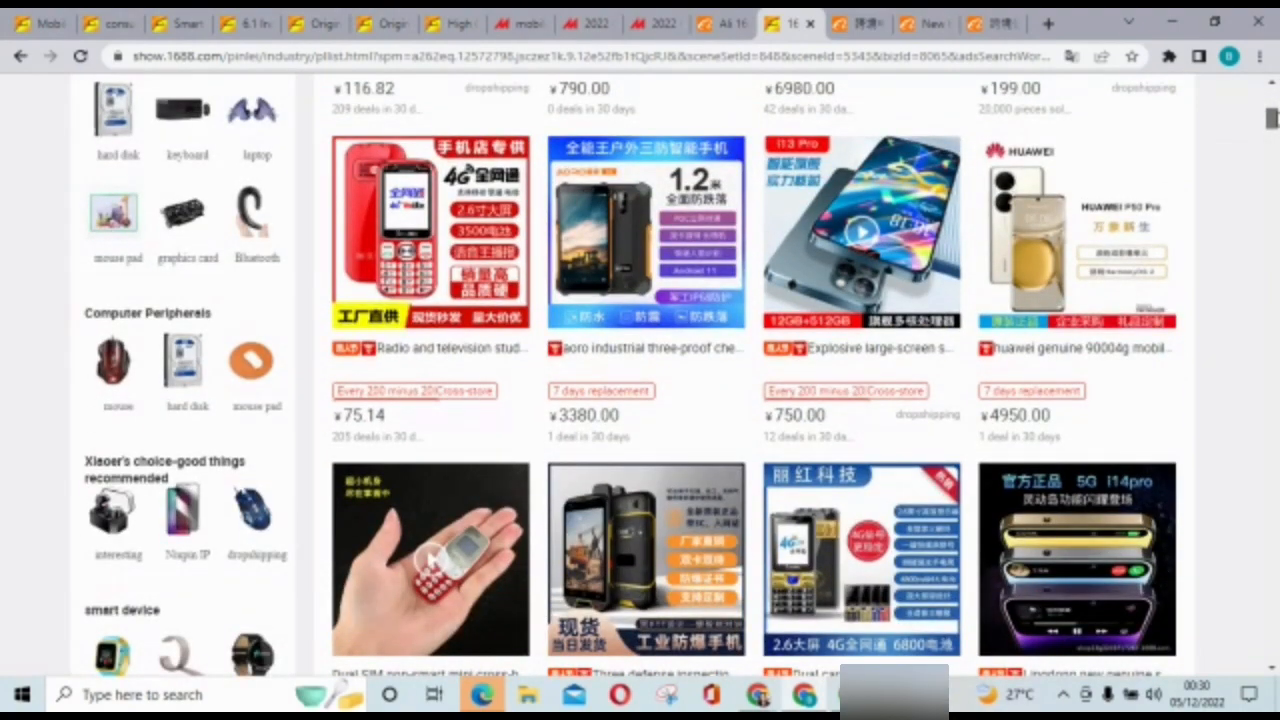
scroll(down, 3)
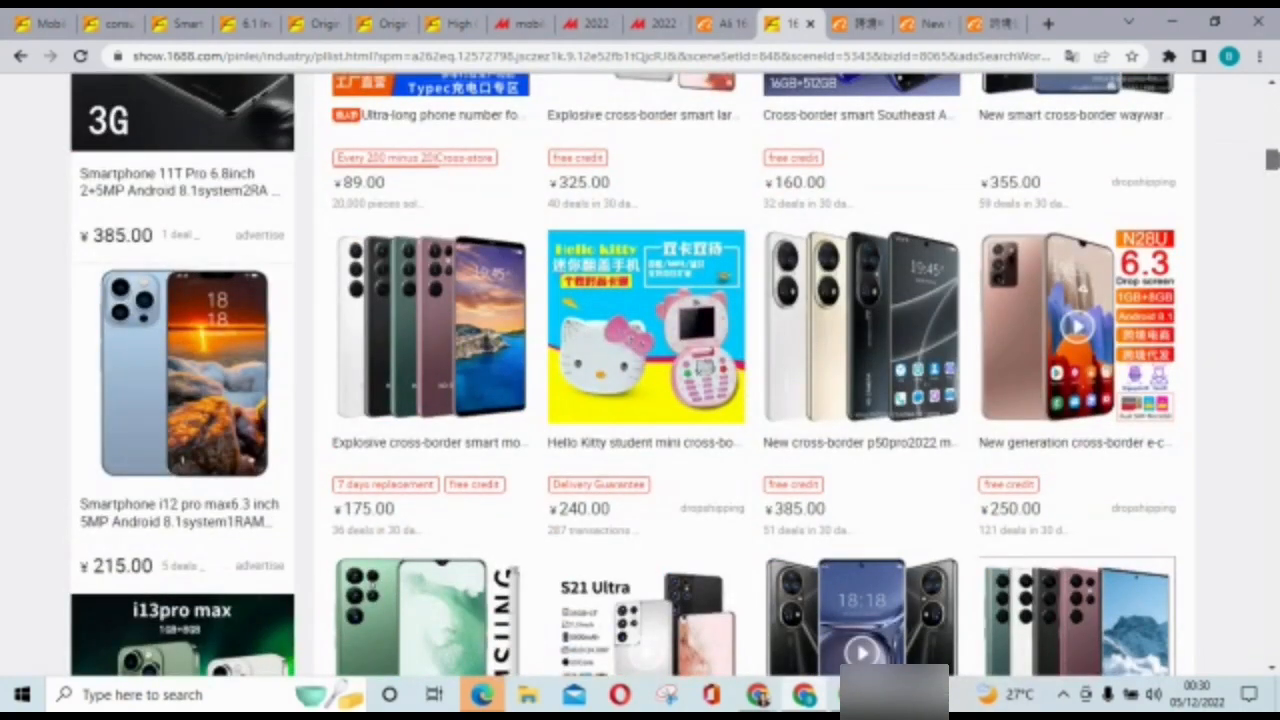
scroll(up, 3)
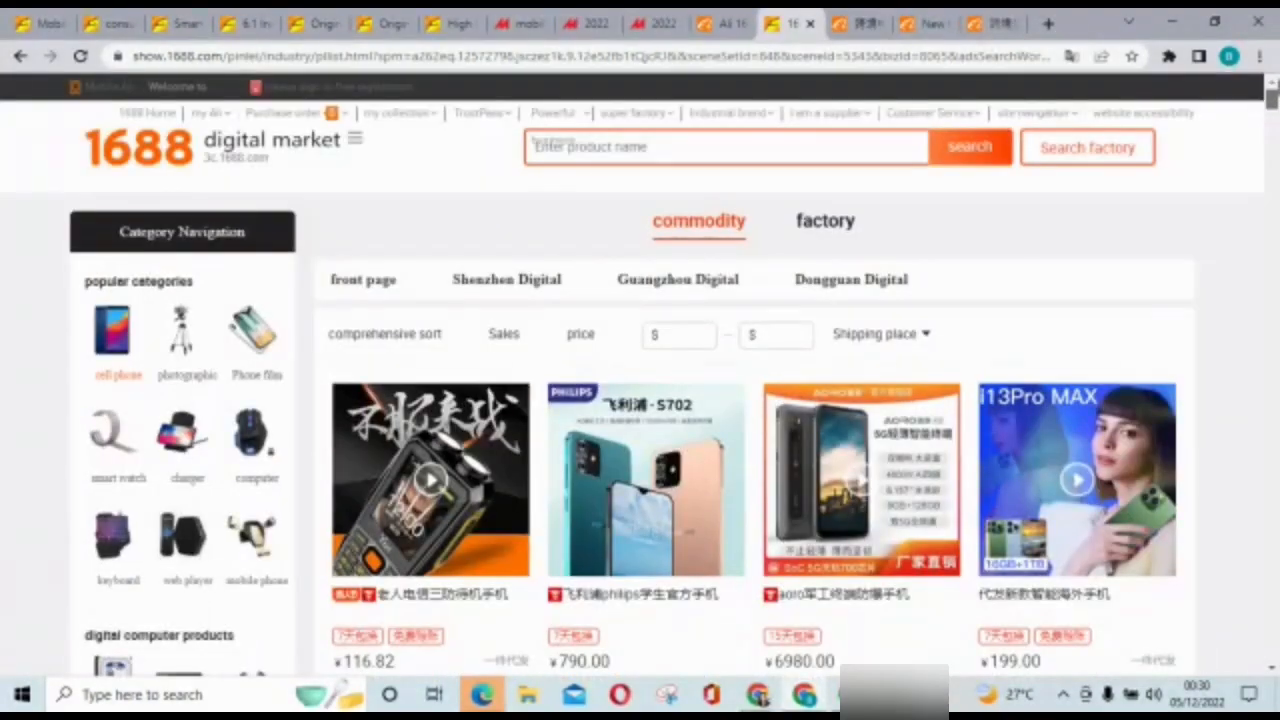